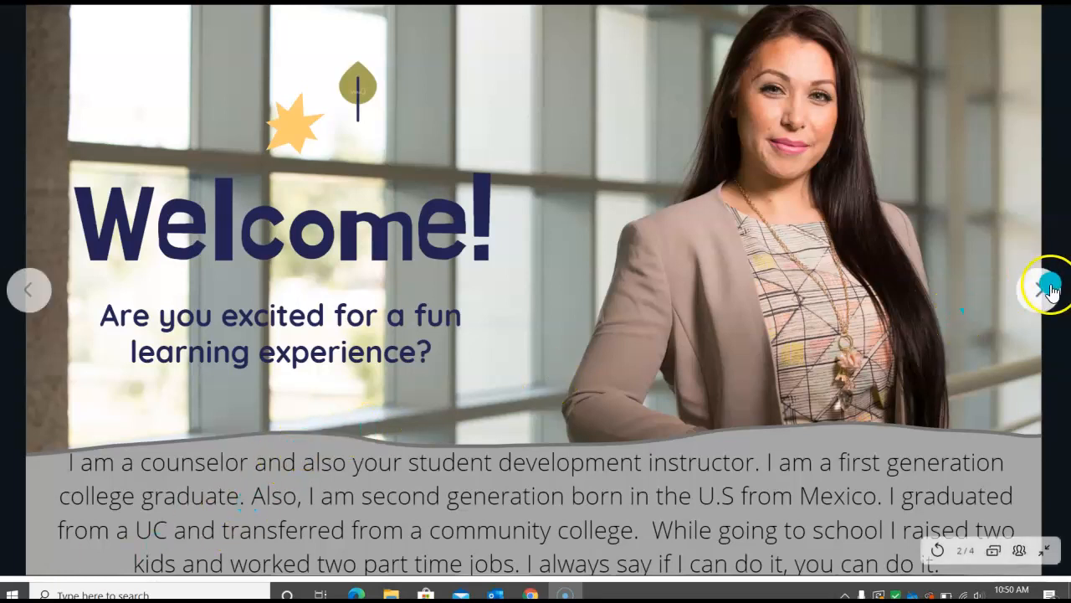
Step: Advance the instructor introduction slideshow past its Welcome slide
left_click(1042, 290)
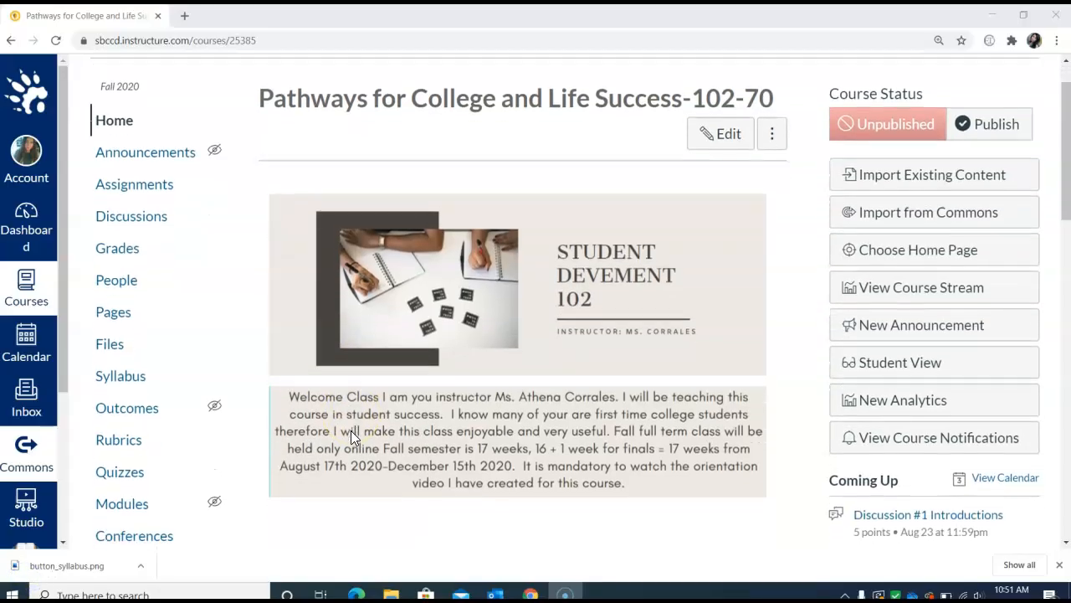
Step: Scroll the course home page down to the Syllabus link and the Week 1–Final Week grid
scroll("up", 3)
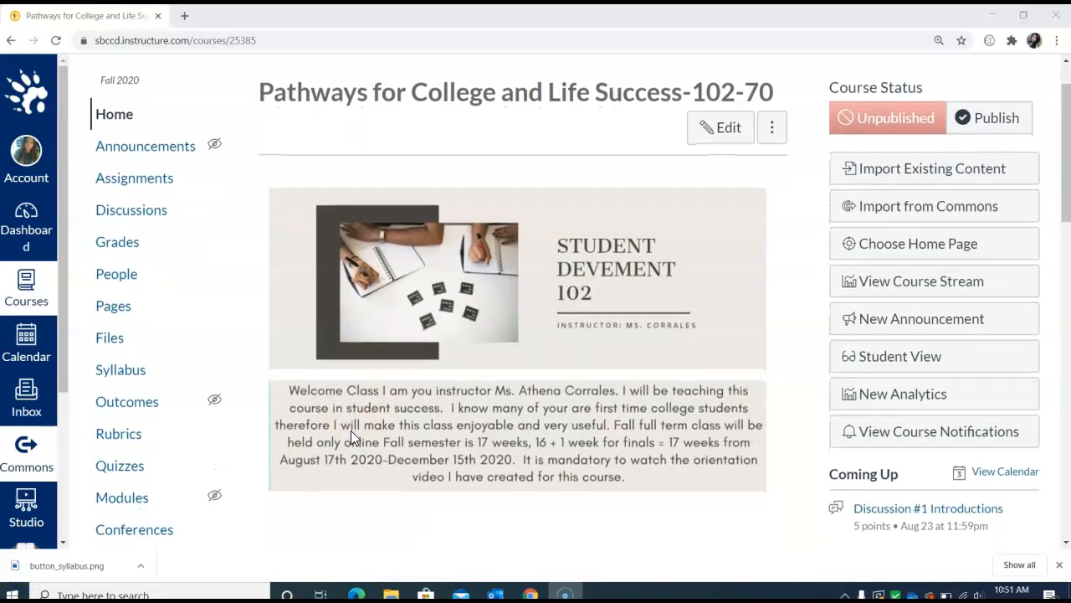
scroll("down", 3)
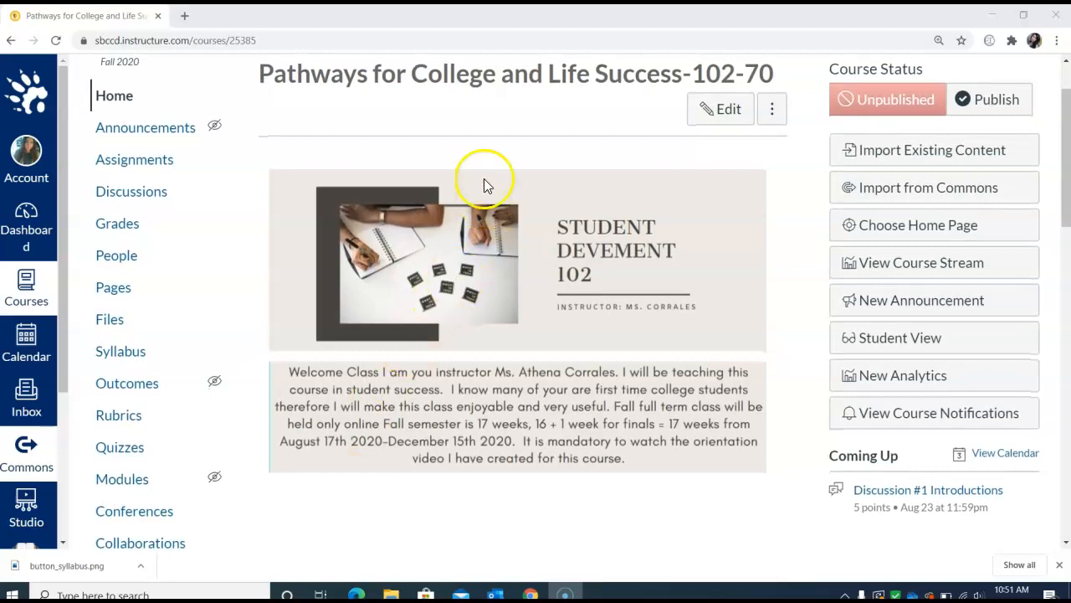
mouse_move(462, 192)
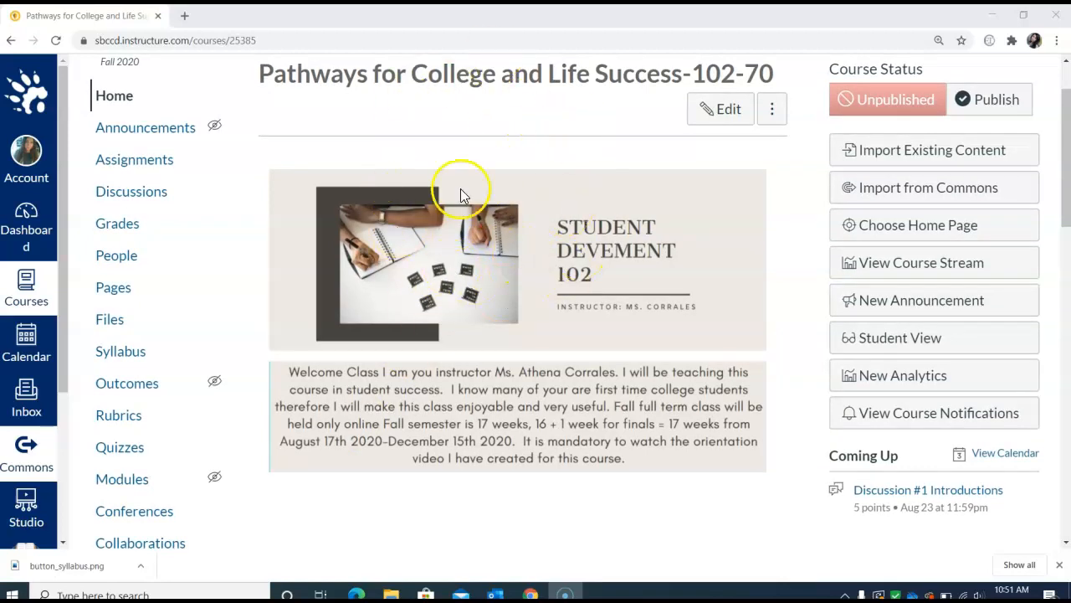
mouse_move(598, 241)
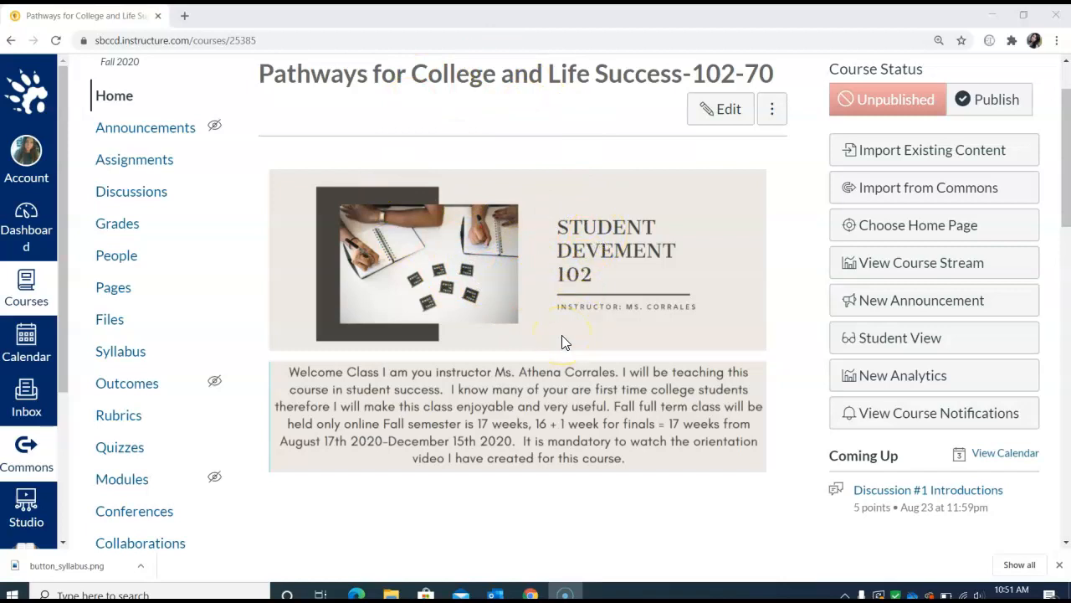
mouse_move(544, 393)
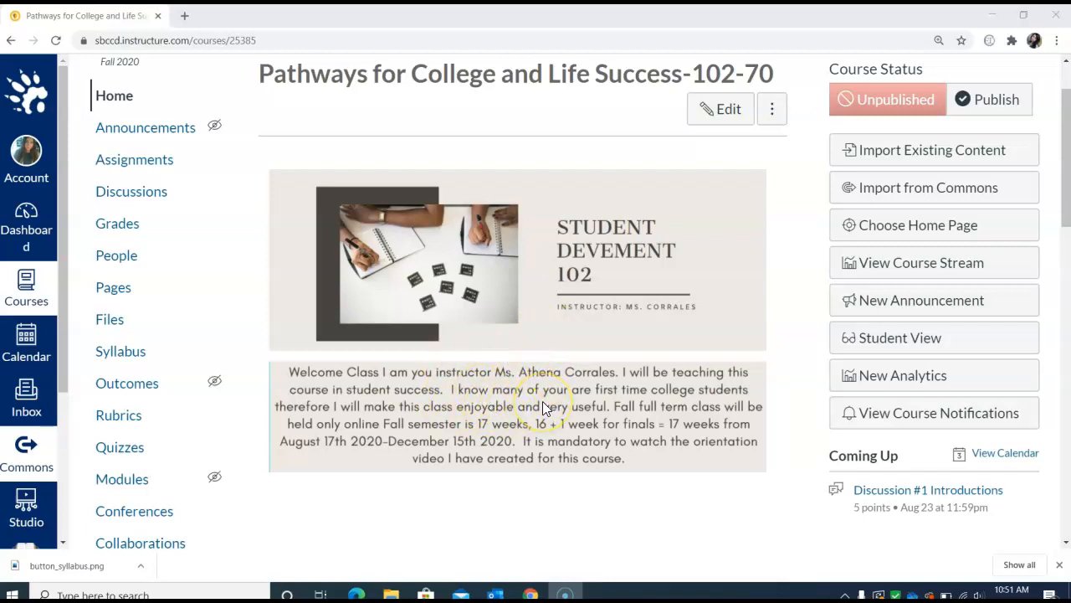
scroll("down", 3)
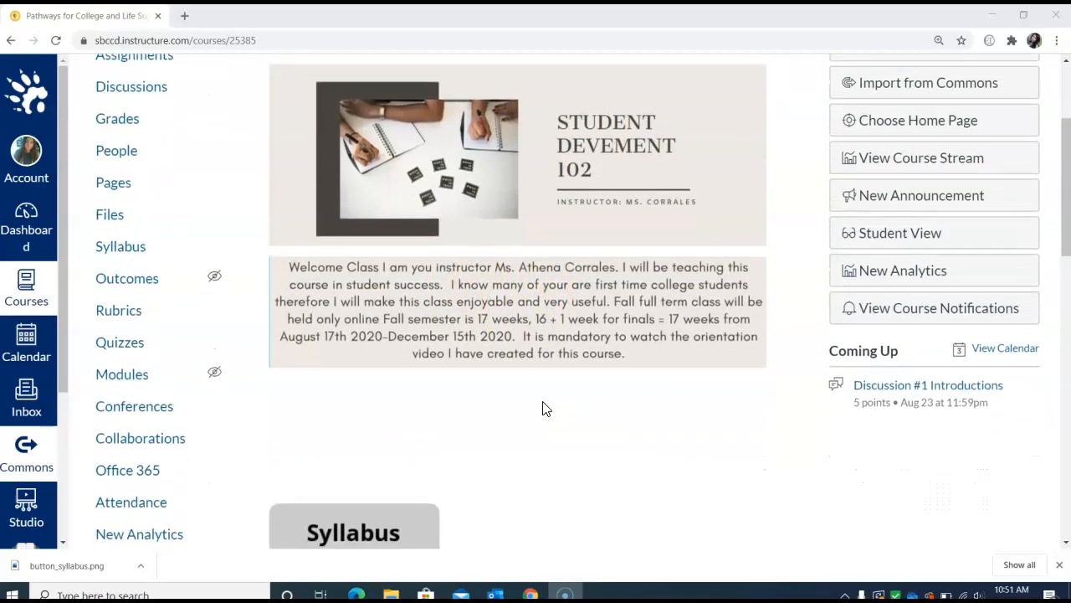
scroll("down", 3)
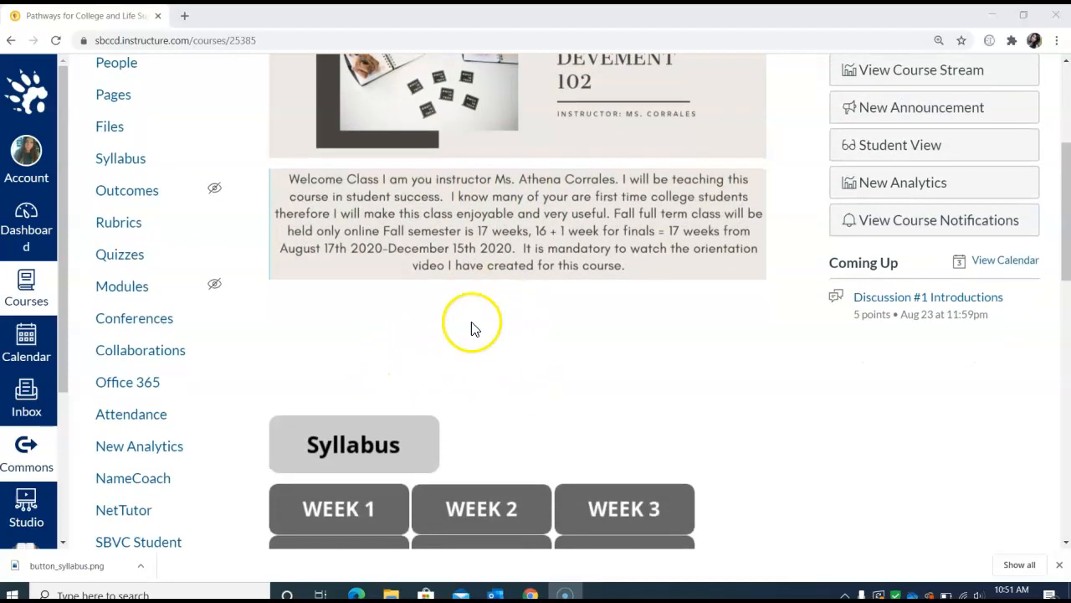
mouse_move(410, 350)
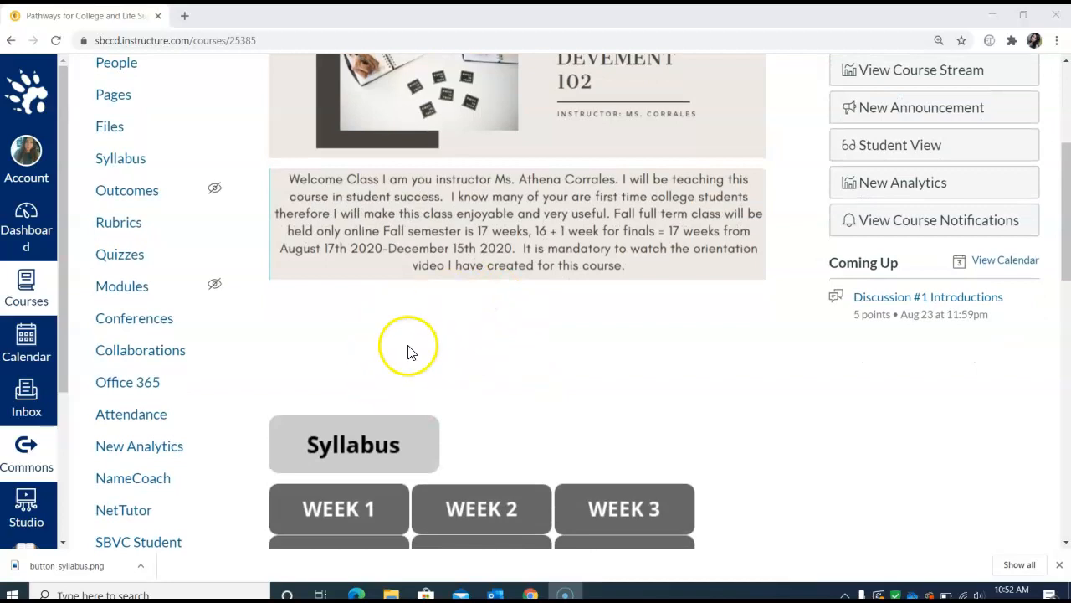
mouse_move(386, 350)
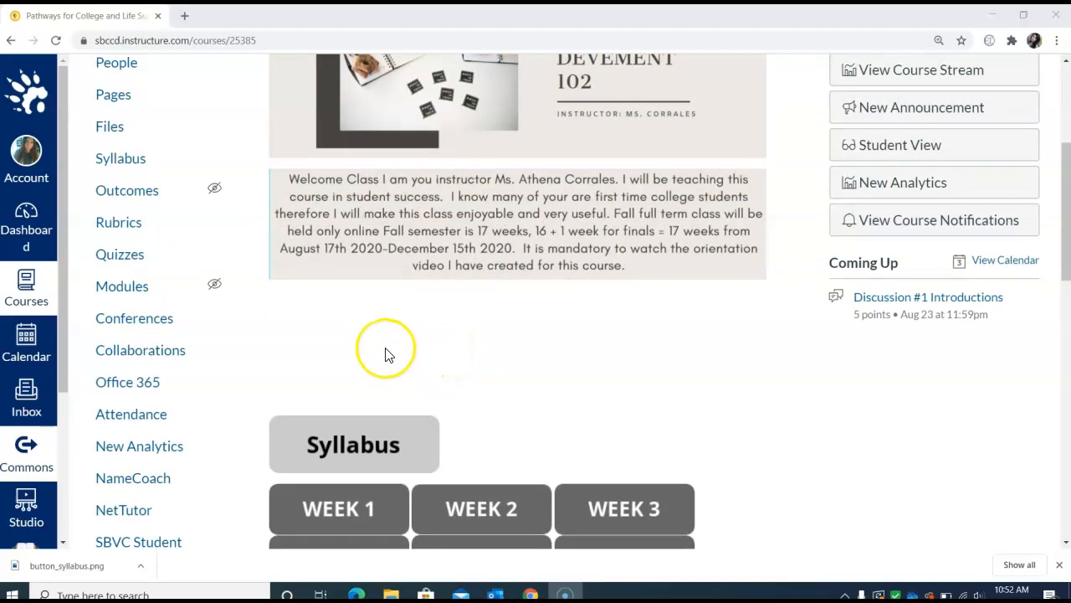
scroll("down", 3)
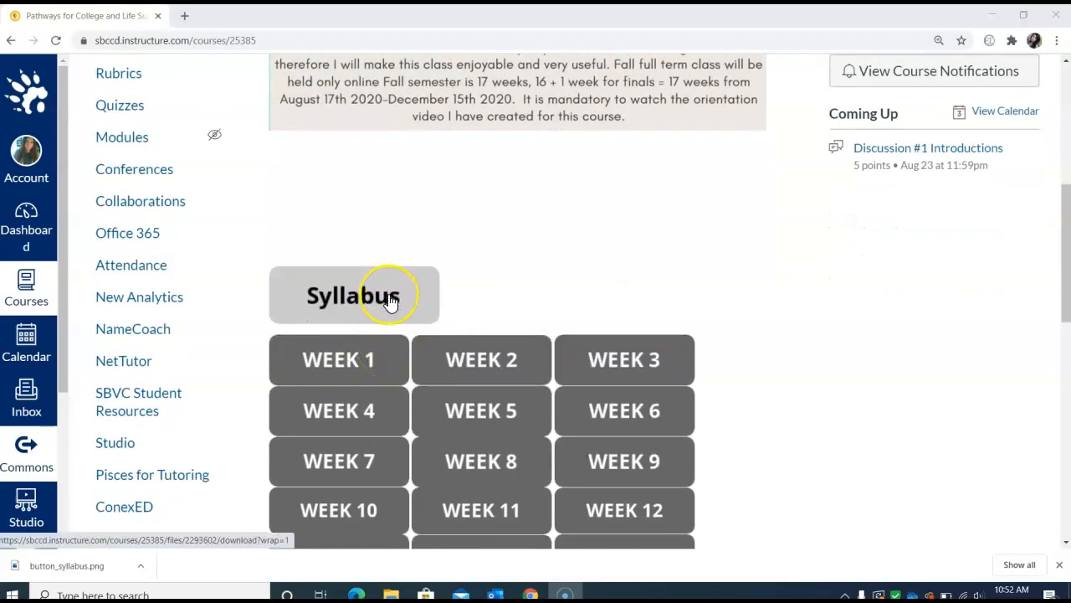
mouse_move(444, 360)
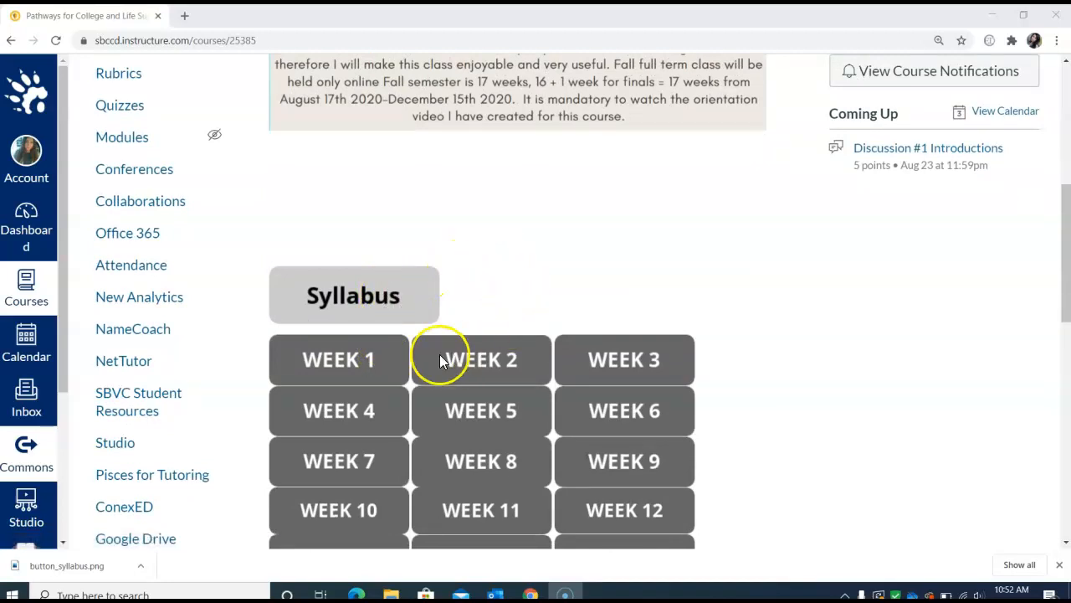
scroll("down", 3)
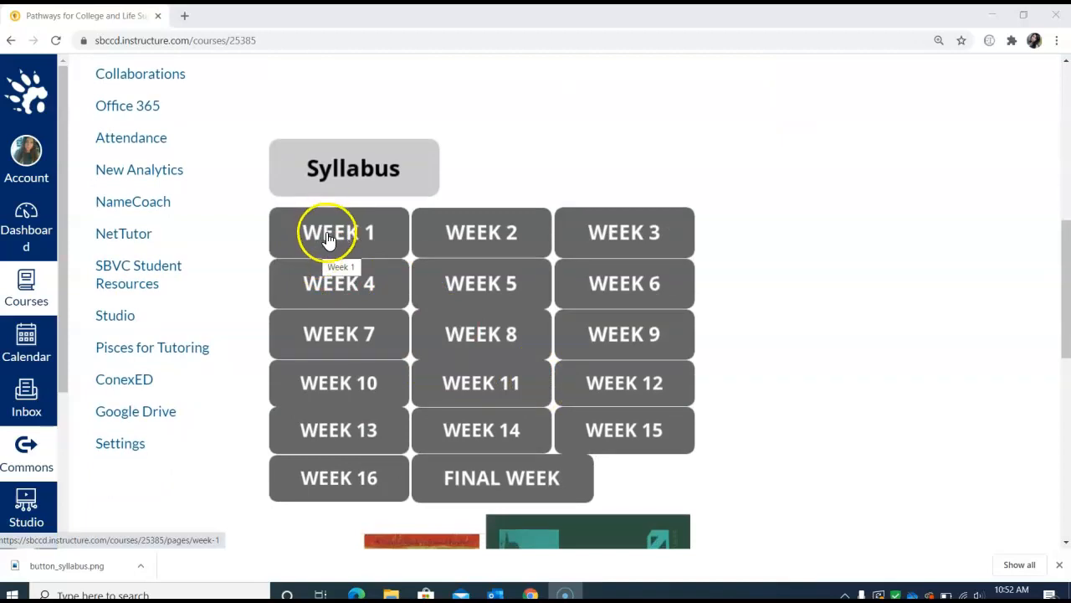
Step: Open the WEEK 1 page with its Discussion and Syllabus Quiz links
left_click(338, 232)
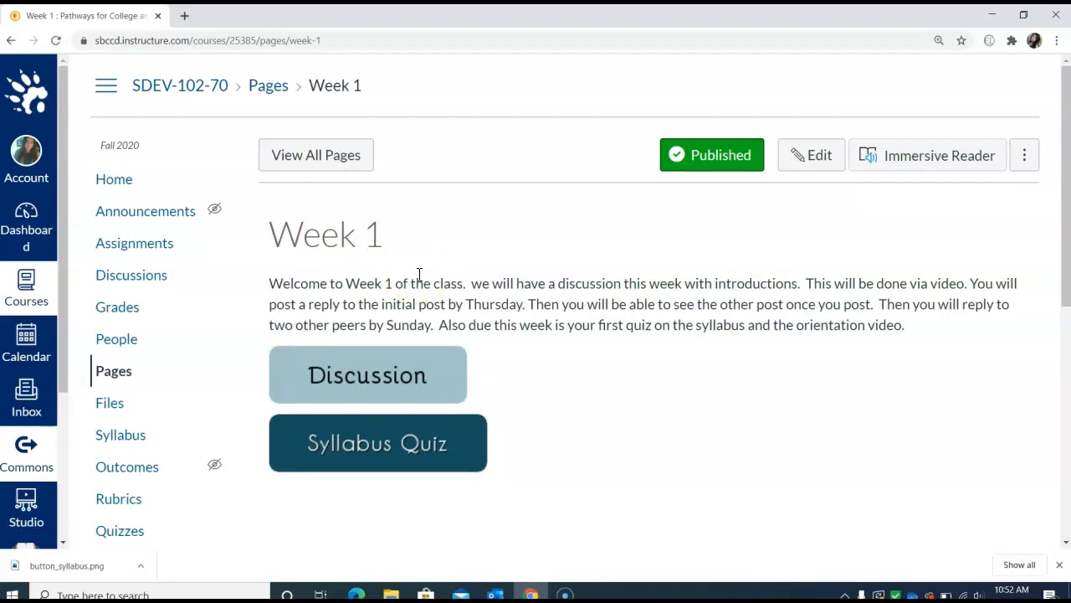
mouse_move(488, 346)
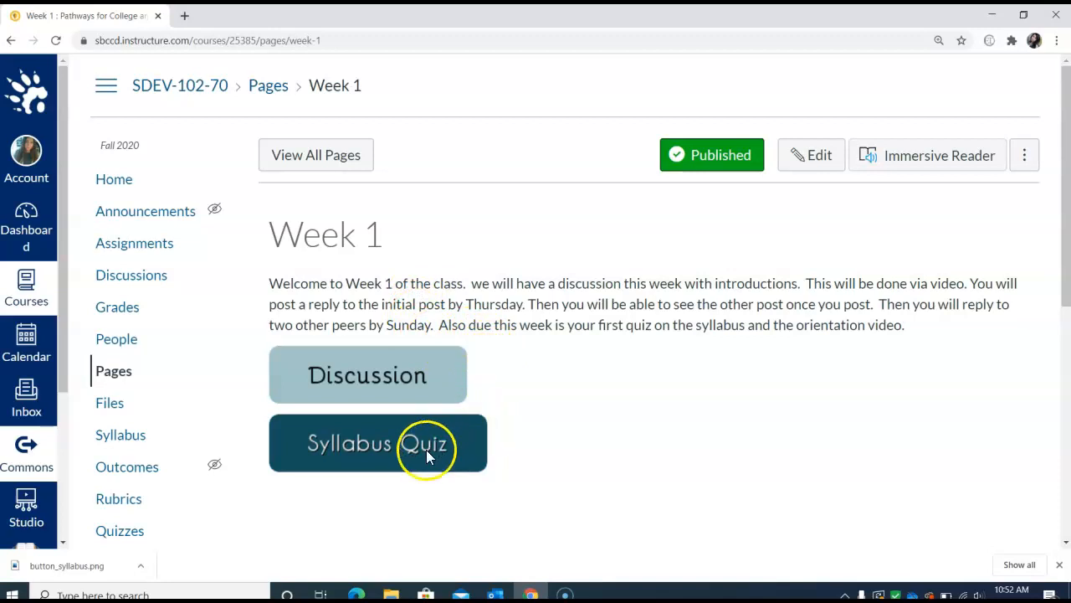
mouse_move(480, 416)
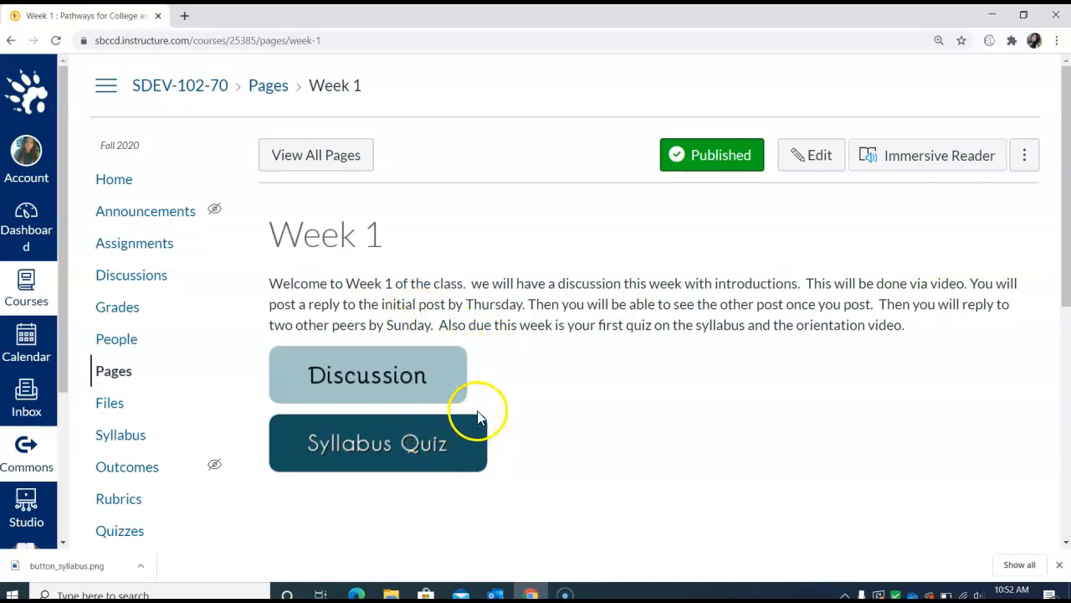
mouse_move(395, 406)
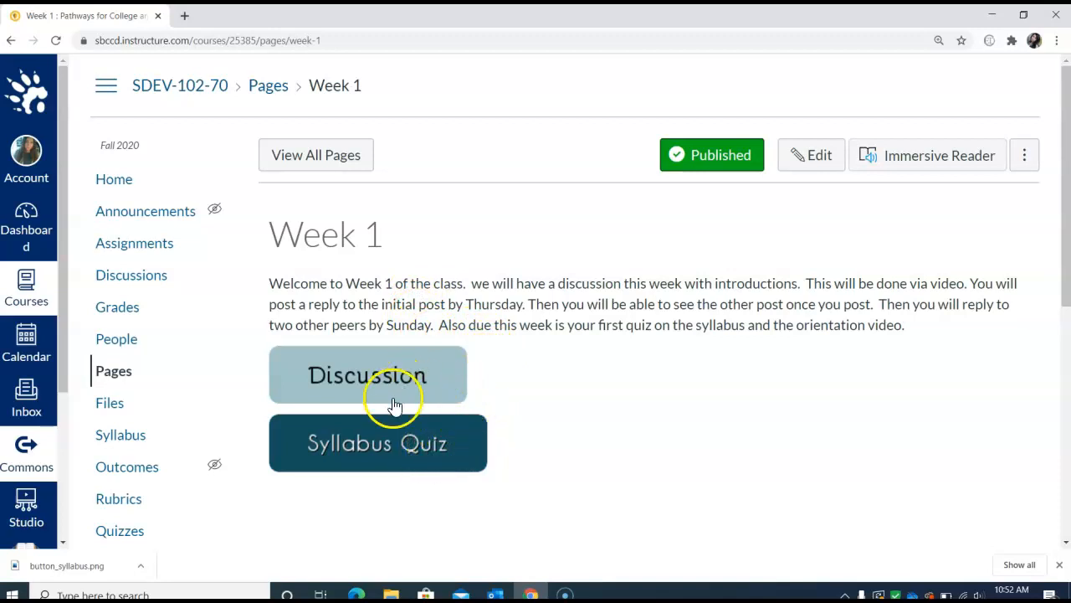
mouse_move(369, 443)
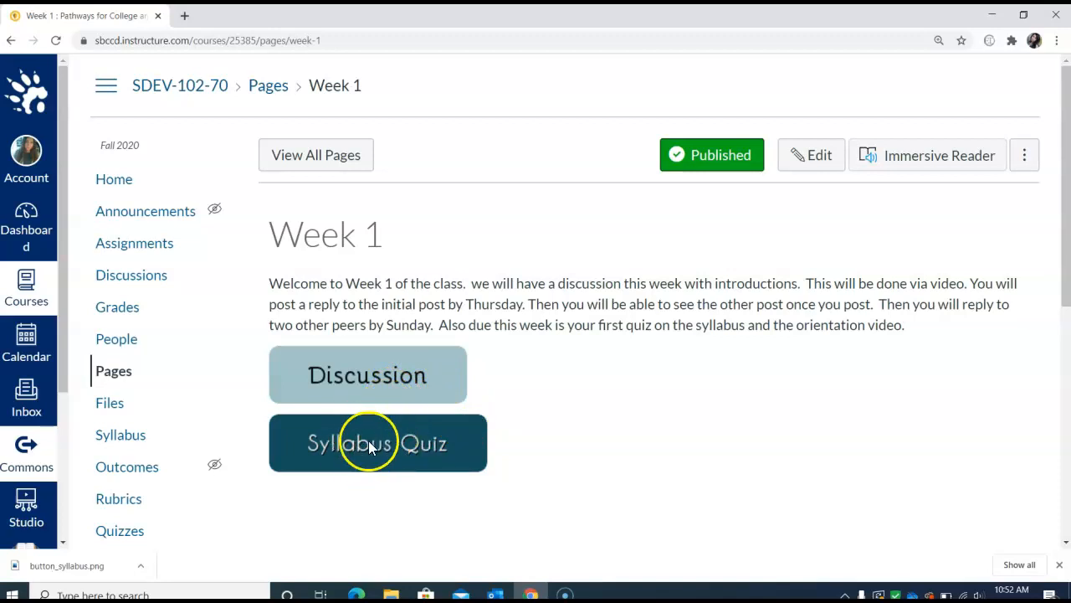
mouse_move(443, 436)
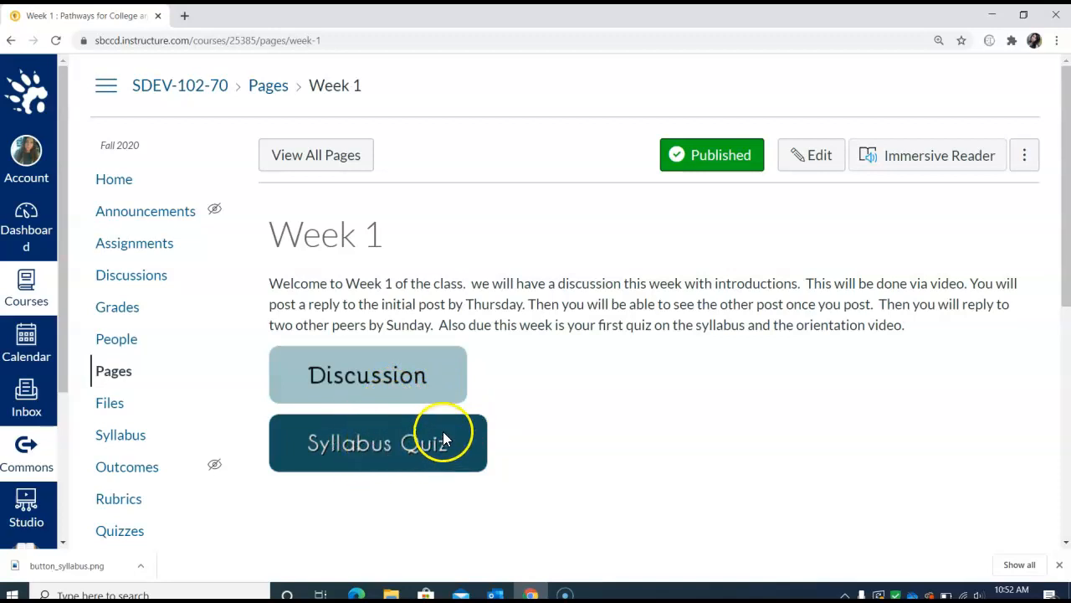
mouse_move(465, 427)
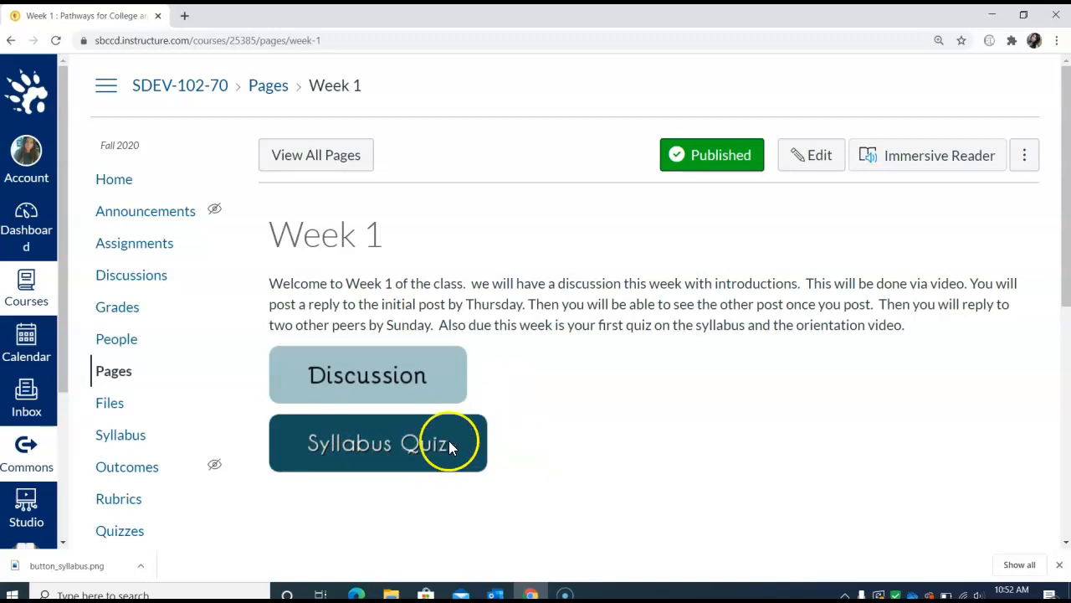
mouse_move(433, 439)
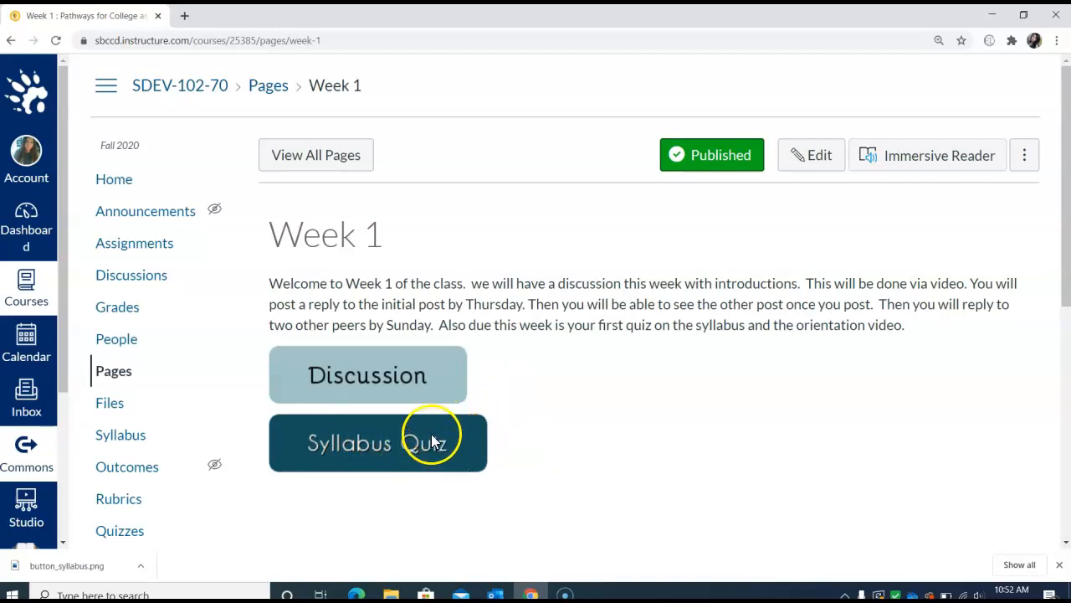
mouse_move(405, 374)
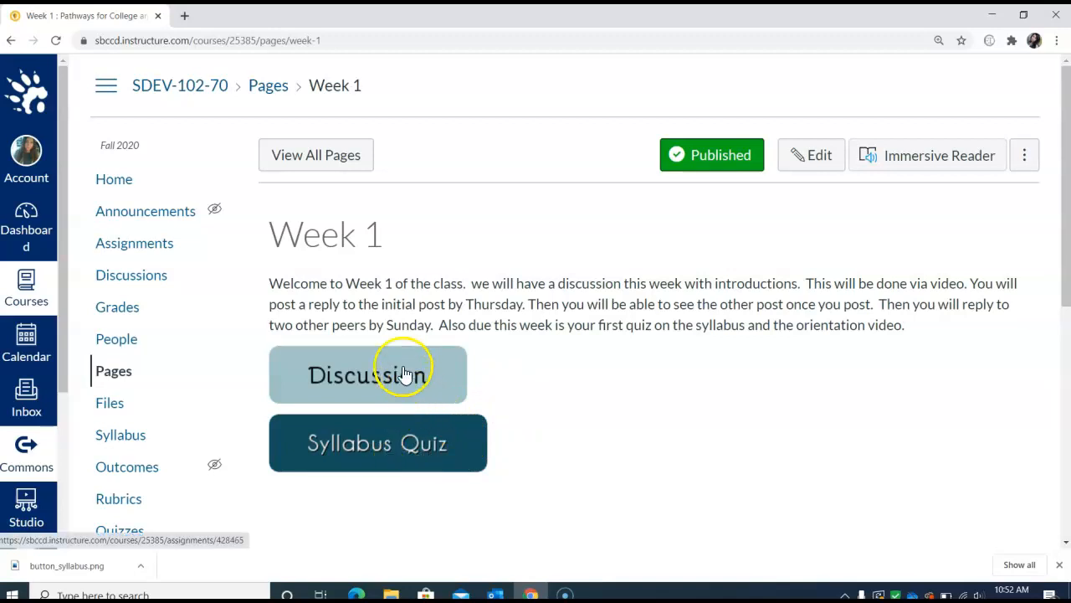
mouse_move(456, 333)
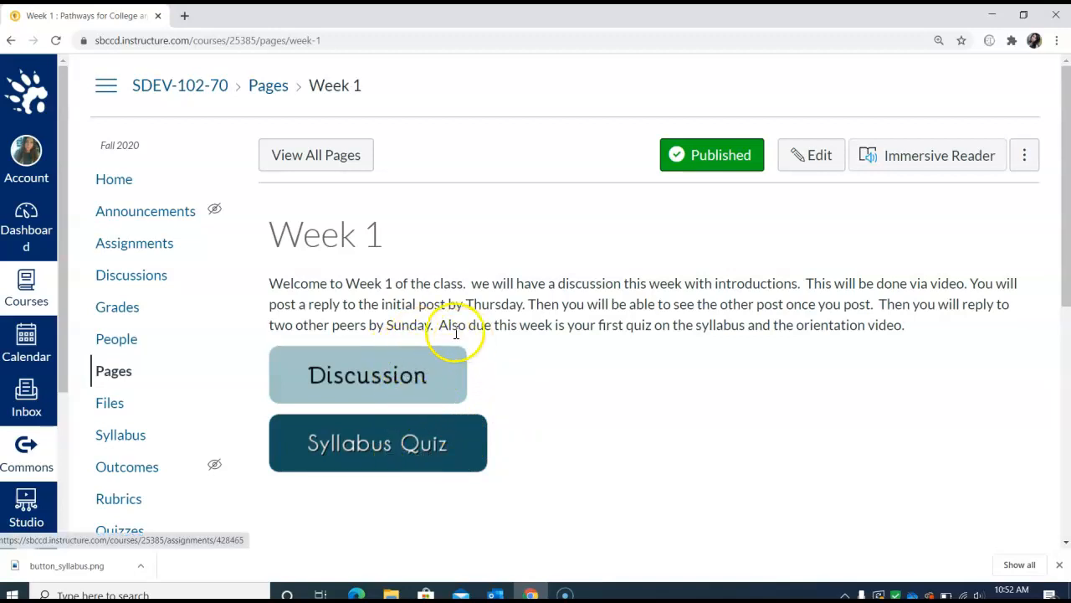
mouse_move(439, 385)
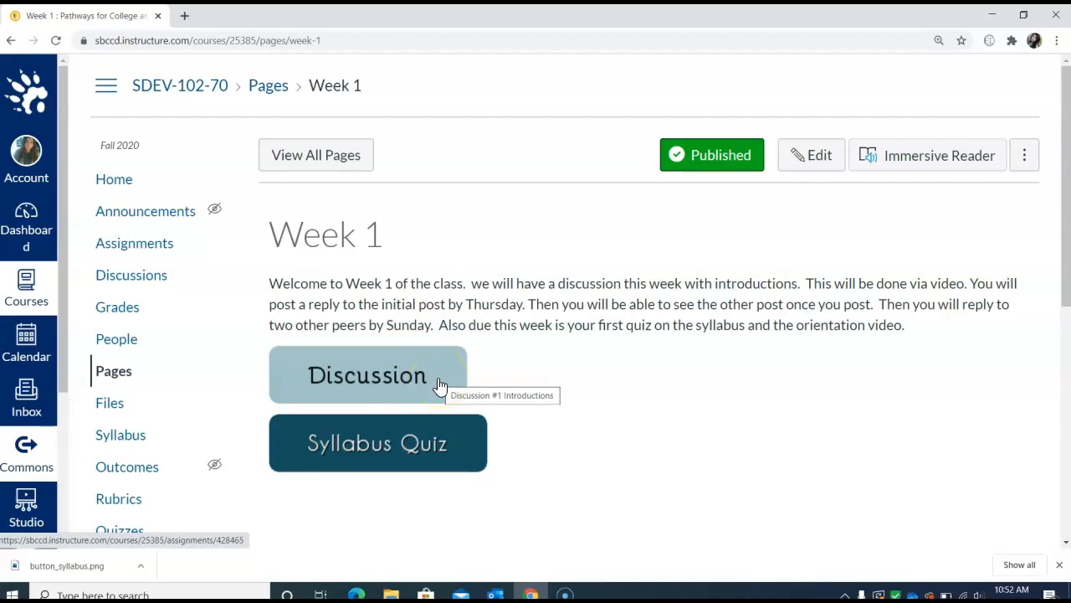
mouse_move(423, 373)
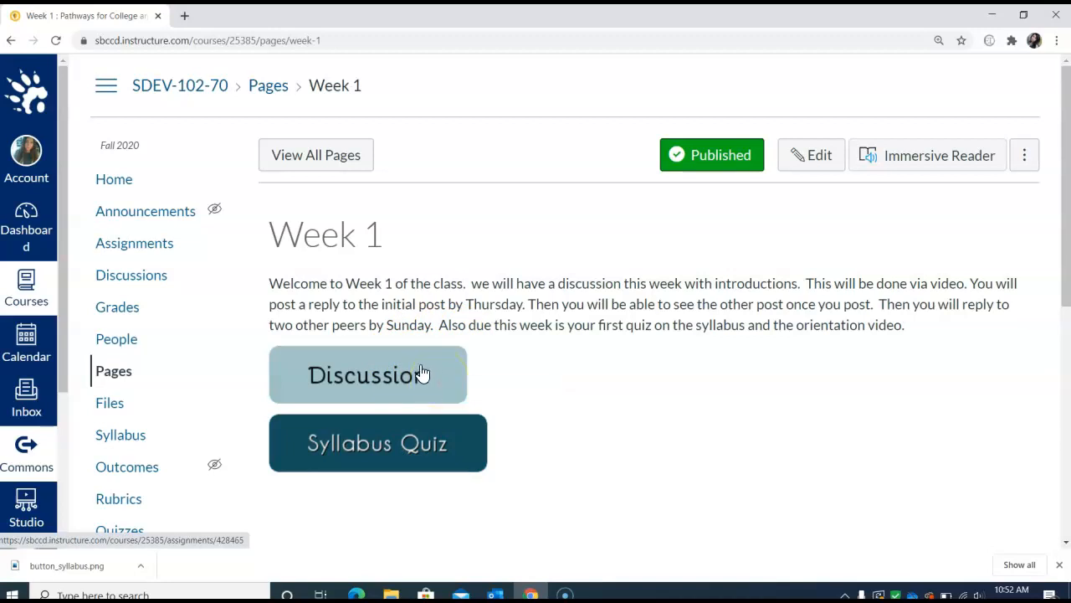
Step: Open Discussion #1 Introductions and read down through its video and three prompts
left_click(368, 374)
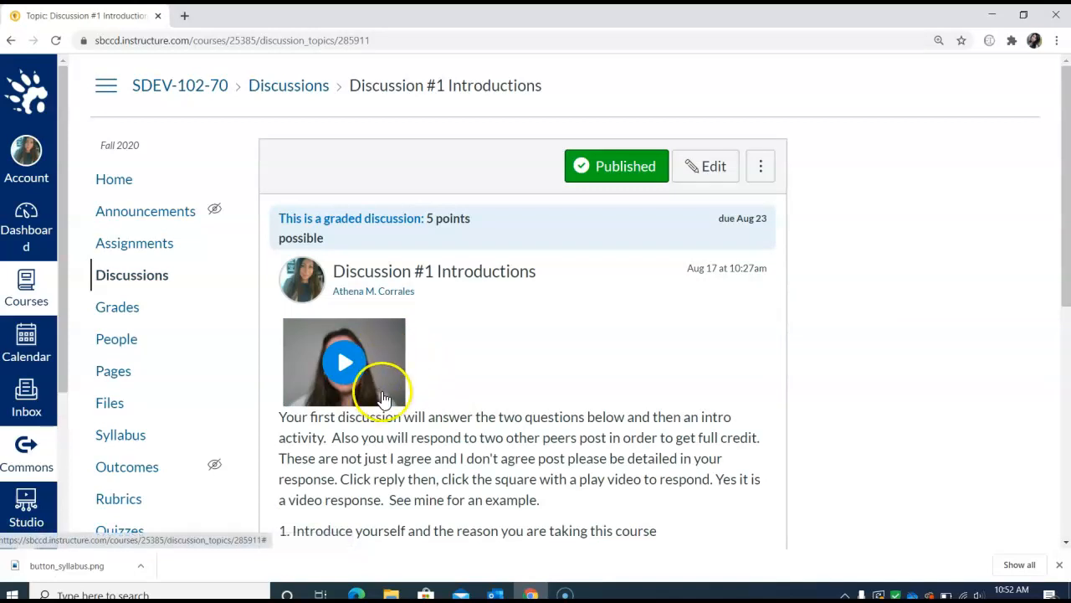
scroll("down", 3)
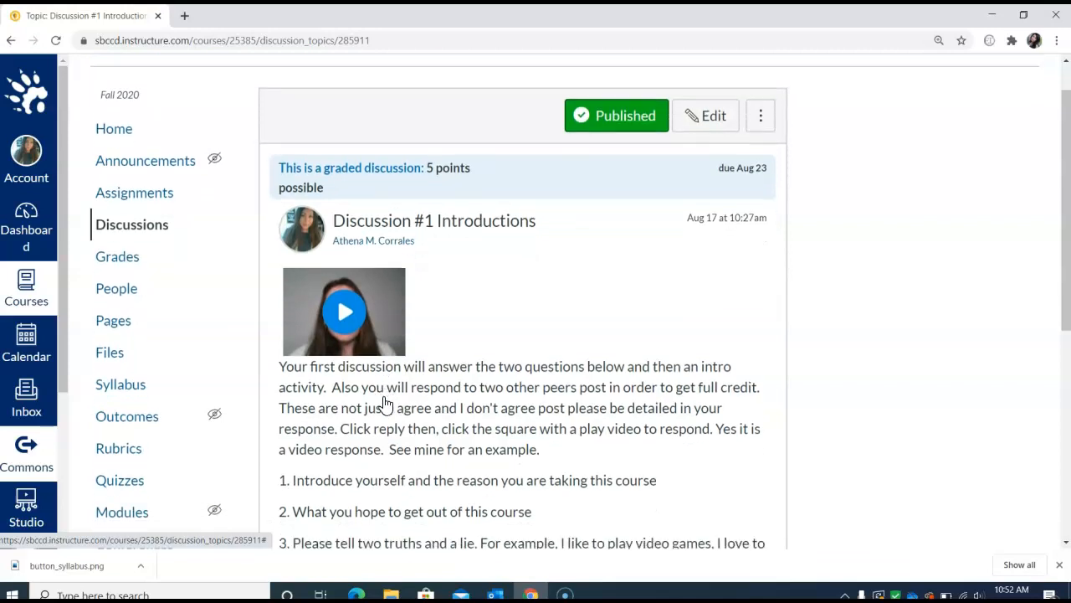
scroll("down", 3)
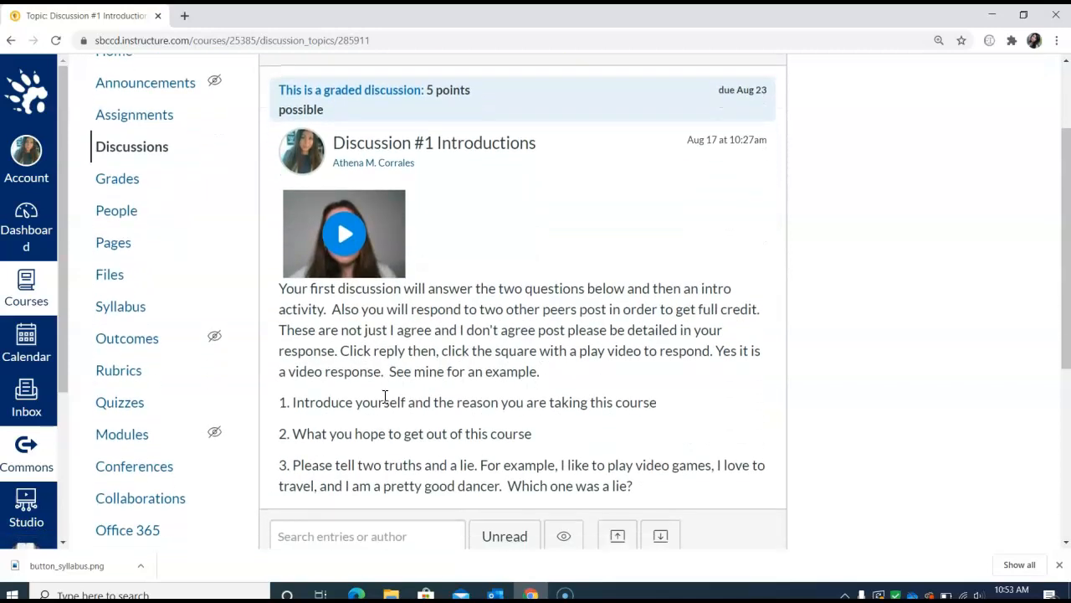
mouse_move(406, 238)
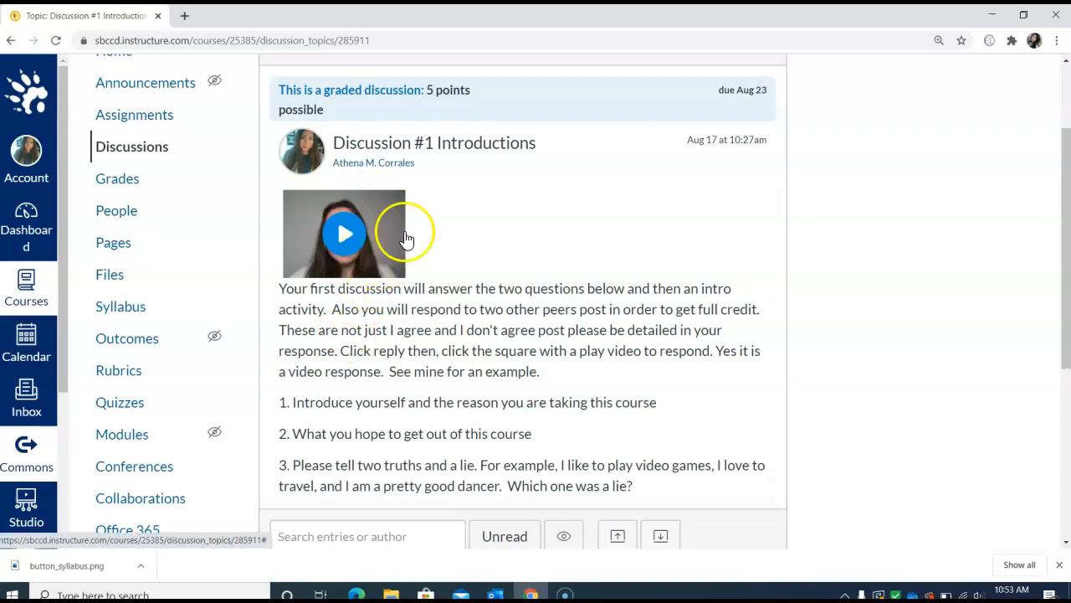
mouse_move(397, 347)
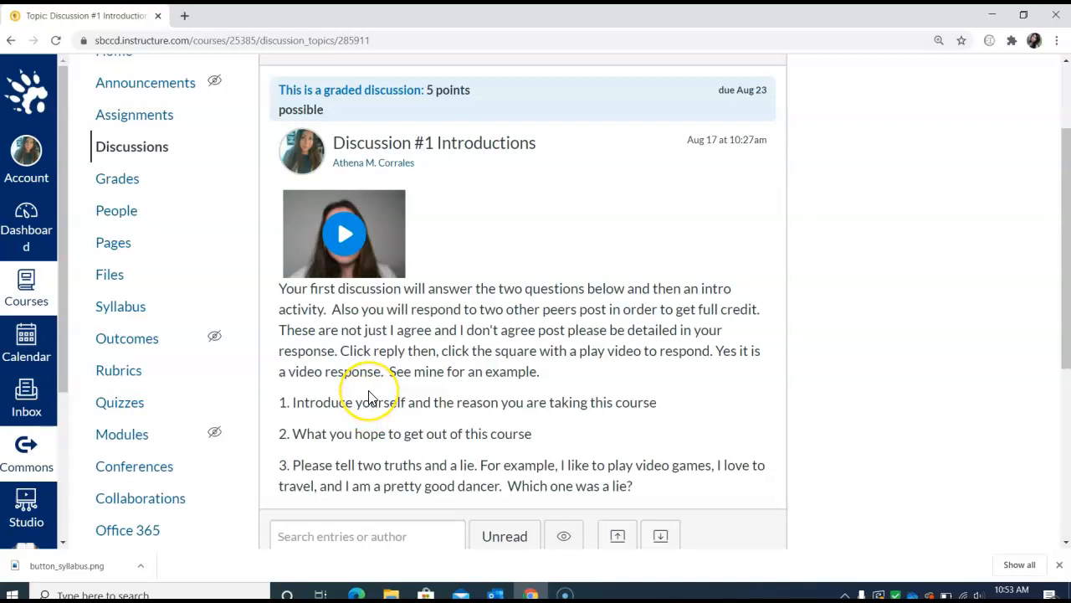
mouse_move(369, 393)
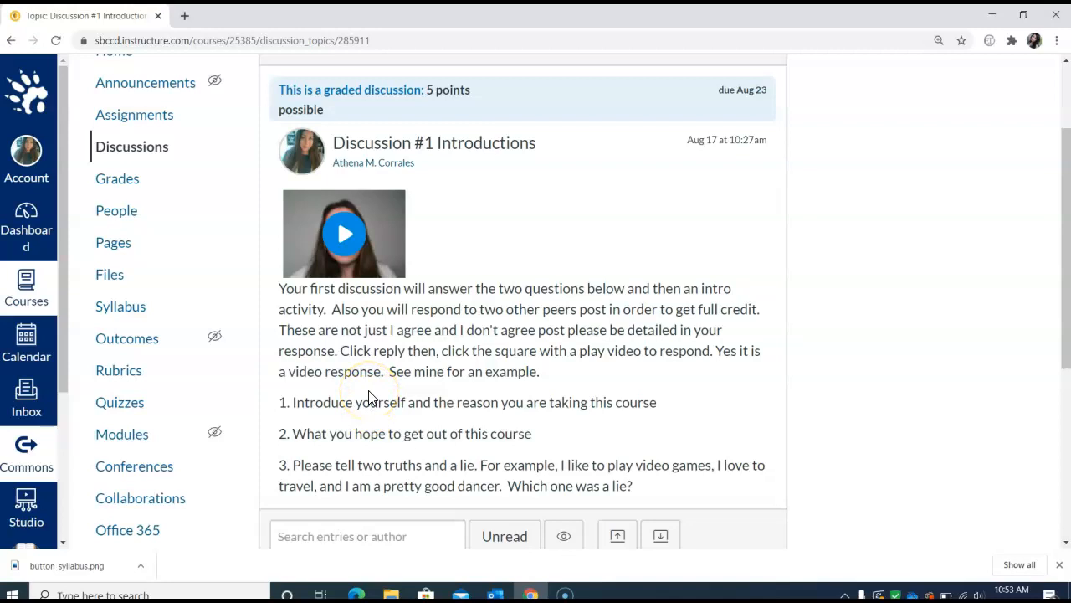
scroll("down", 3)
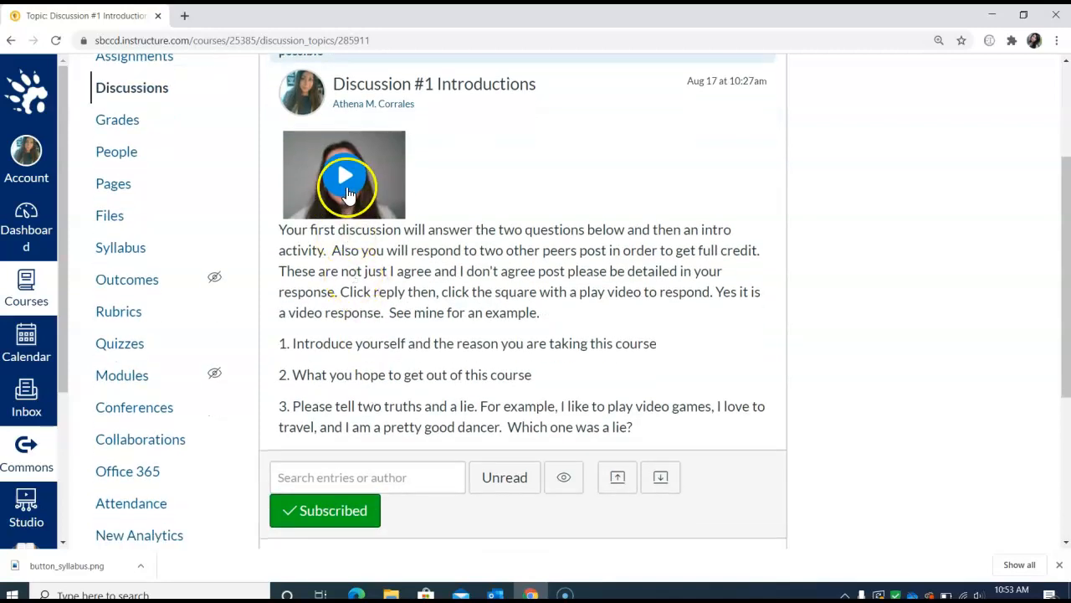
mouse_move(366, 418)
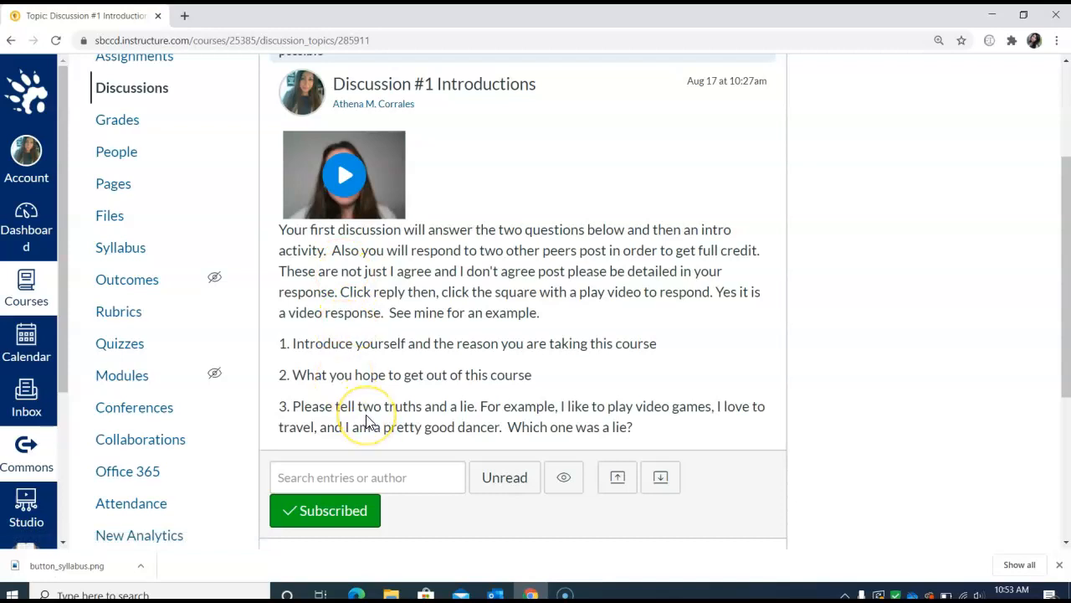
scroll("down", 3)
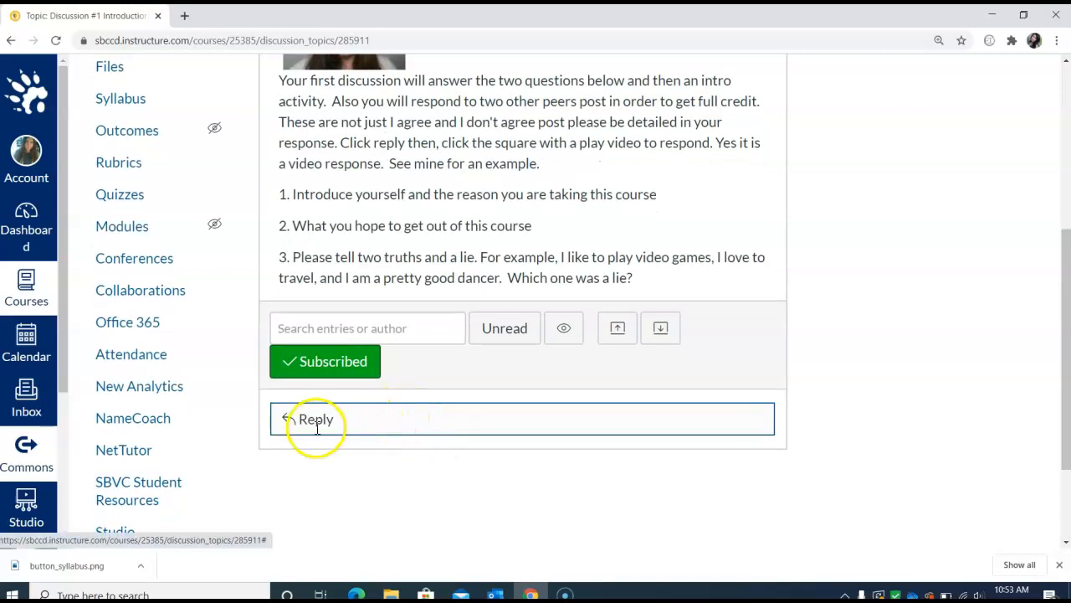
Step: Start a discussion reply and open the Record/Upload Media Comment webcam window
left_click(316, 418)
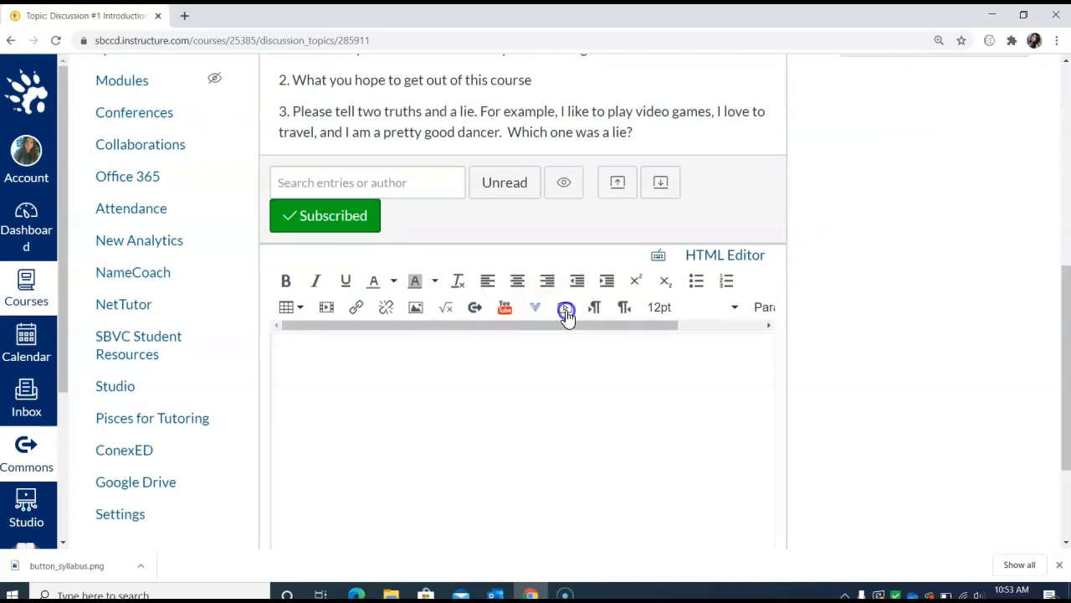
left_click(566, 307)
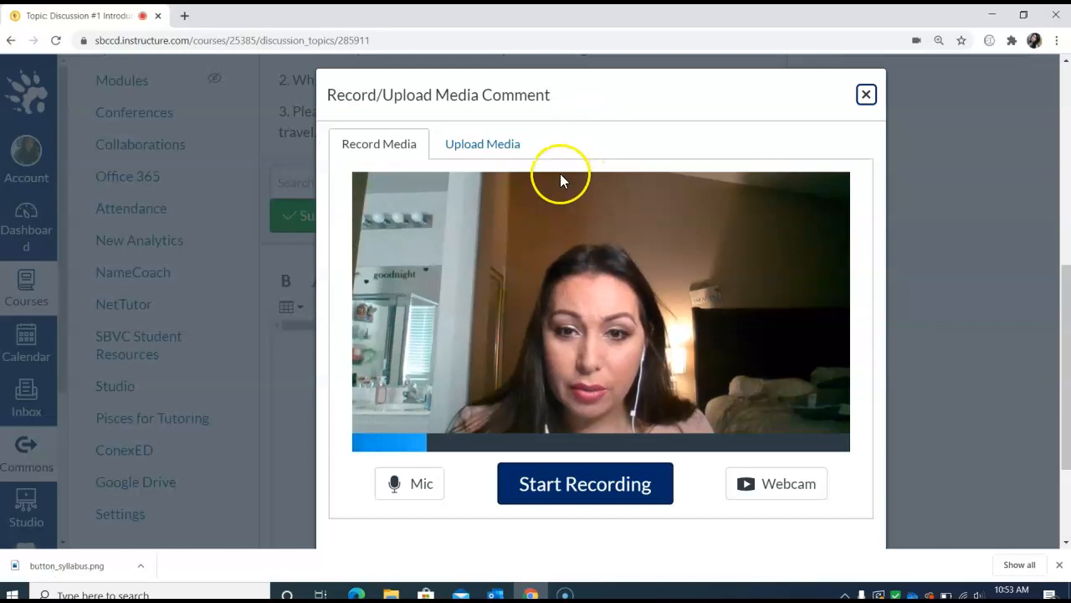
mouse_move(645, 314)
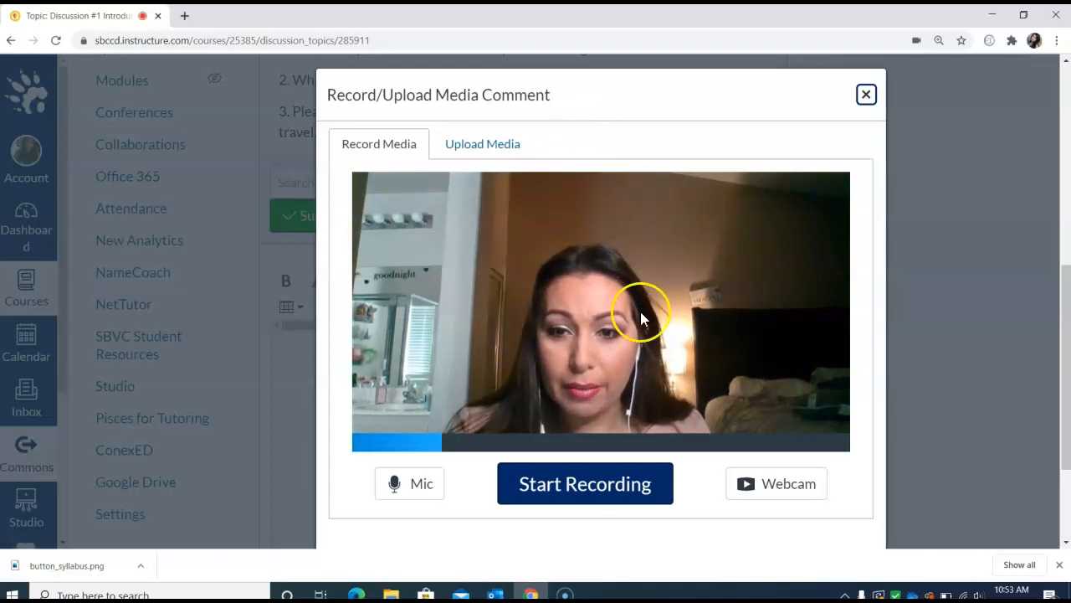
Step: Record a one-second webcam clip, then close the media dialog without saving
left_click(585, 483)
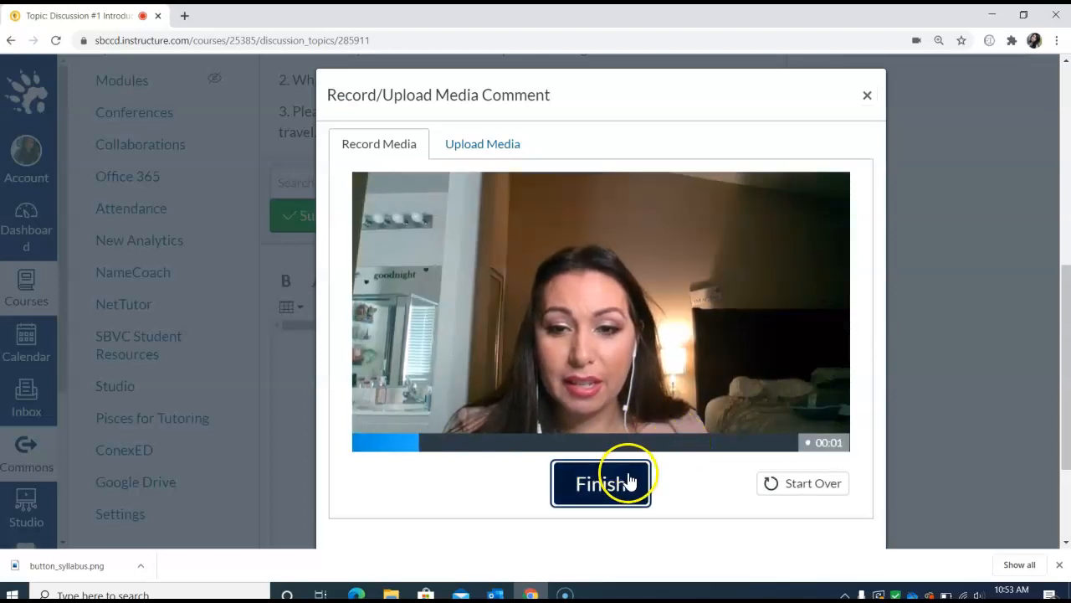
left_click(601, 483)
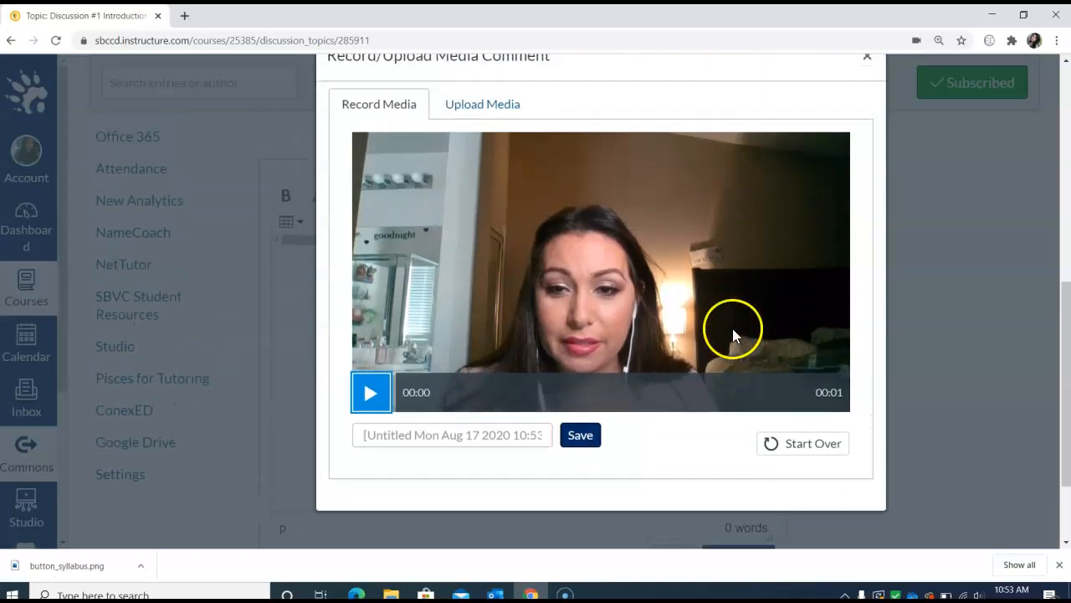
left_click(866, 65)
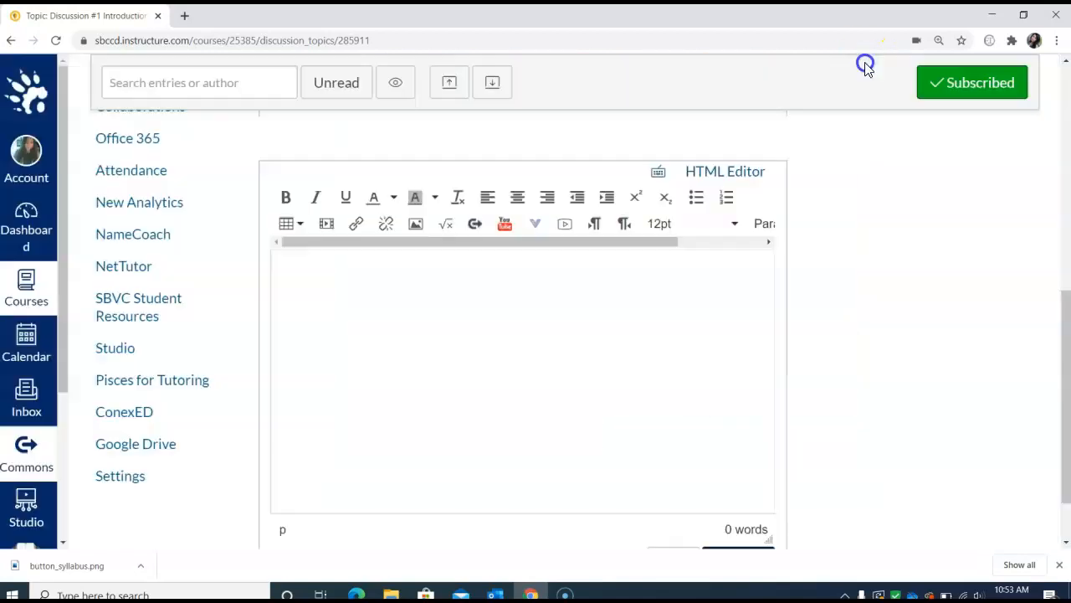
mouse_move(633, 386)
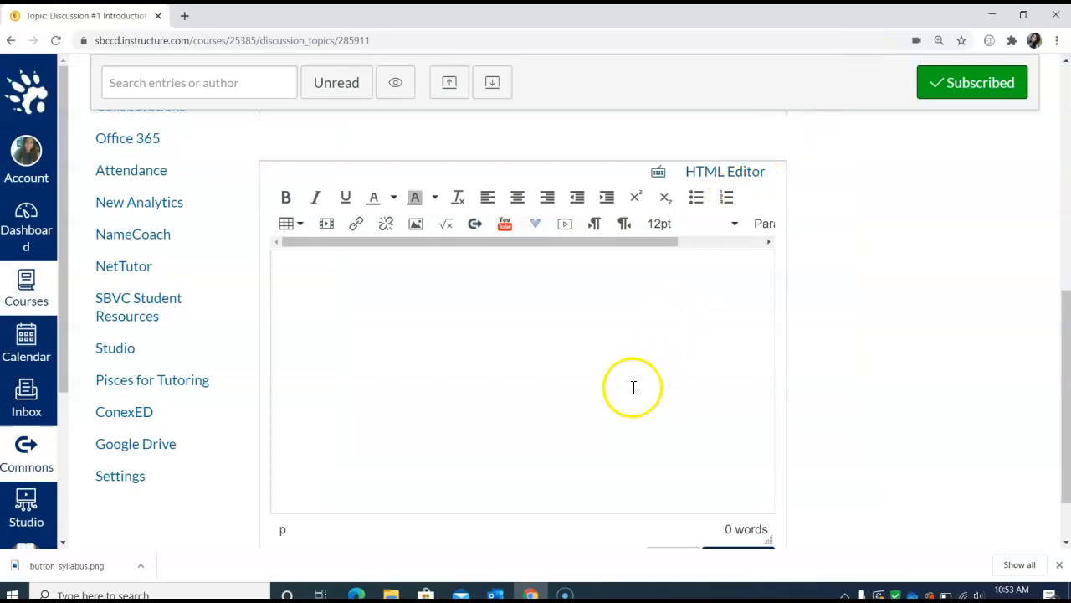
Step: Cancel the empty reply editor so only the Reply option remains
scroll("down", 3)
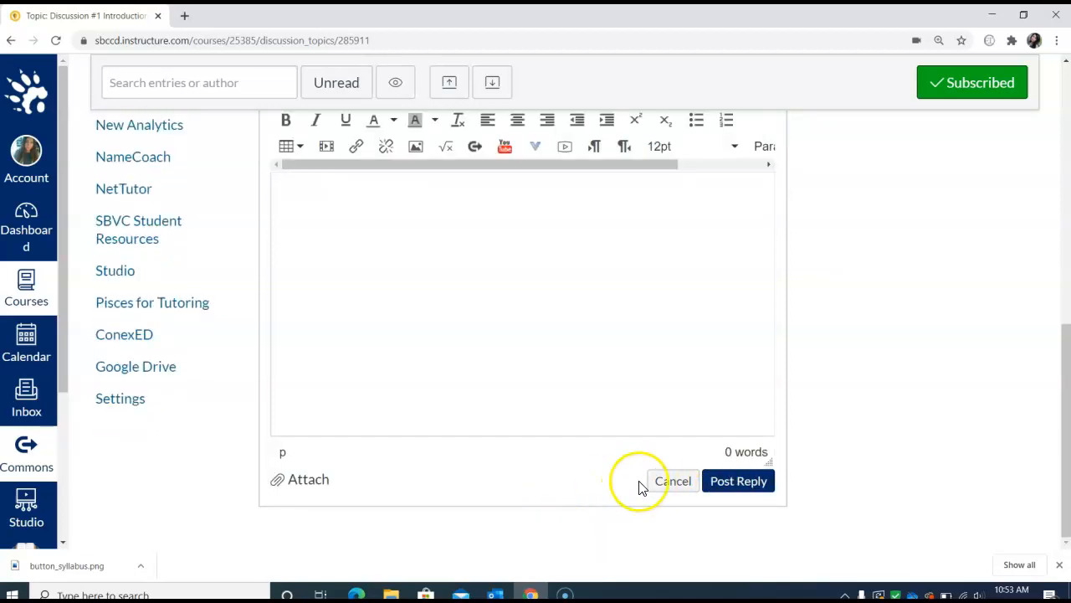
left_click(673, 481)
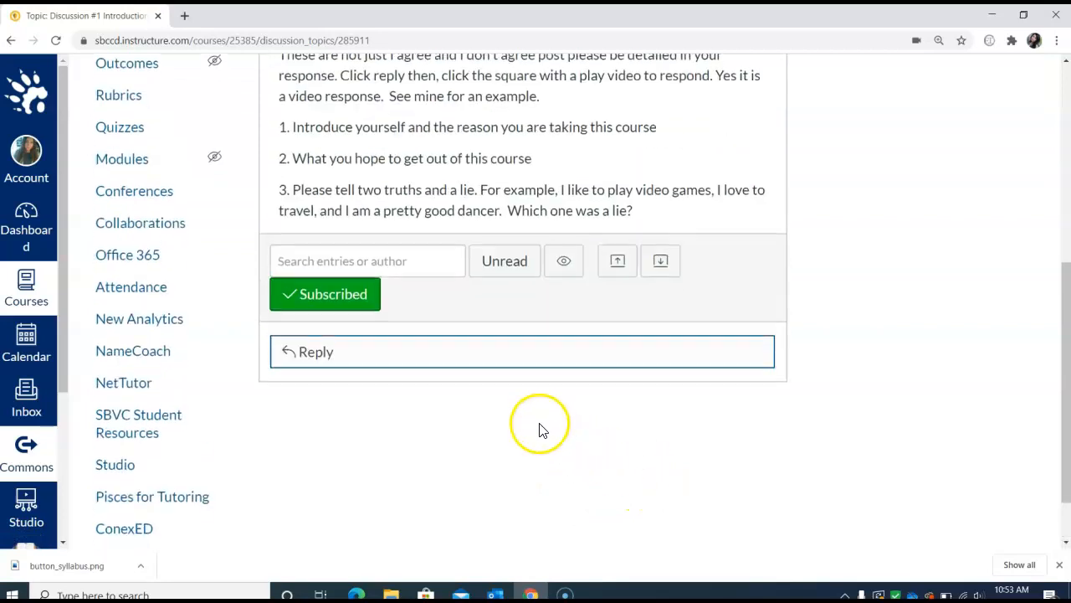
scroll("up", 3)
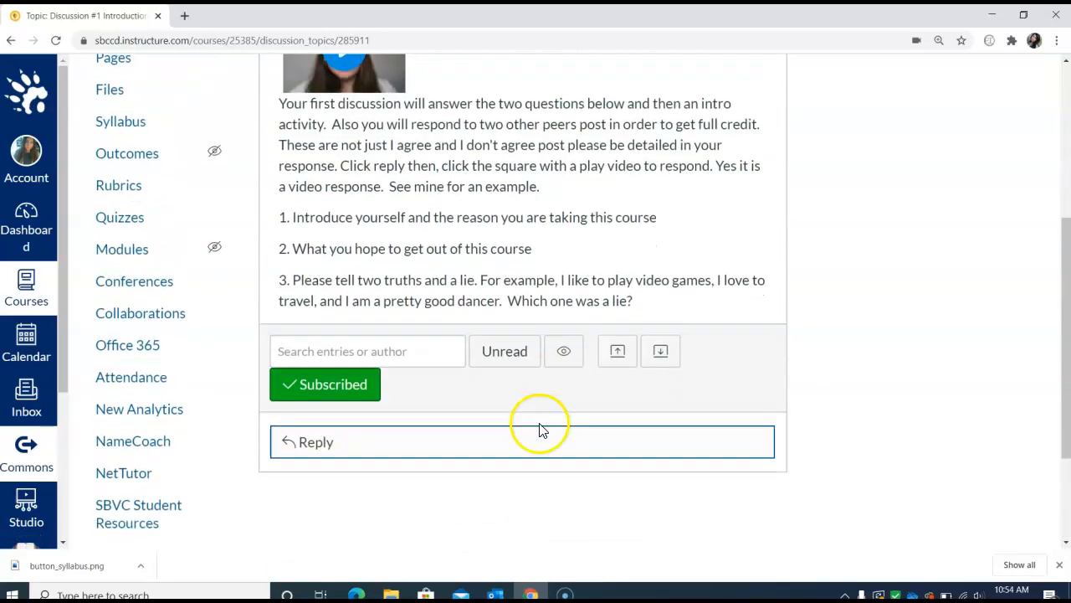
scroll("down", 3)
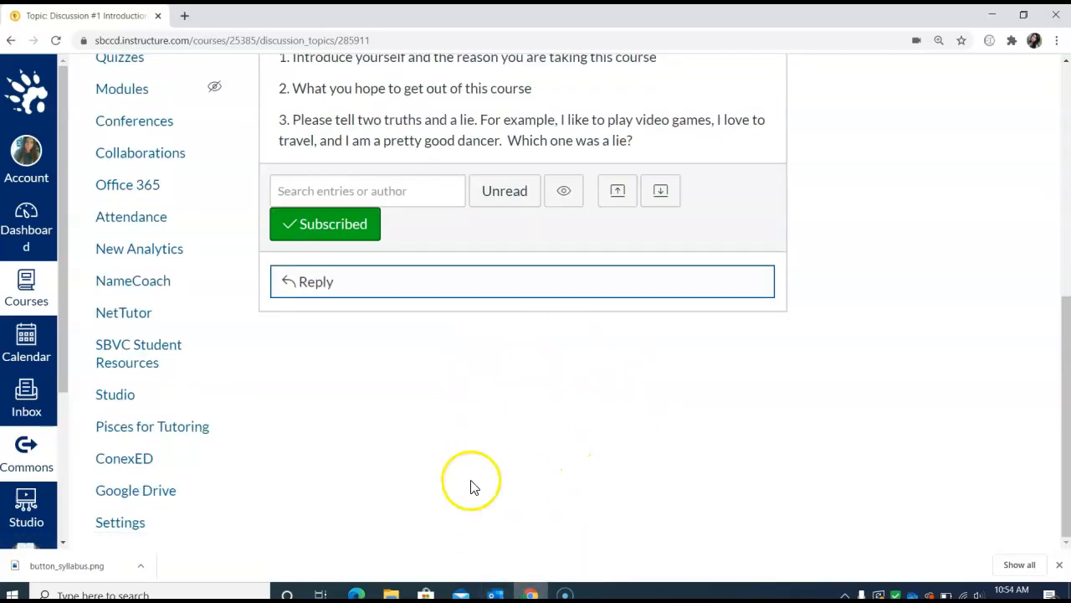
mouse_move(469, 394)
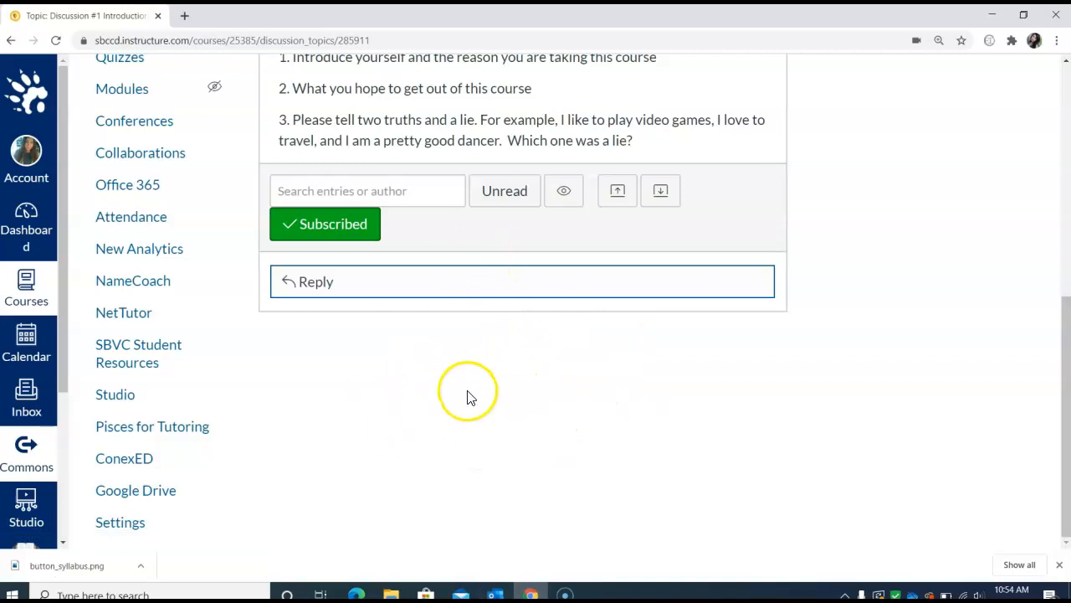
mouse_move(461, 389)
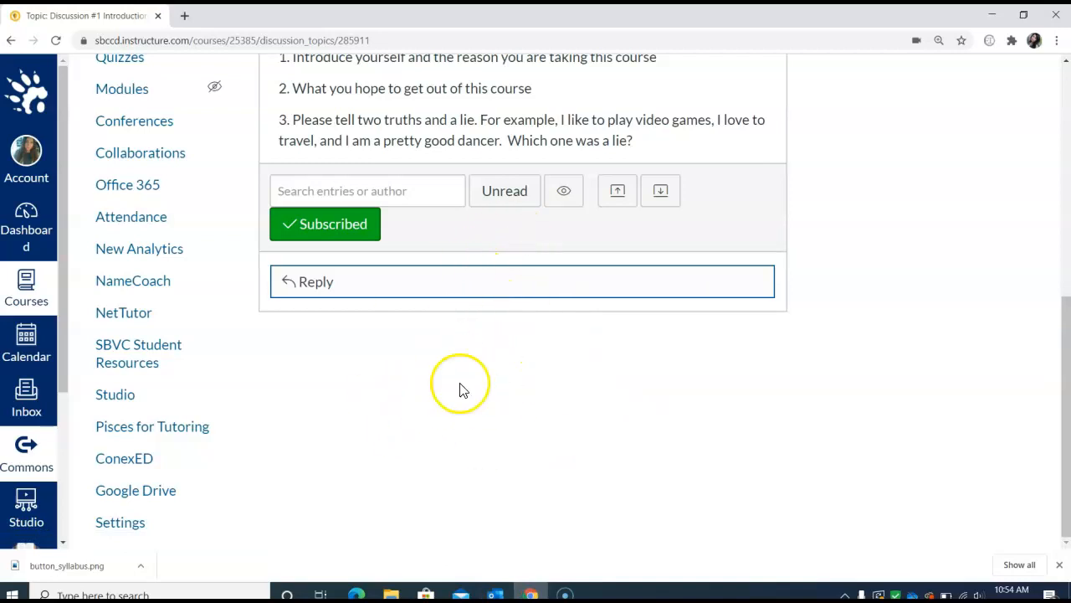
scroll("up", 3)
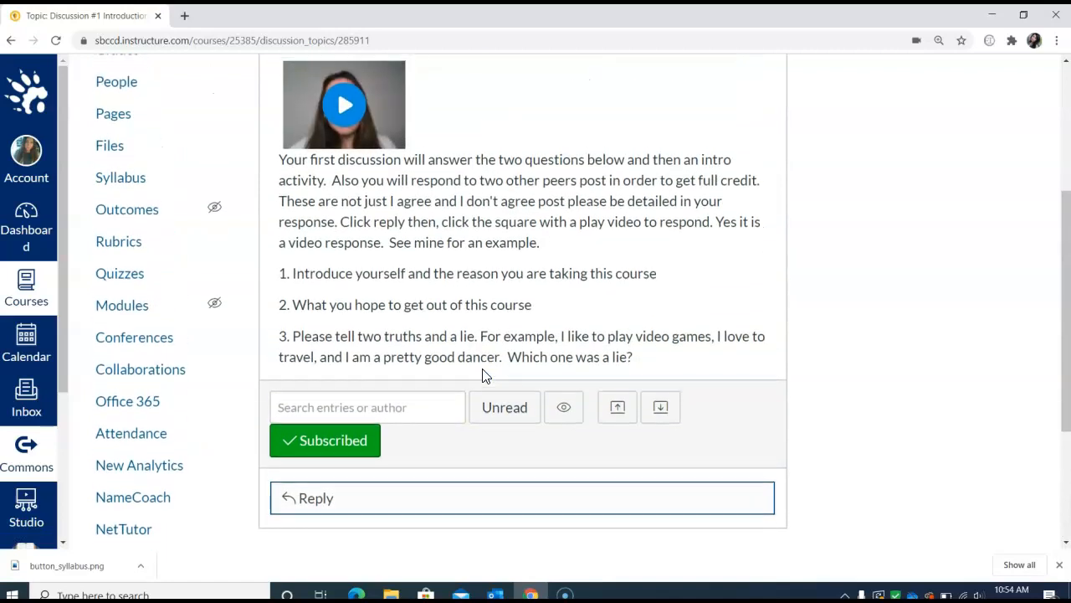
mouse_move(518, 325)
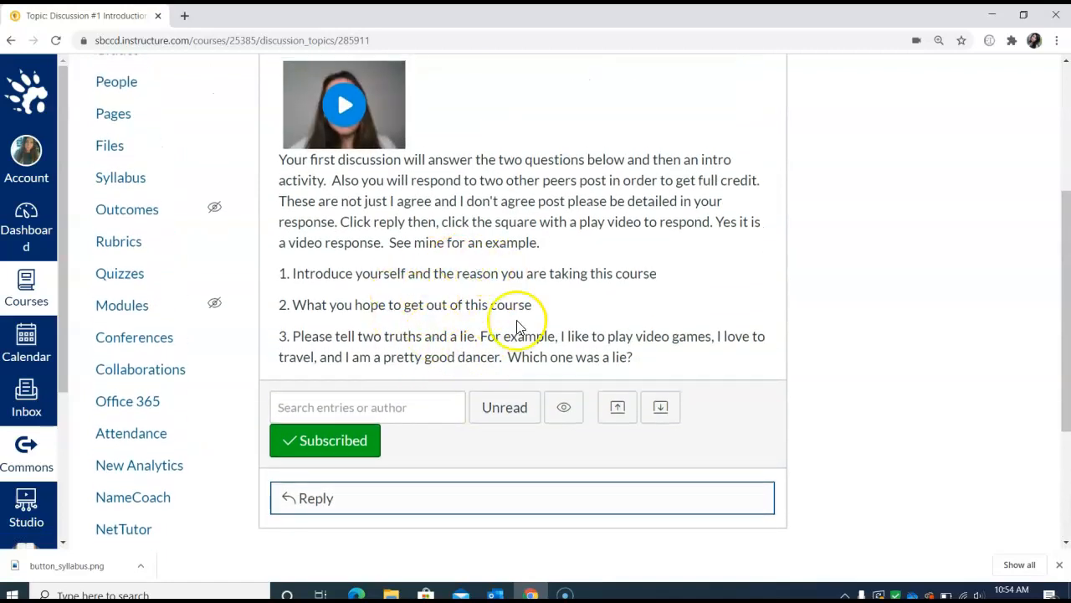
scroll("down", 3)
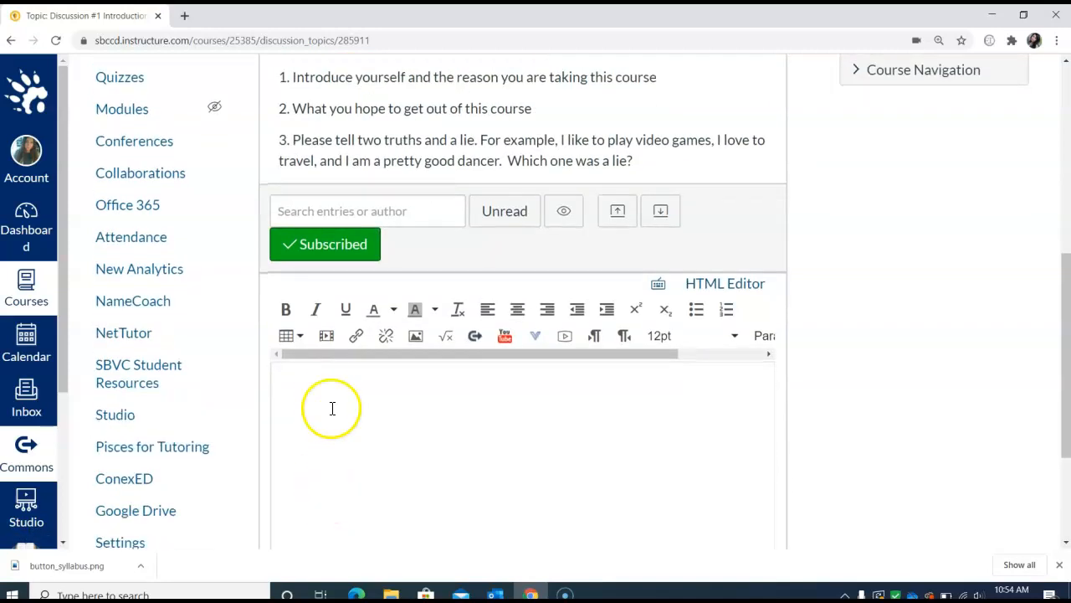
type("v")
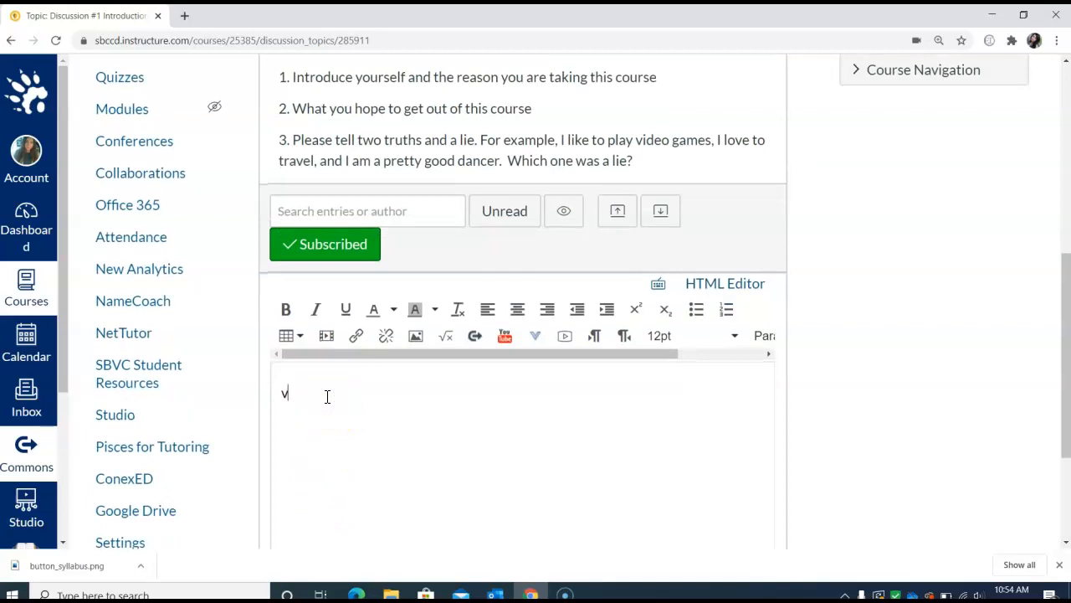
type("lxn")
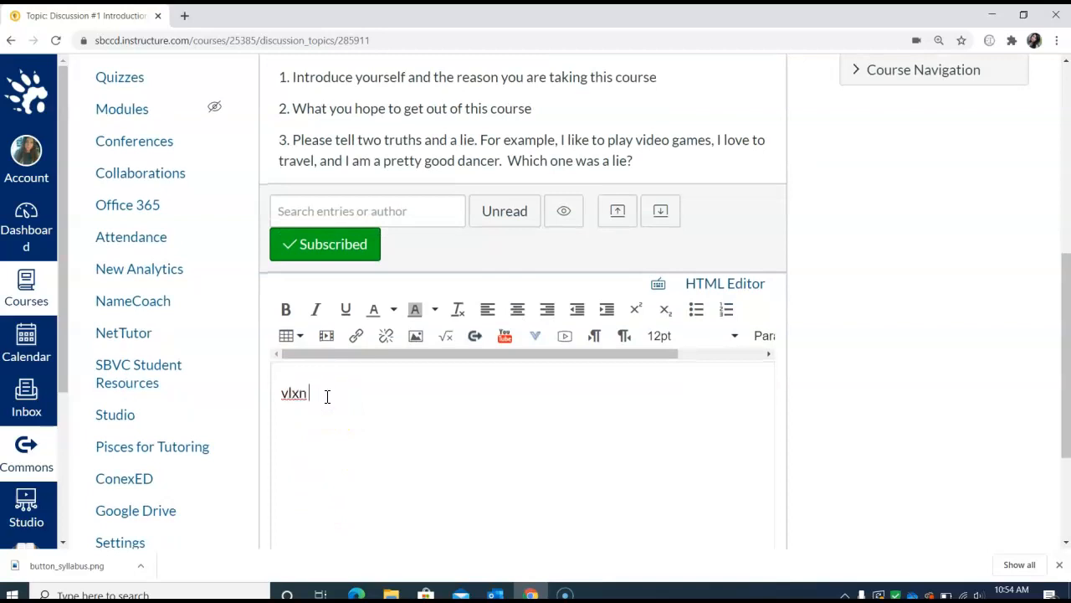
scroll("down", 3)
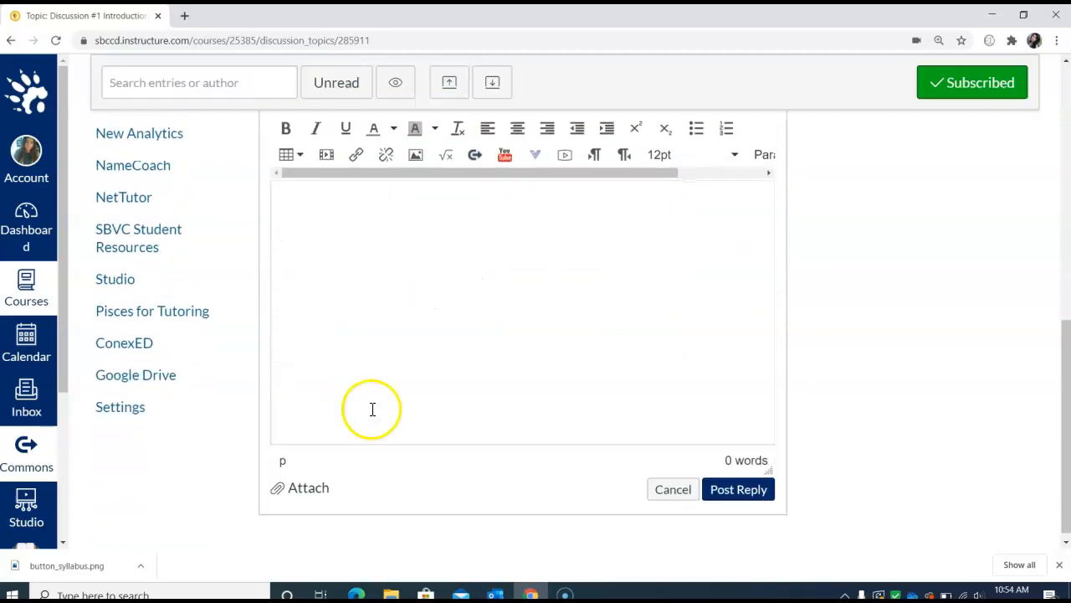
mouse_move(442, 423)
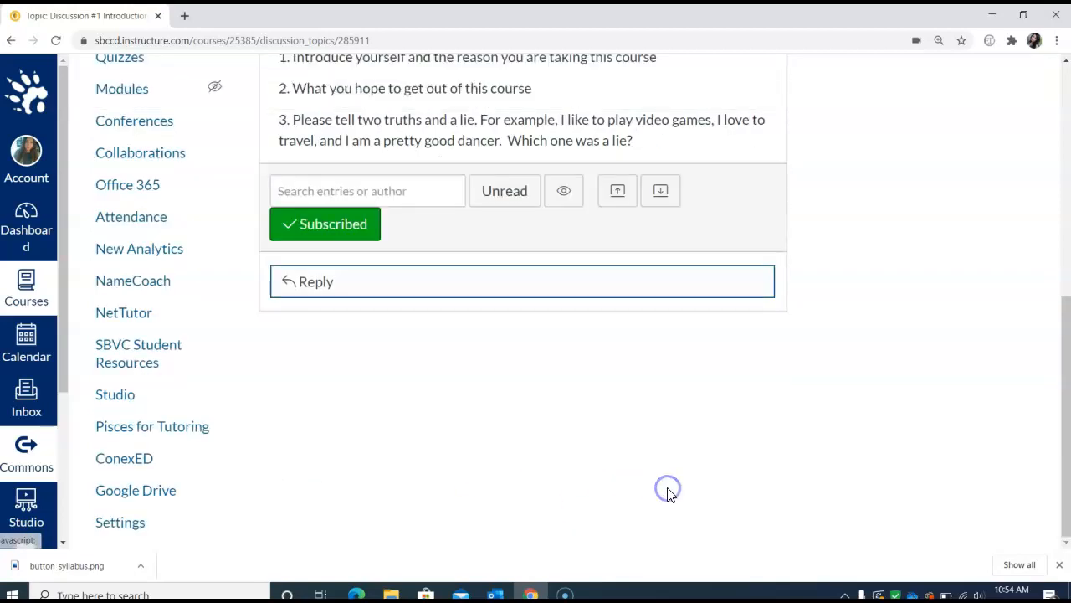
Step: Return to the Pathways for College and Life Success-102-70 course home page
scroll("up", 3)
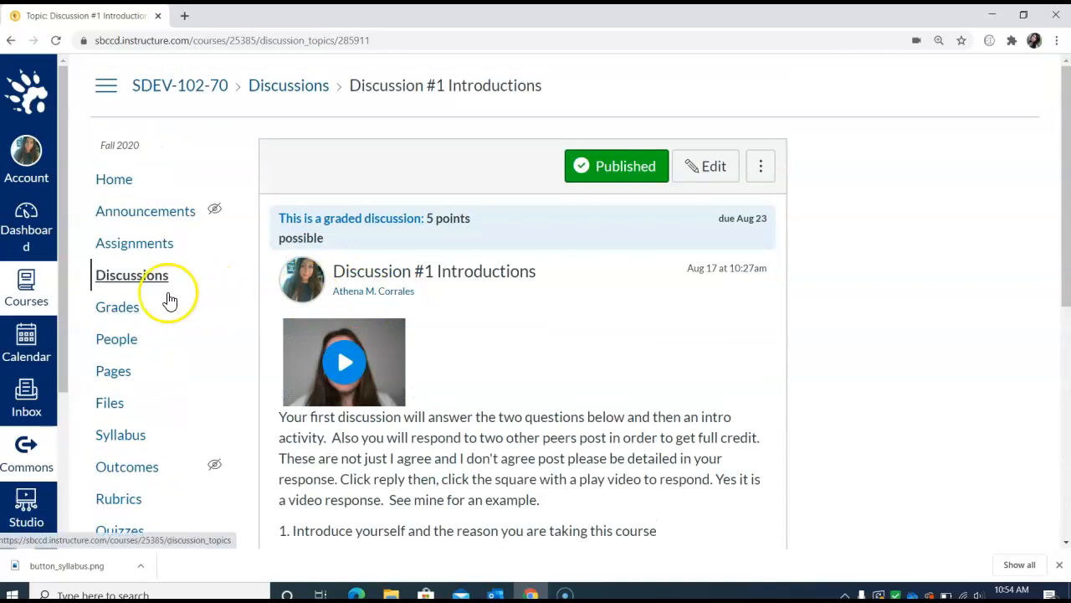
mouse_move(118, 307)
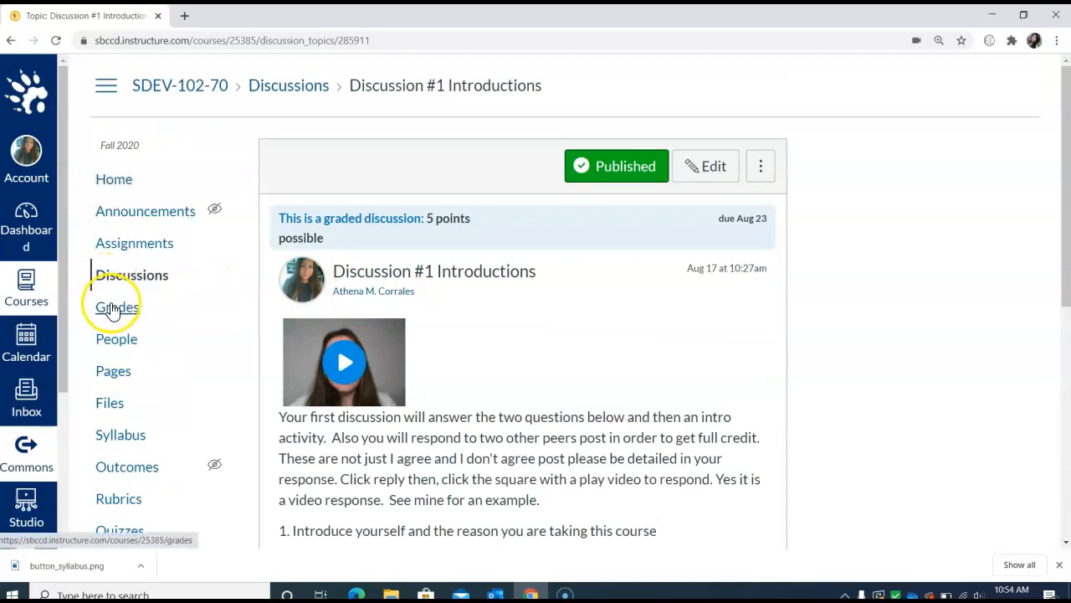
mouse_move(115, 179)
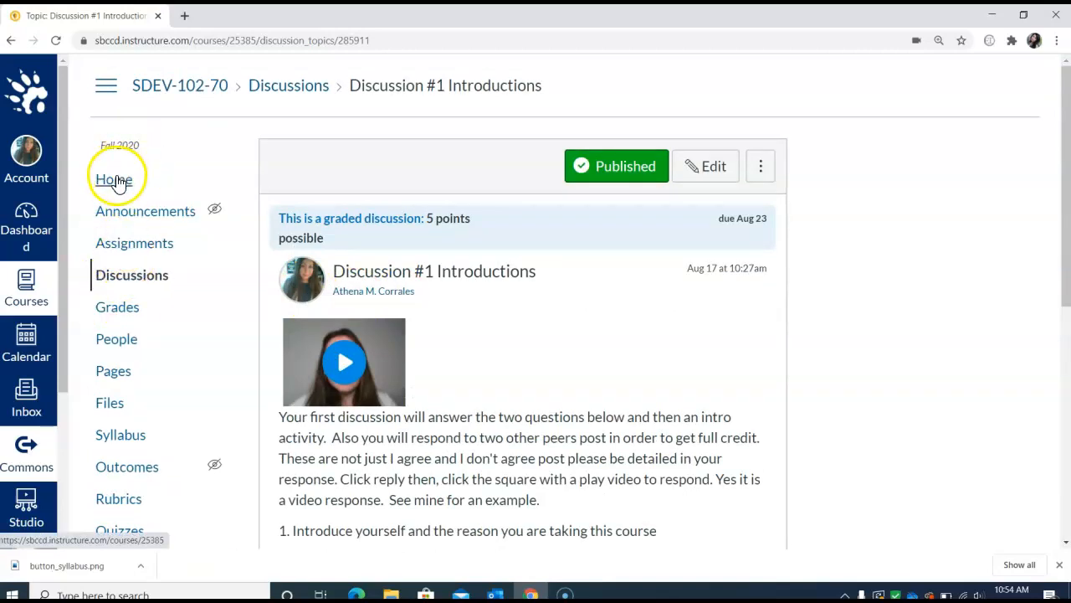
left_click(114, 179)
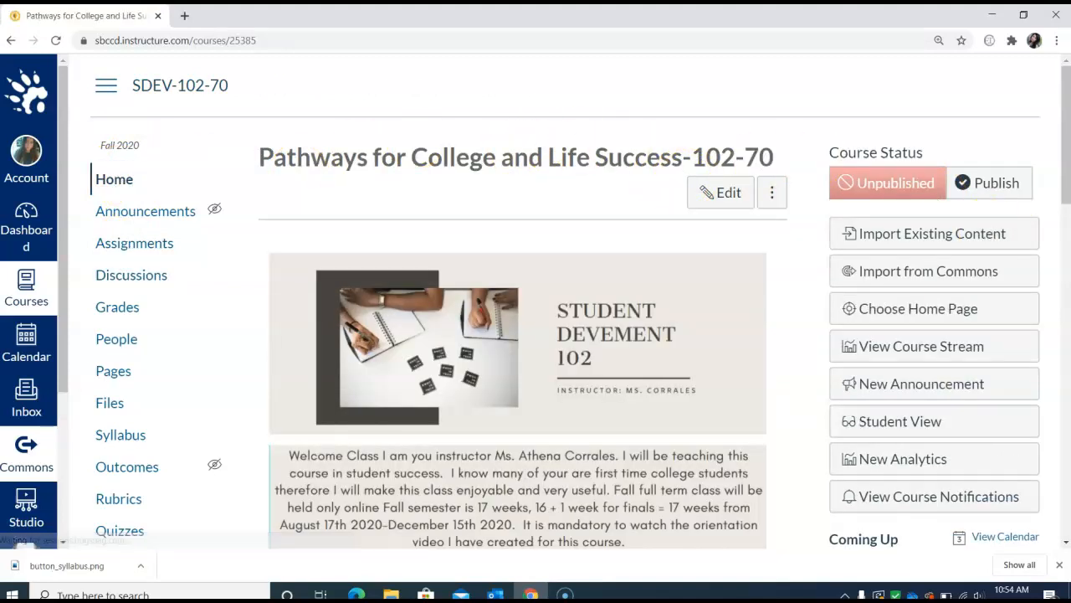
left_click(900, 421)
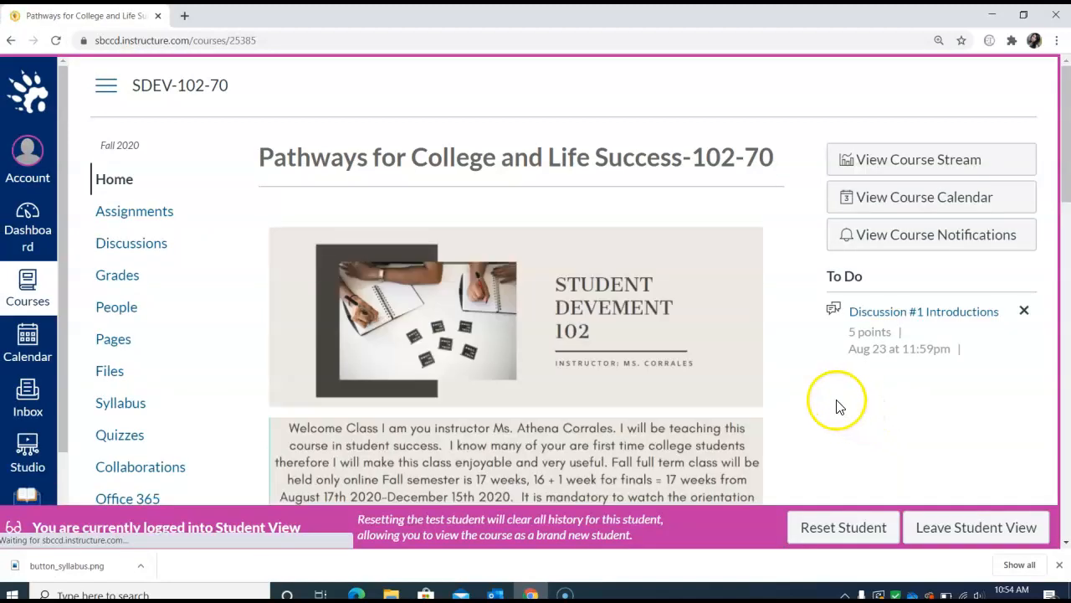
scroll("down", 3)
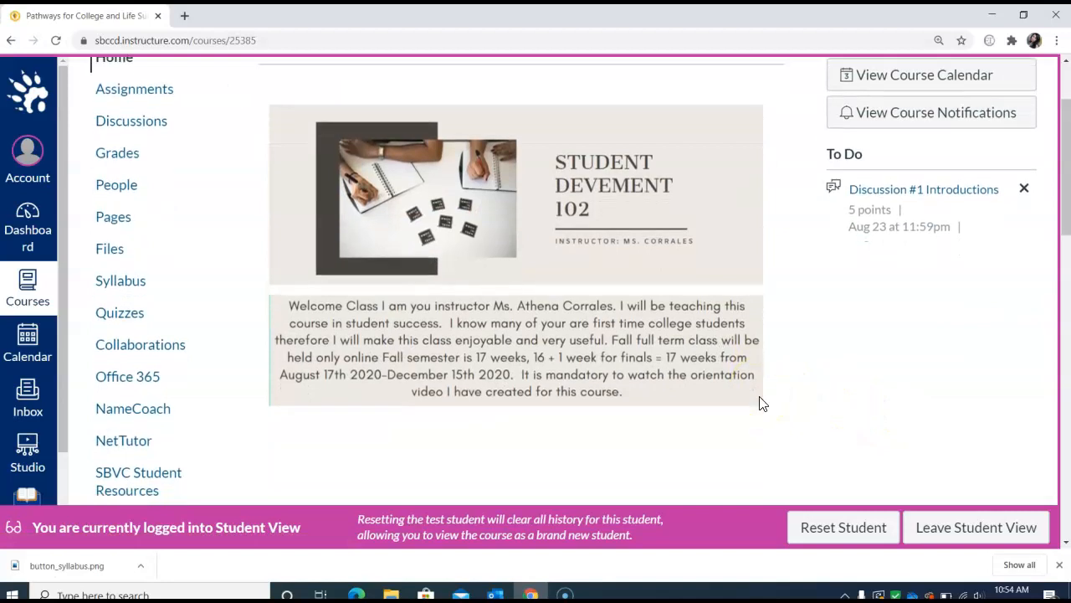
mouse_move(862, 153)
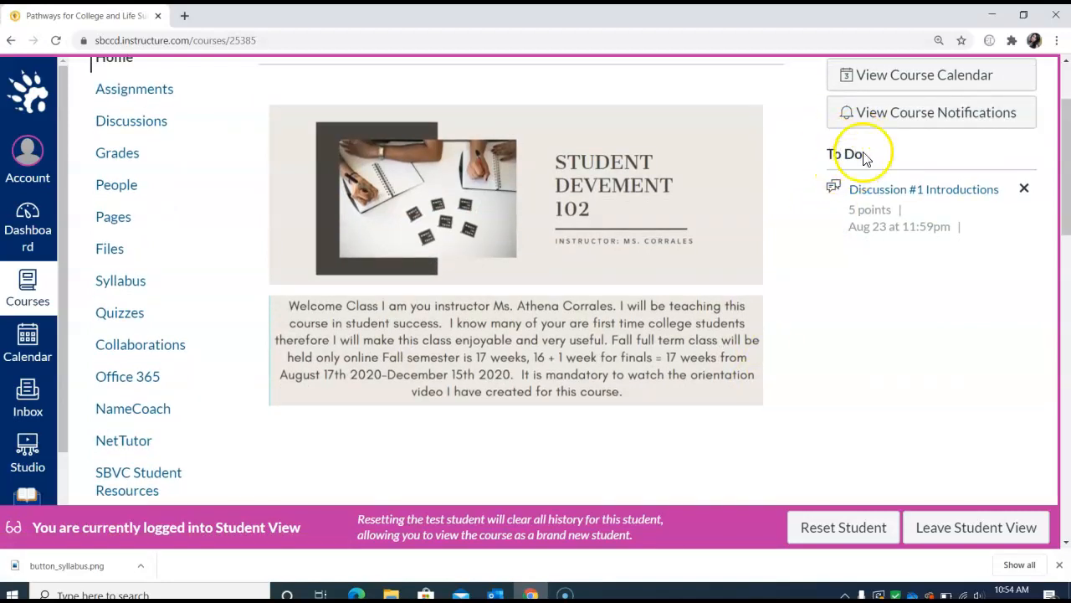
mouse_move(924, 157)
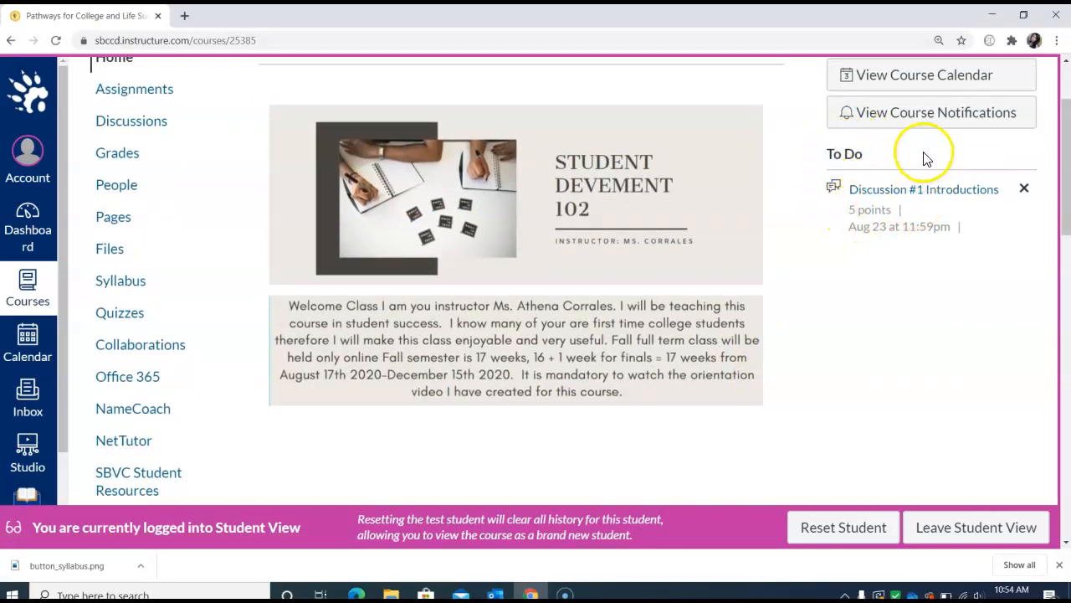
mouse_move(799, 209)
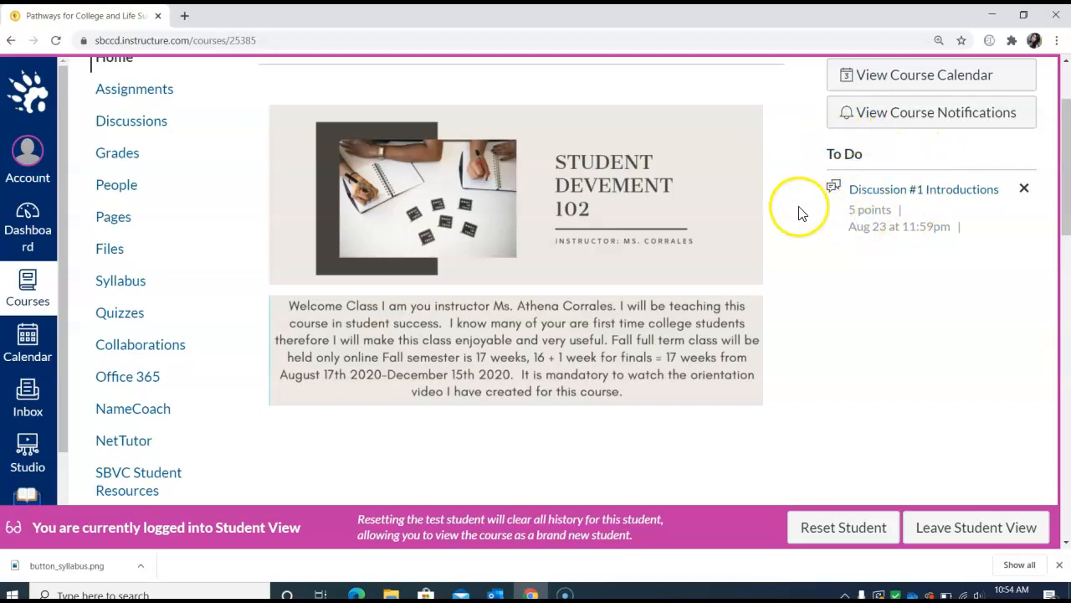
mouse_move(783, 285)
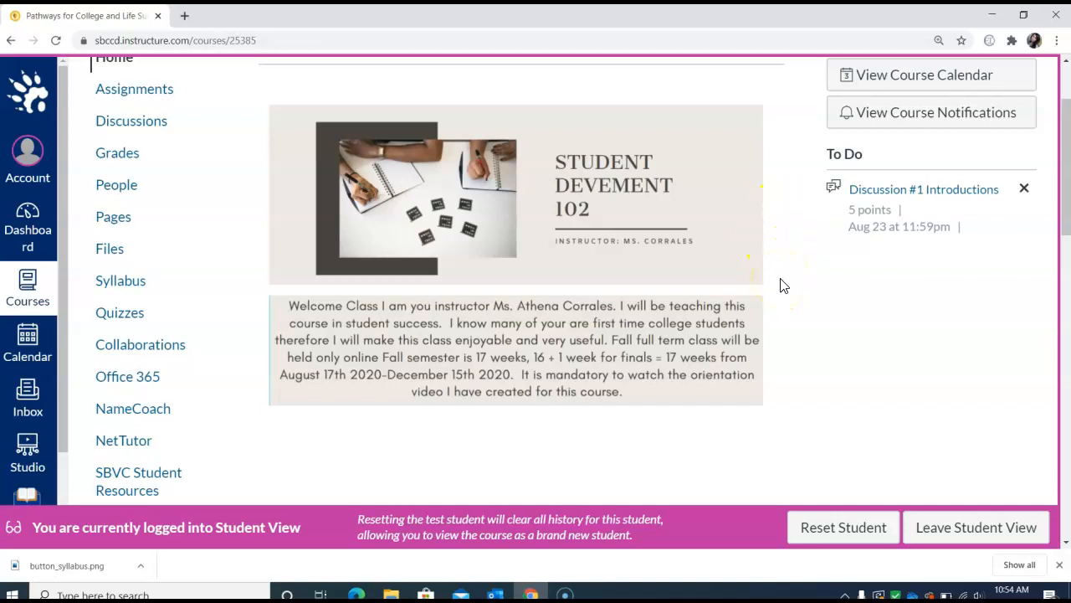
Step: Scroll past the Week 1–Final Week links to Course Books and the Procrastination video
scroll("down", 3)
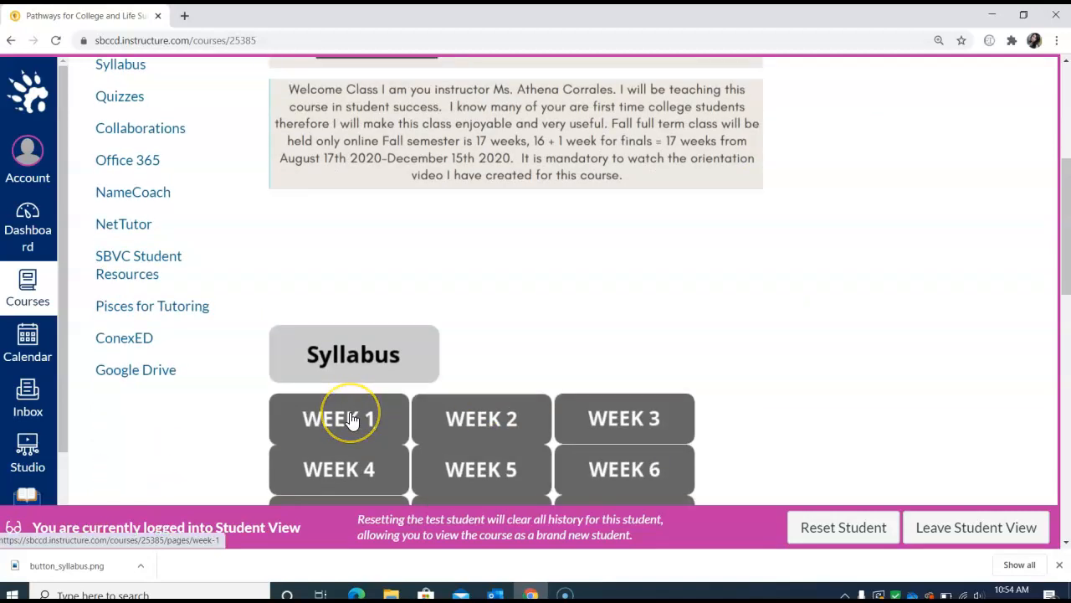
mouse_move(481, 417)
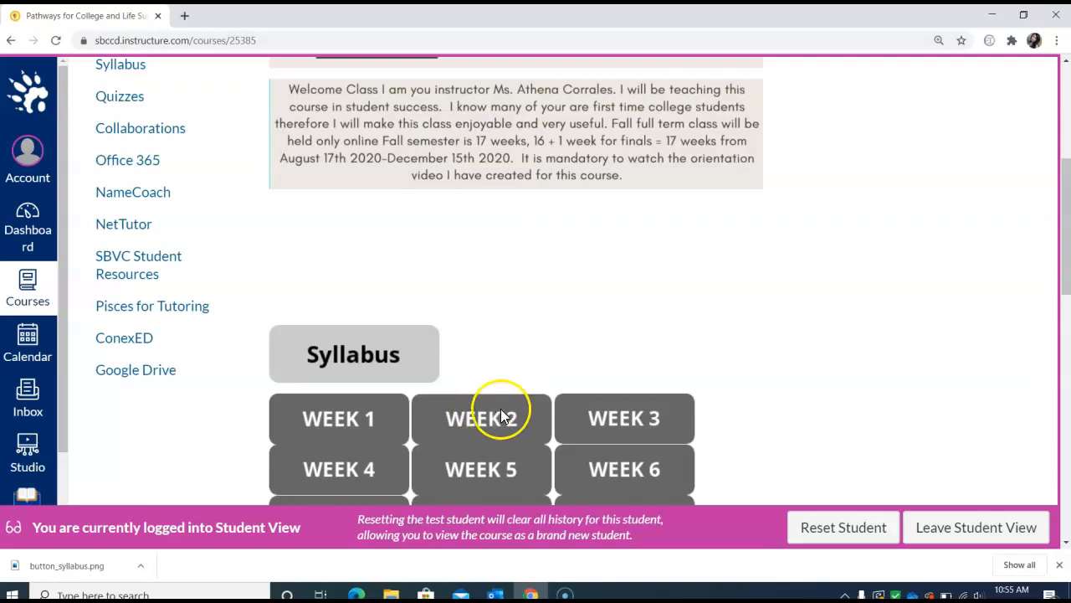
mouse_move(502, 418)
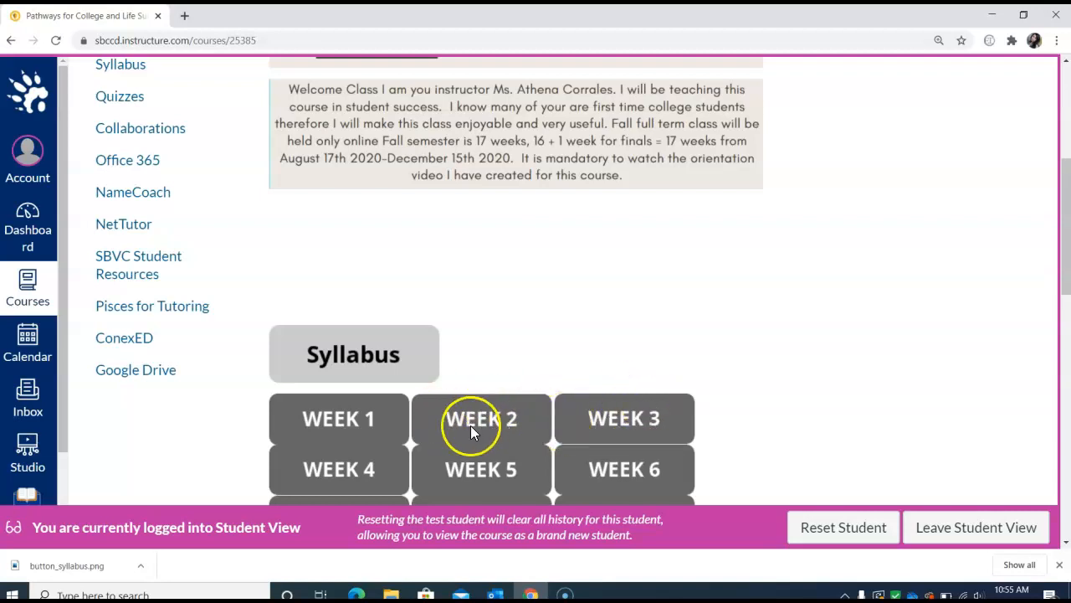
mouse_move(368, 427)
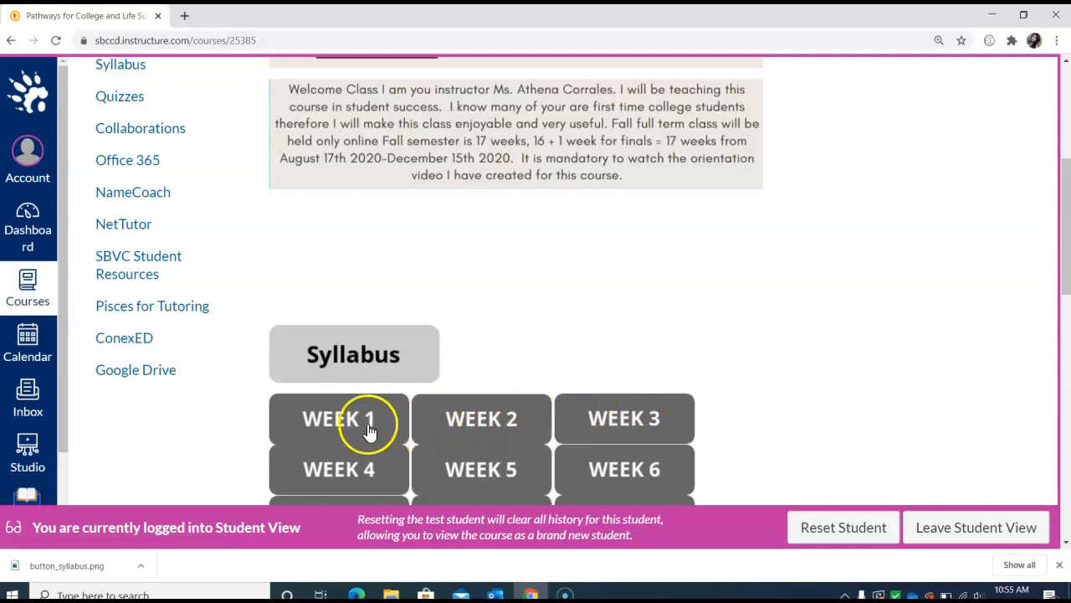
mouse_move(598, 419)
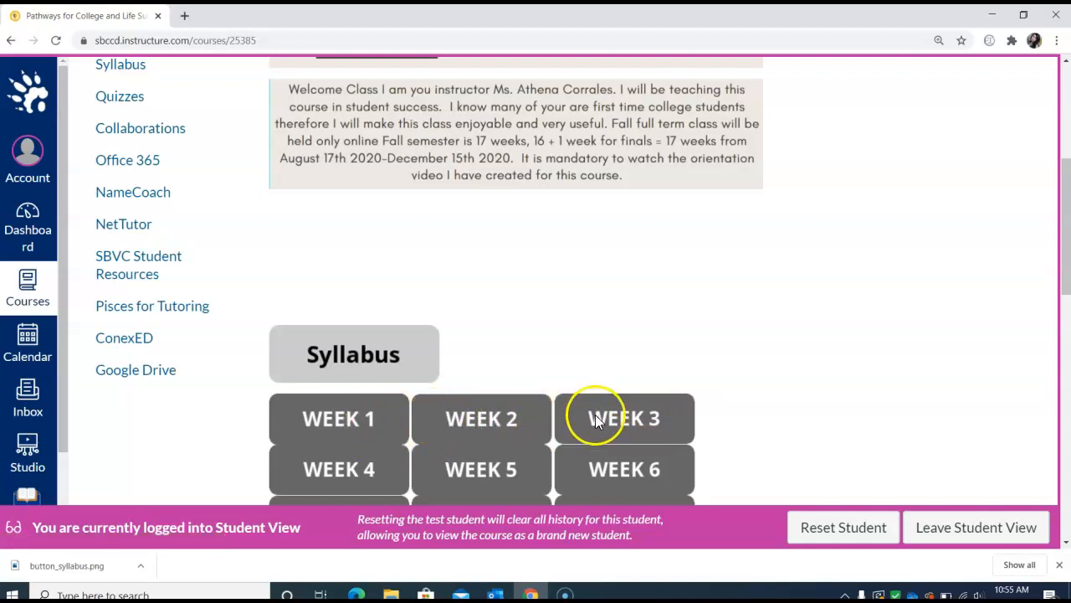
scroll("down", 3)
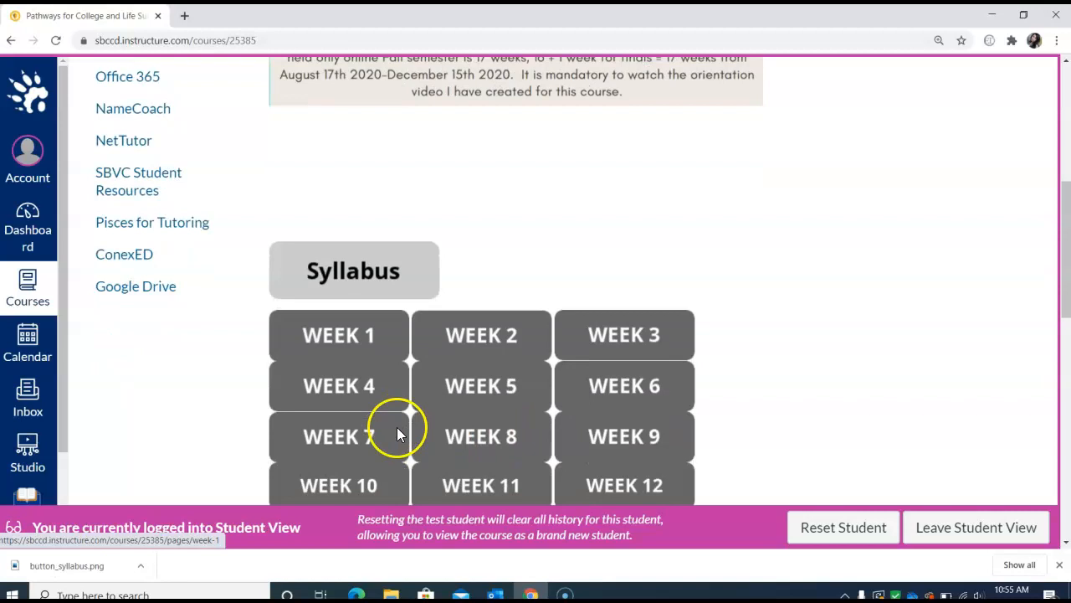
mouse_move(368, 360)
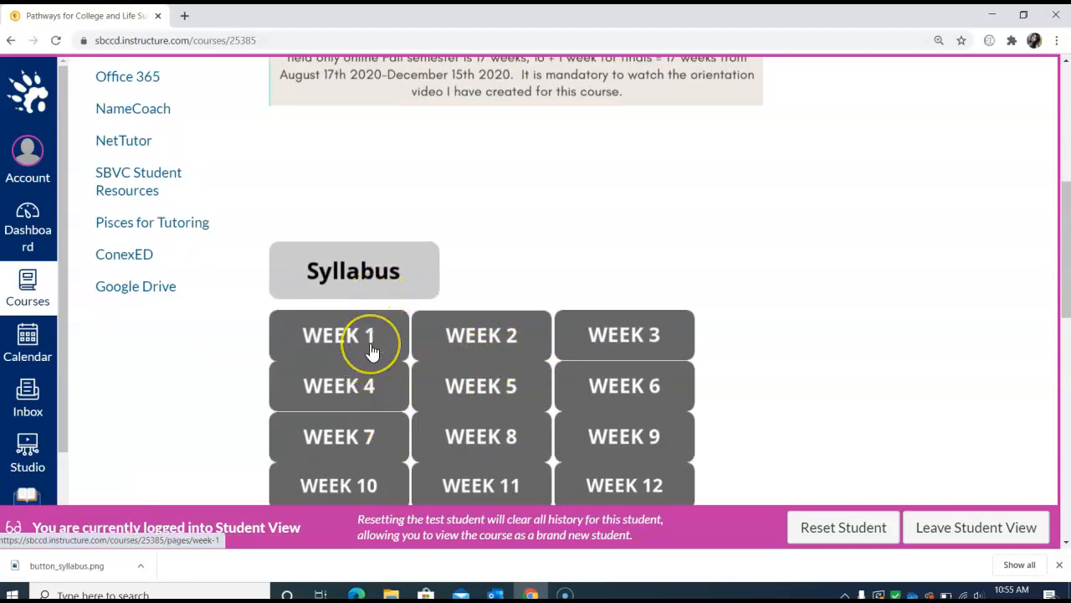
mouse_move(372, 348)
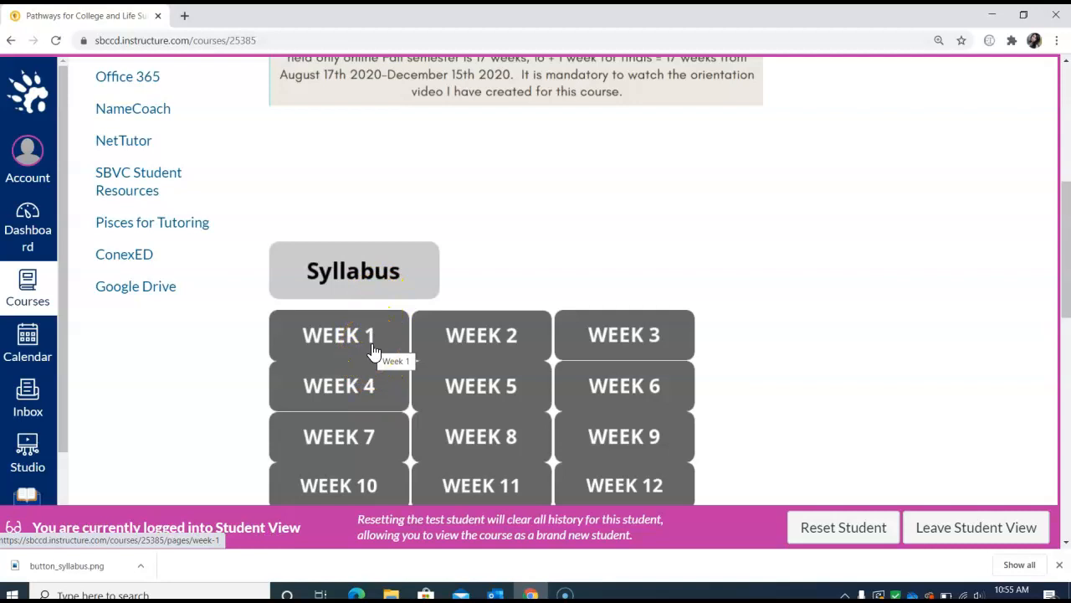
scroll("down", 3)
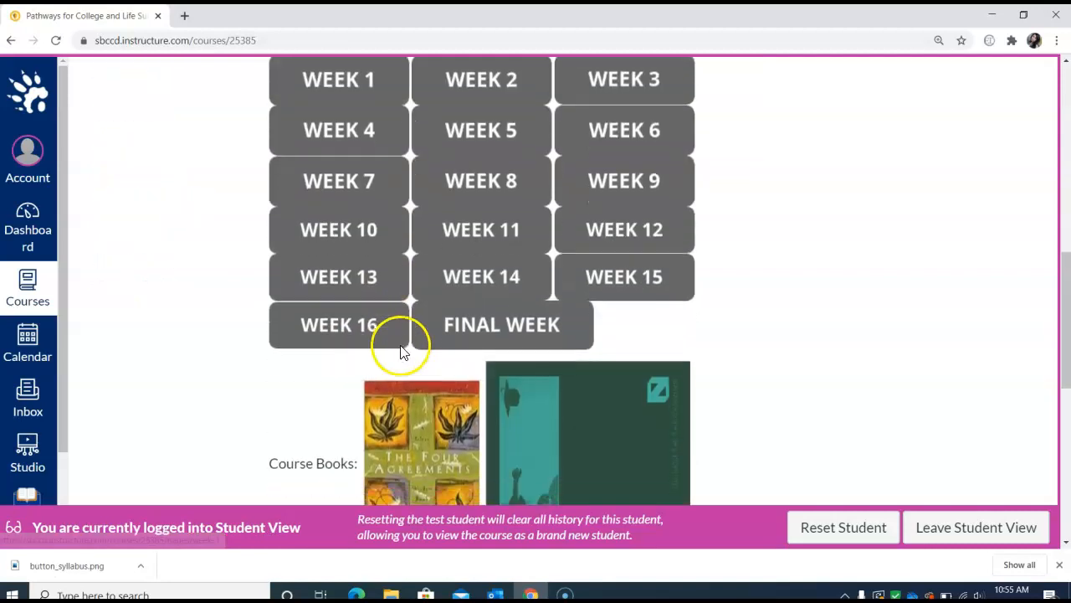
mouse_move(462, 326)
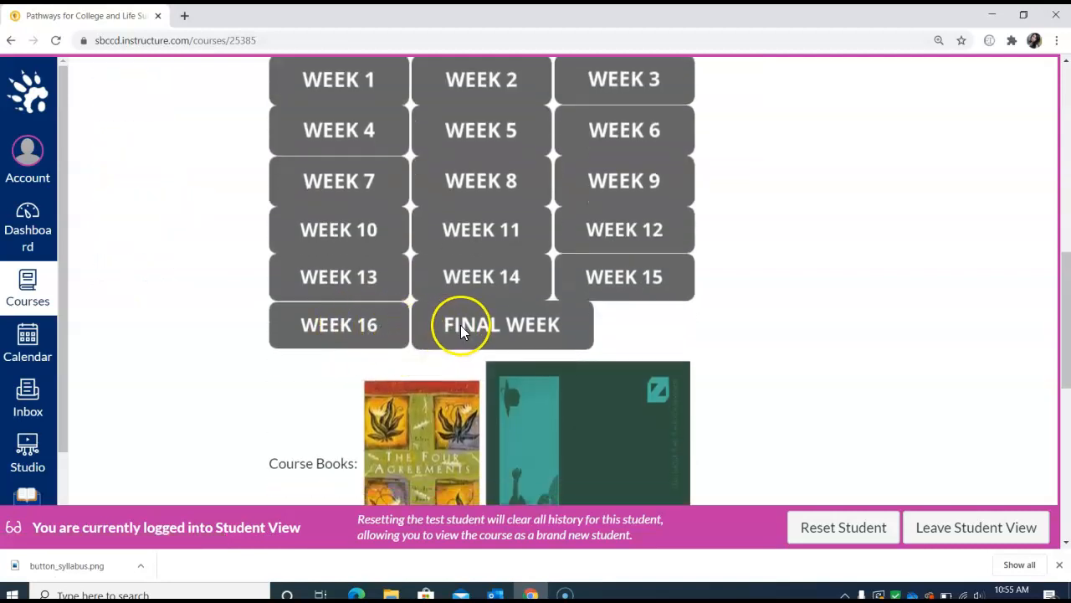
scroll("down", 3)
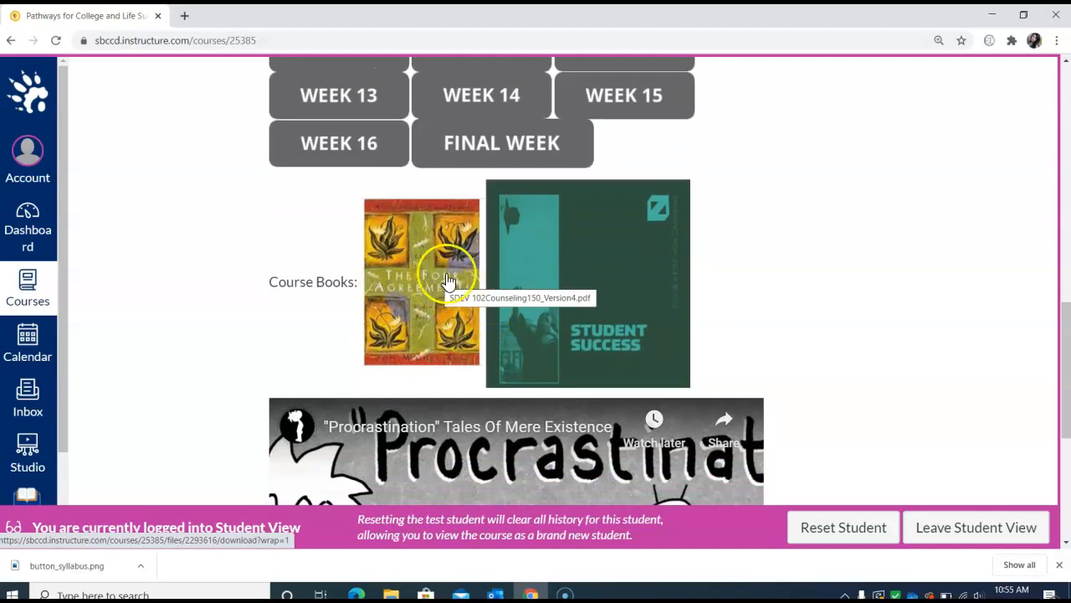
mouse_move(356, 314)
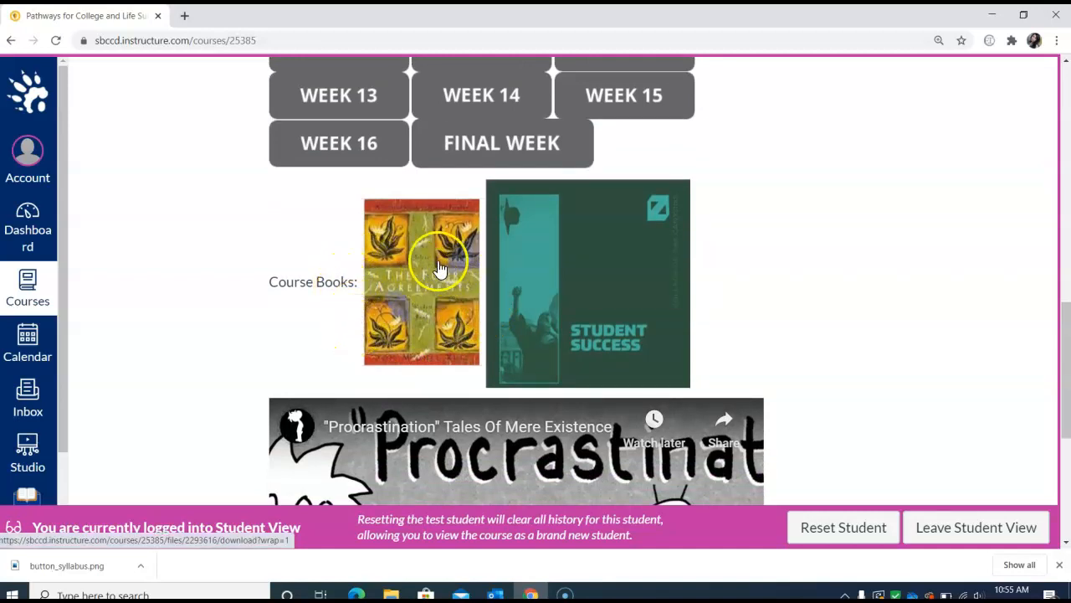
mouse_move(459, 280)
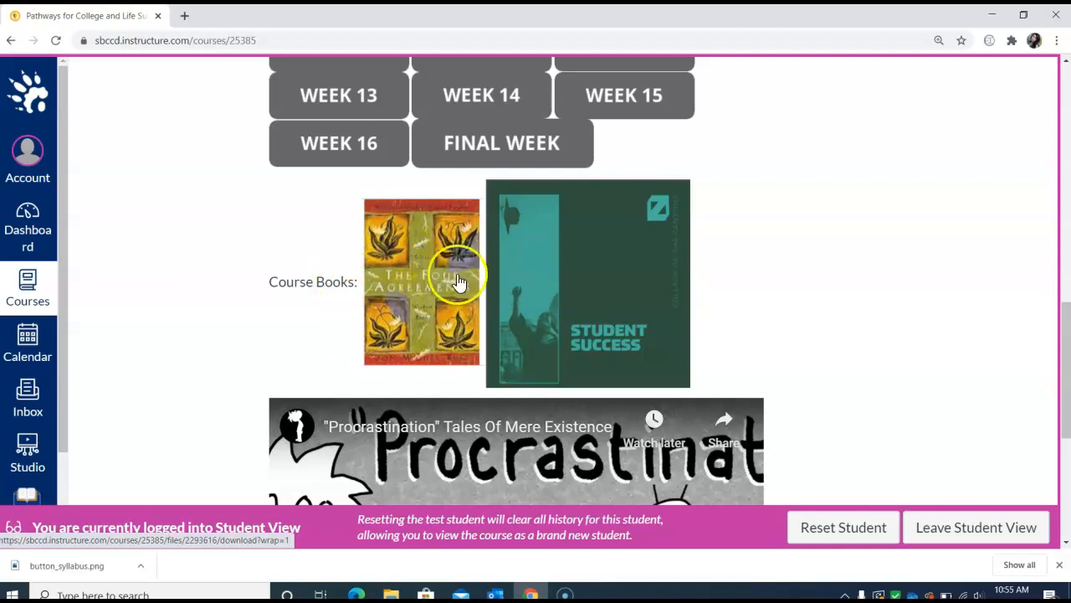
mouse_move(435, 293)
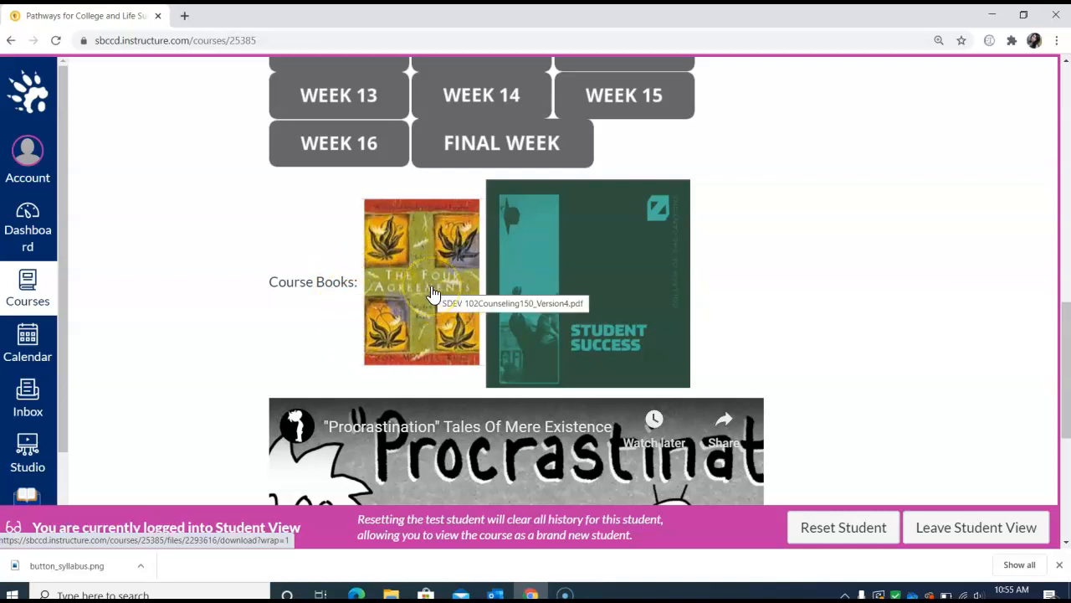
mouse_move(344, 360)
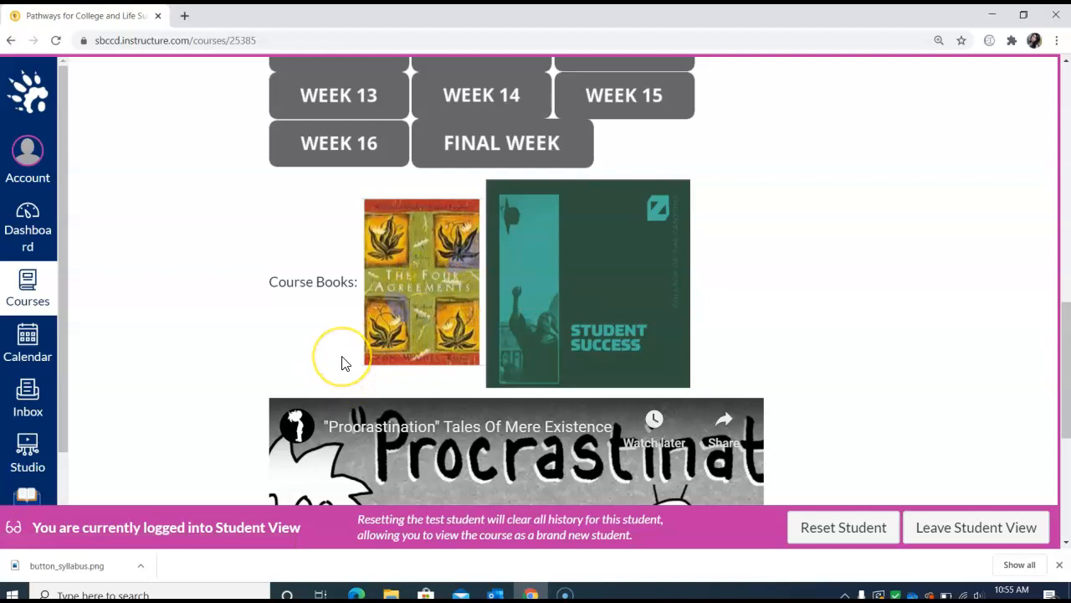
mouse_move(347, 363)
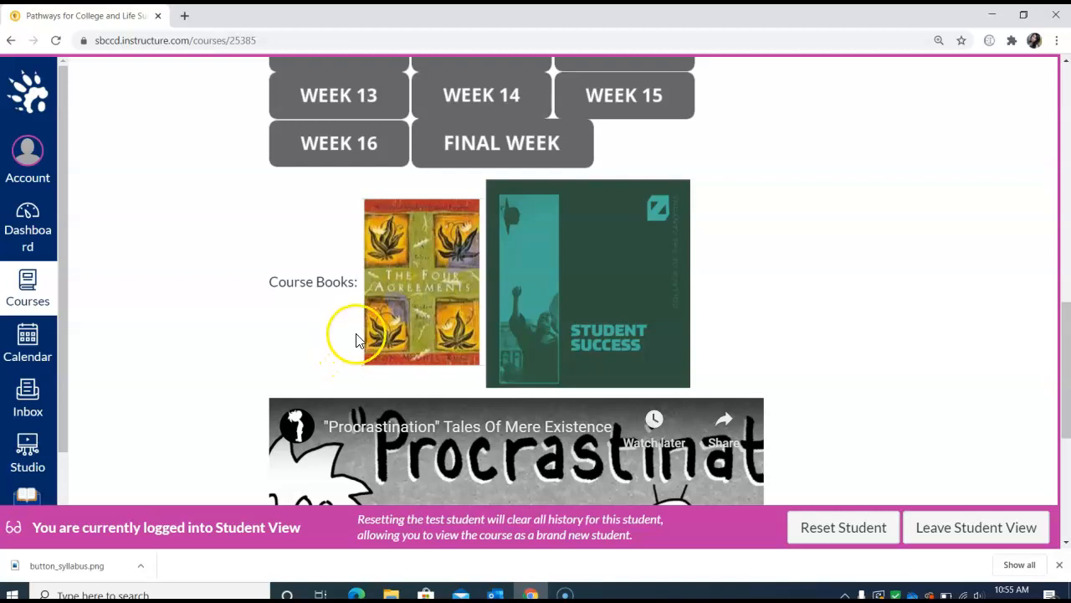
mouse_move(389, 324)
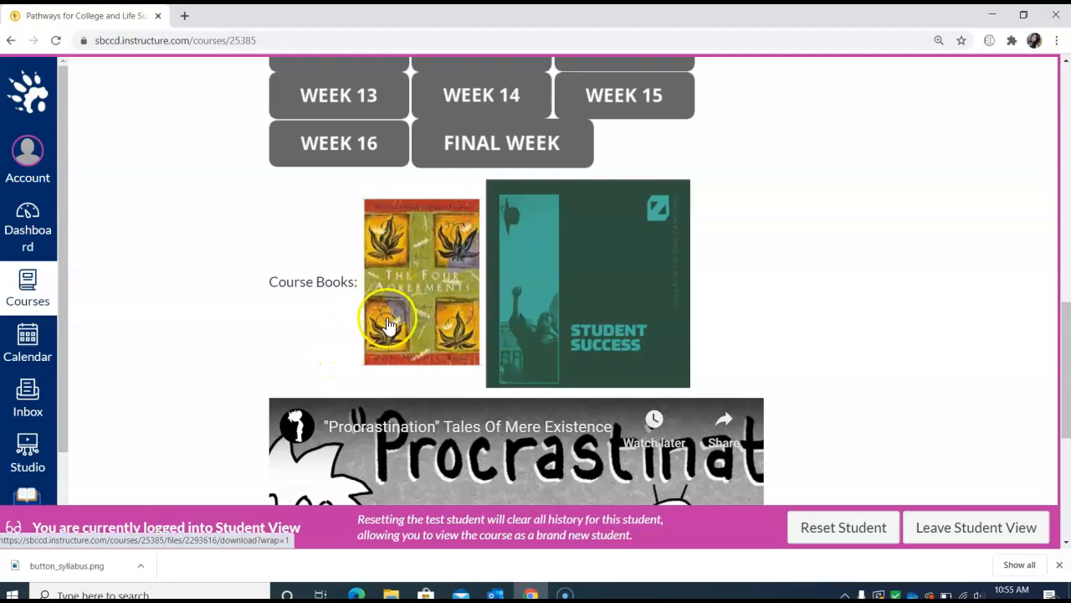
mouse_move(434, 297)
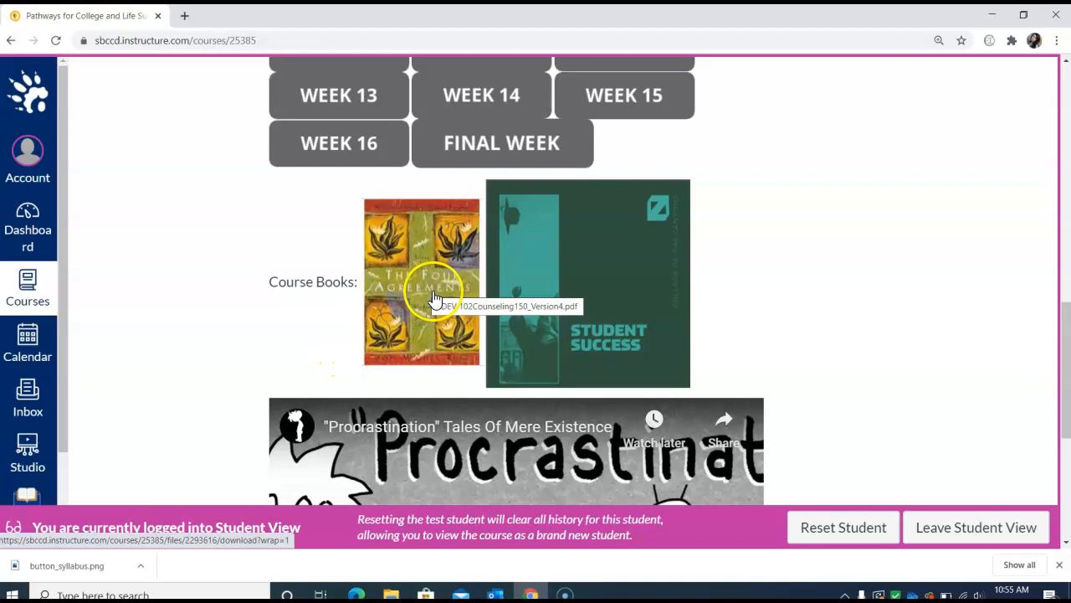
mouse_move(340, 323)
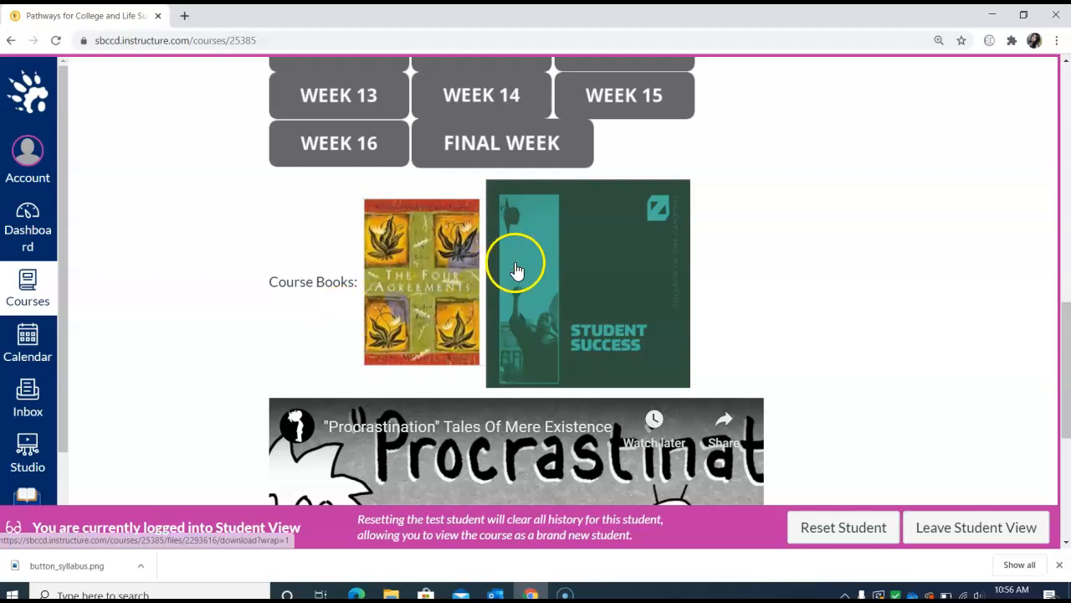
mouse_move(609, 266)
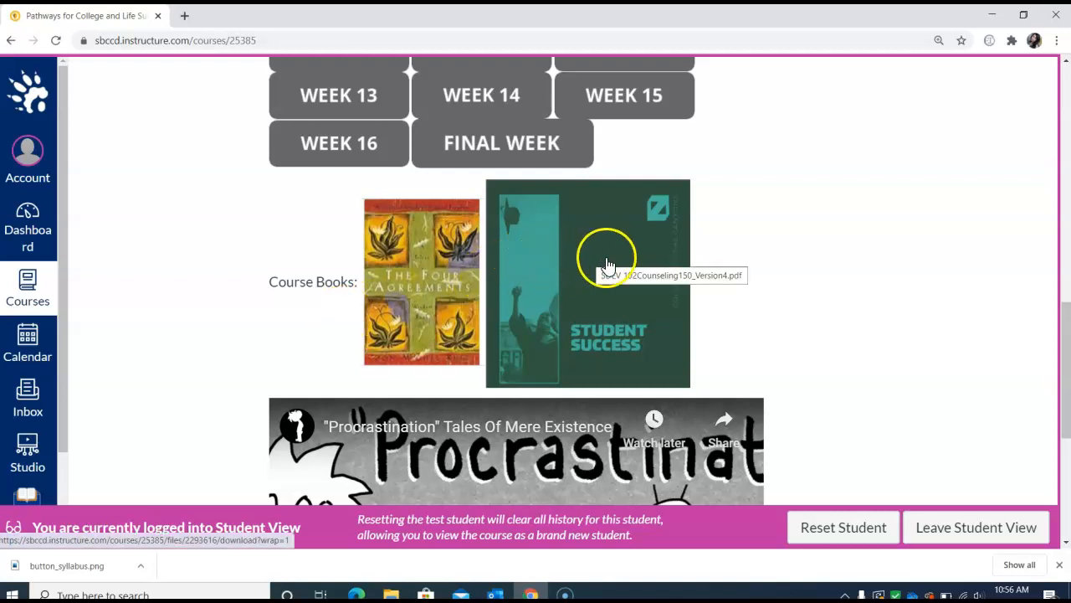
Step: Download the SDEV 102Counseling150_Version4 PDF from the Student Success book cover
left_click(588, 283)
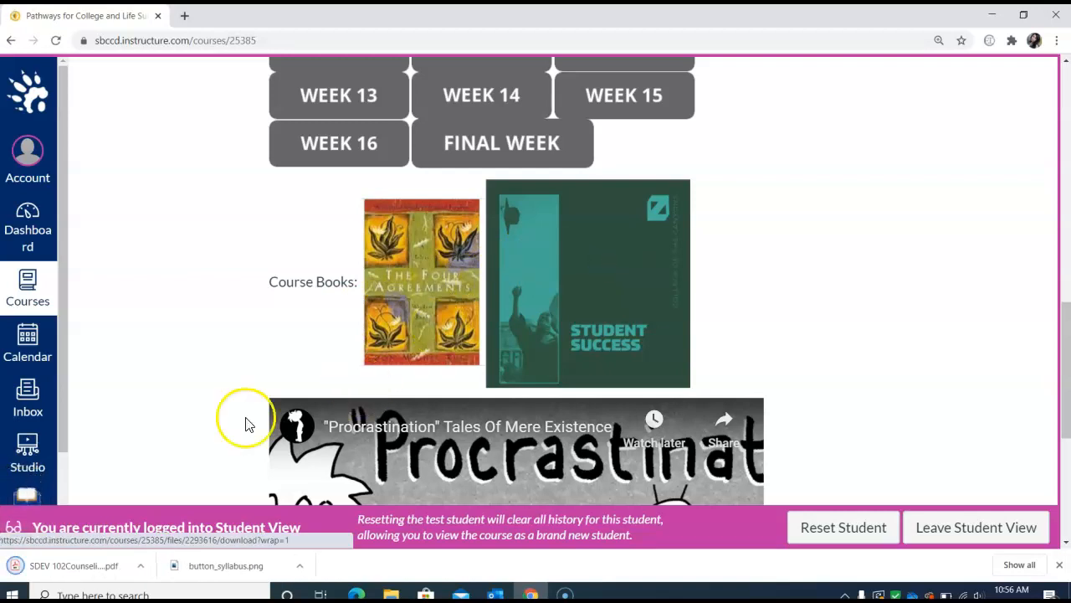
Step: Open the 259-page Student Success textbook PDF, skim down, and return to its cover
left_click(588, 283)
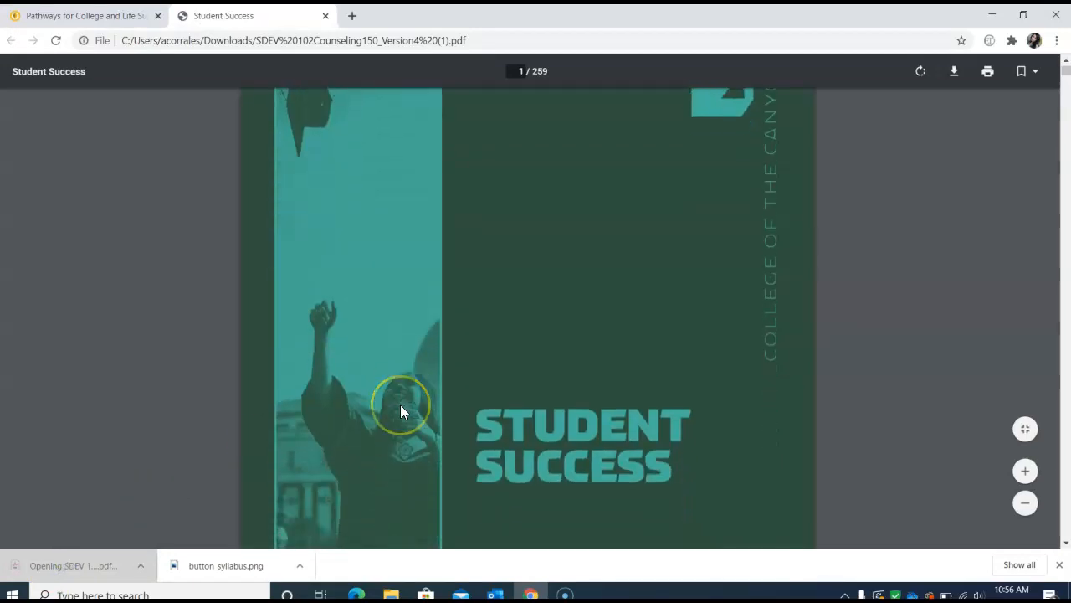
scroll("down", 3)
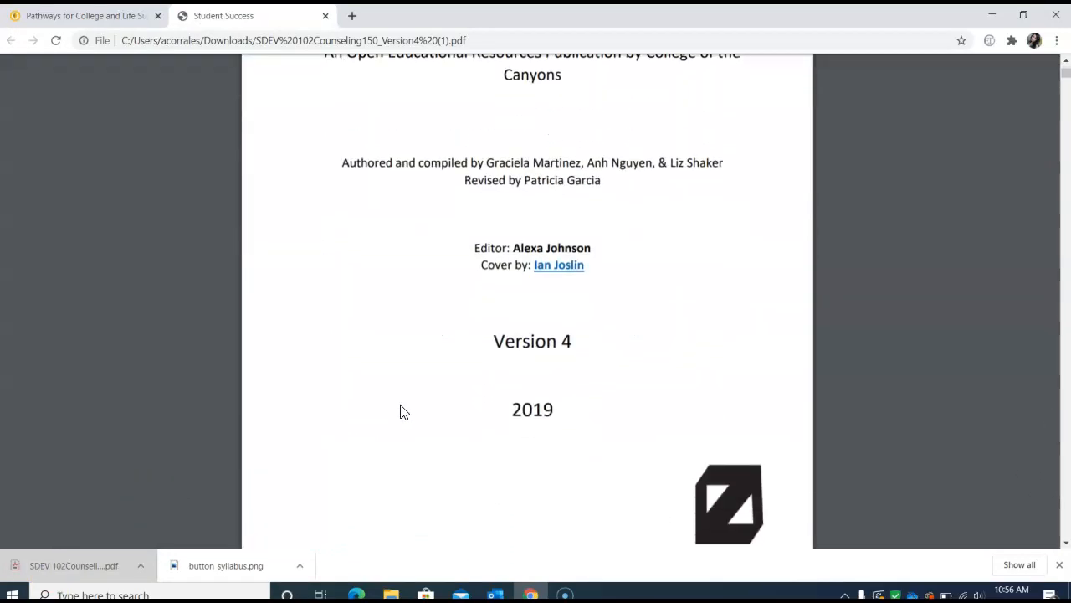
scroll("down", 3)
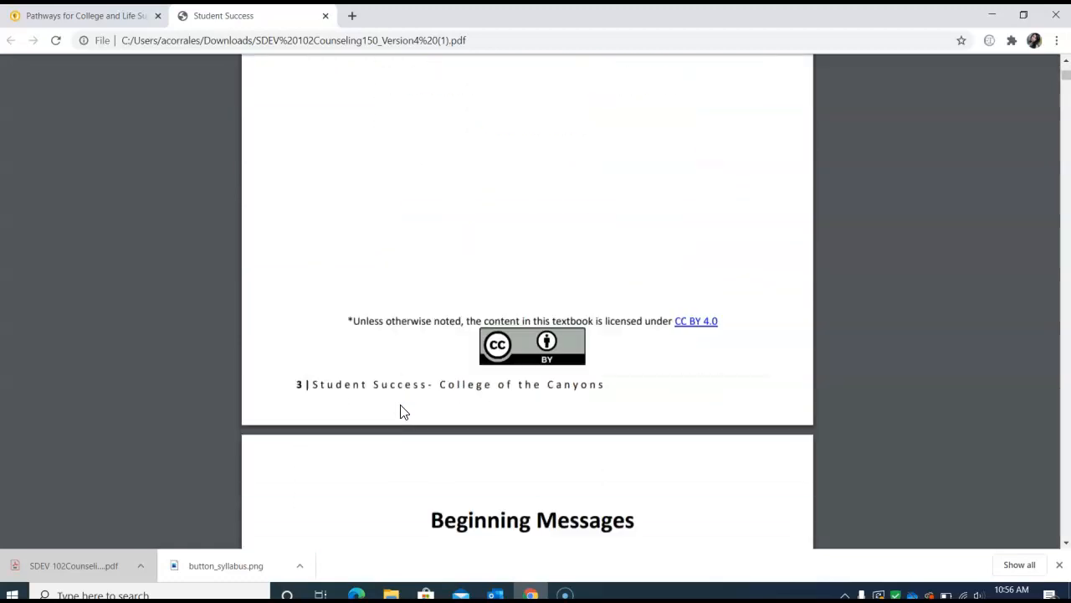
scroll("down", 3)
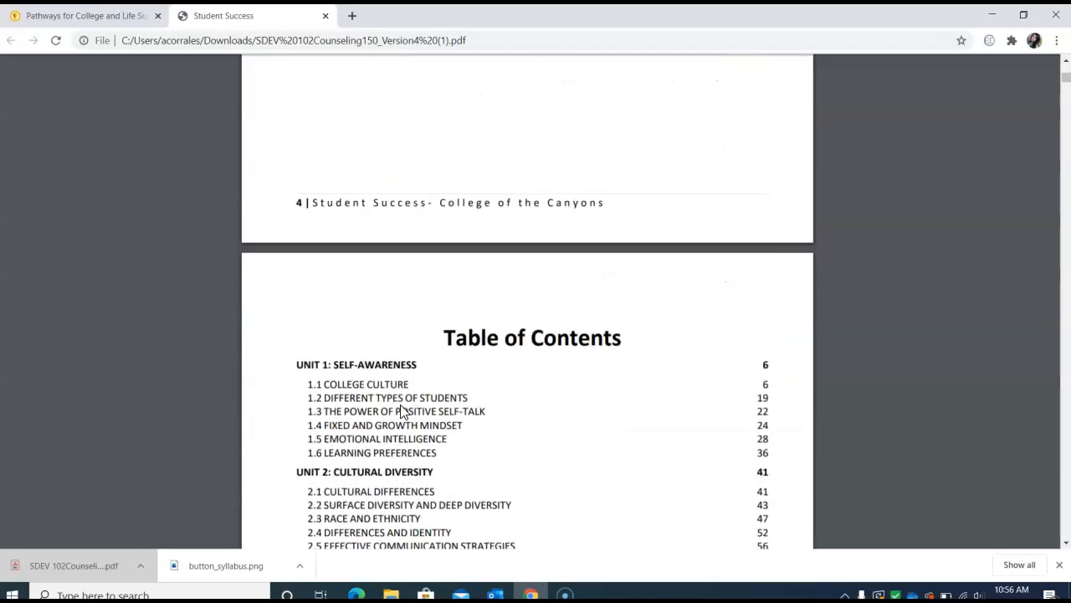
scroll("down", 3)
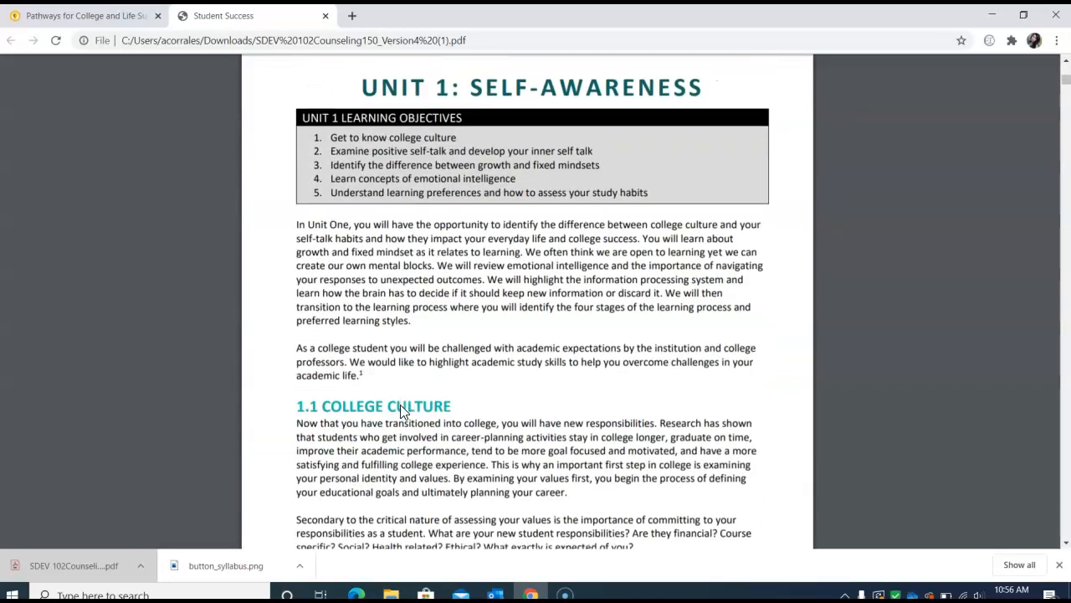
scroll("down", 3)
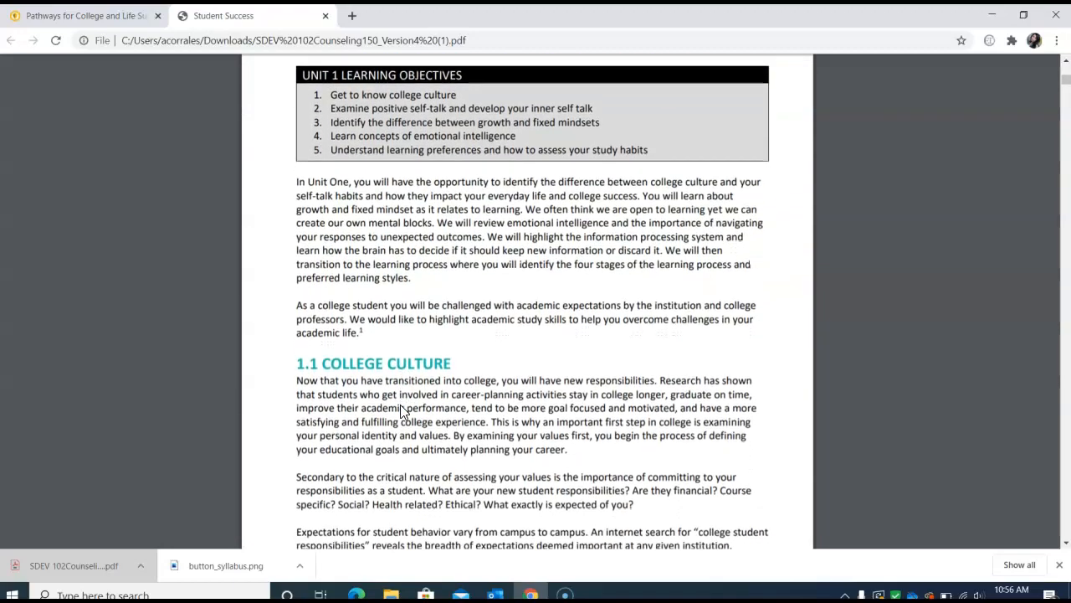
scroll("down", 3)
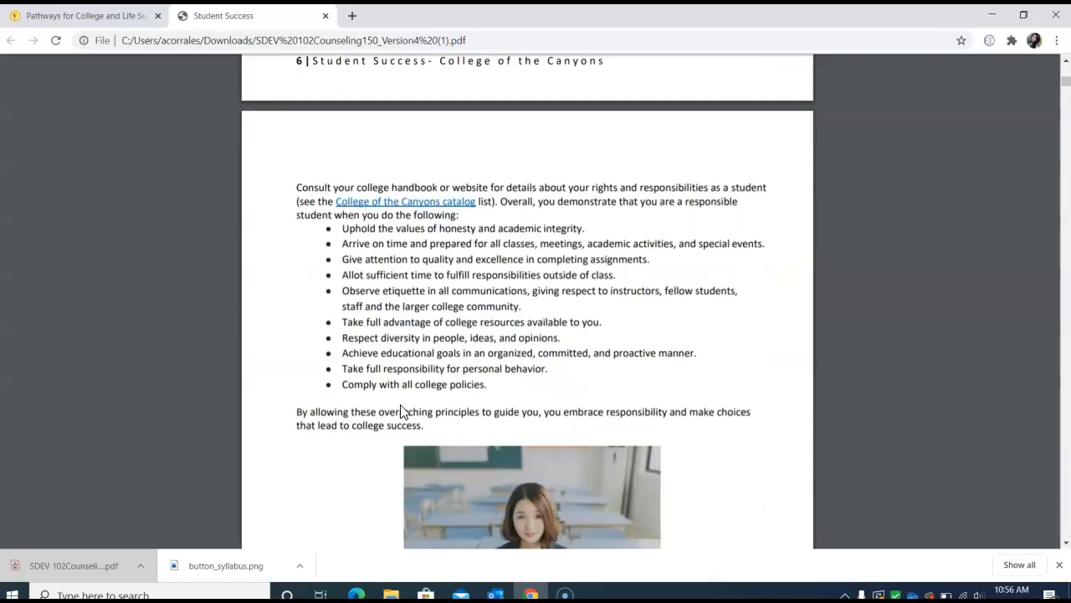
scroll("up", 3)
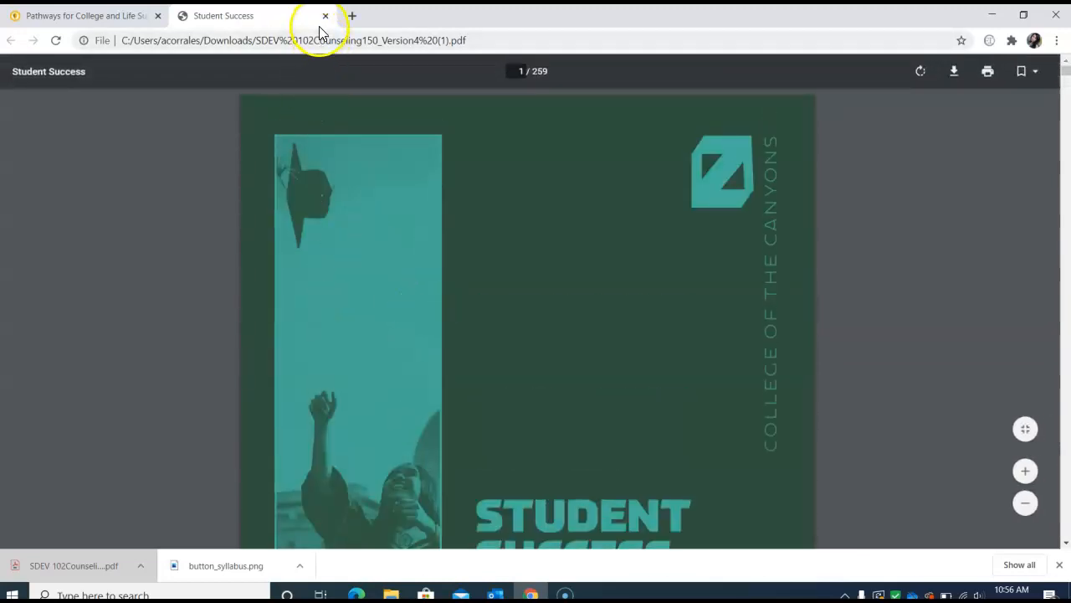
mouse_move(326, 15)
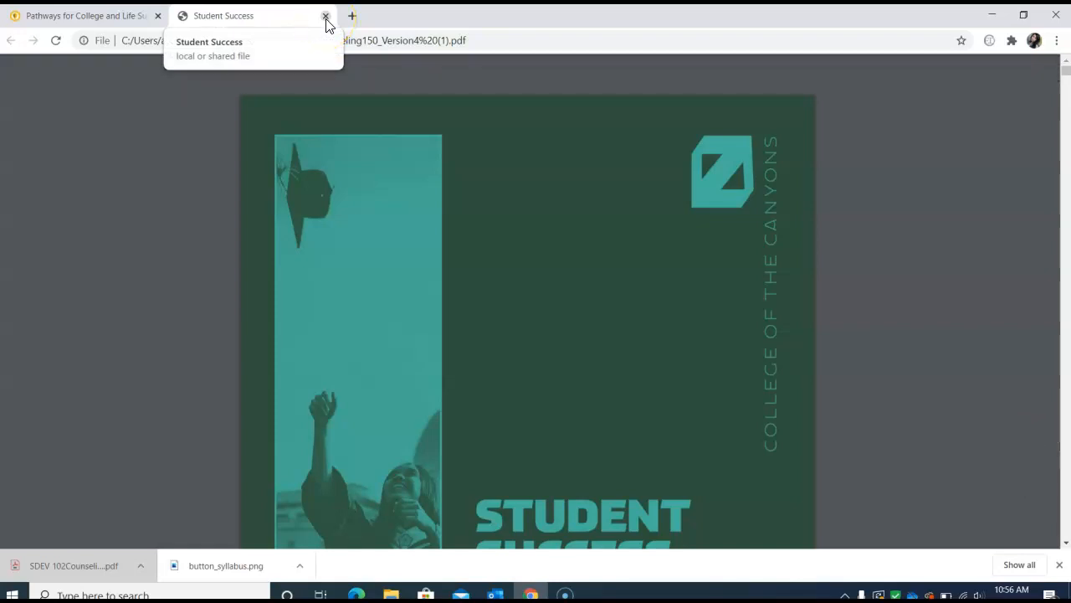
Step: Close the textbook tab, then download and open the six-page SBVC course syllabus PDF
left_click(326, 16)
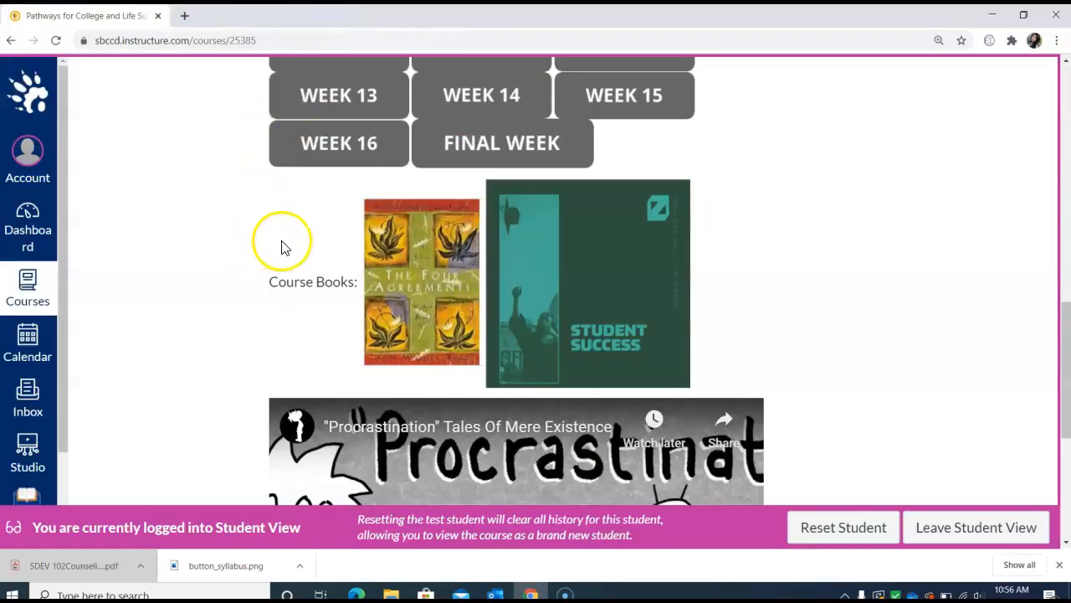
scroll("up", 3)
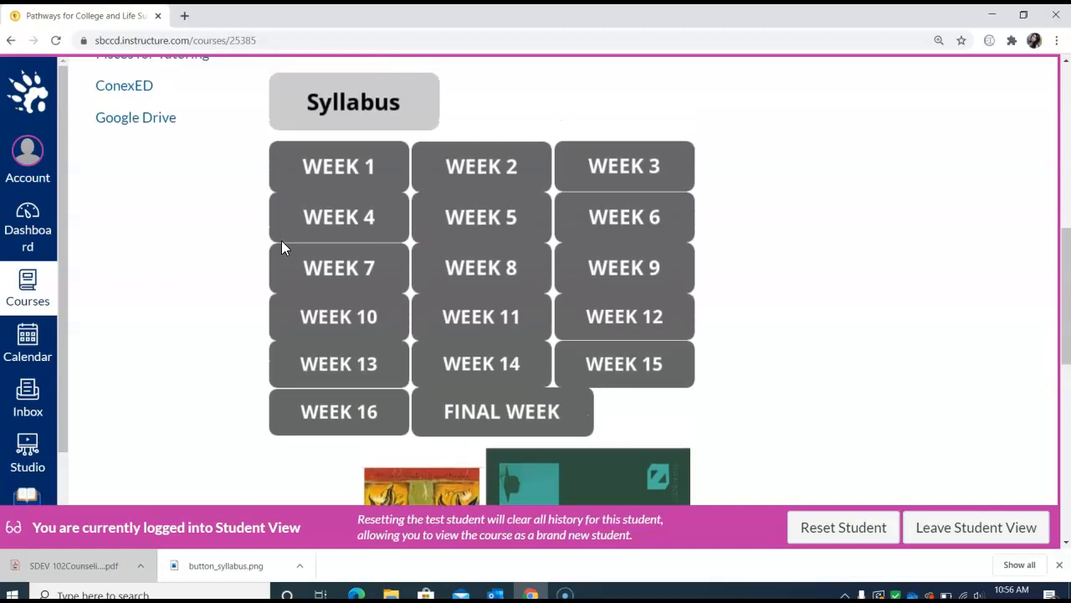
scroll("up", 3)
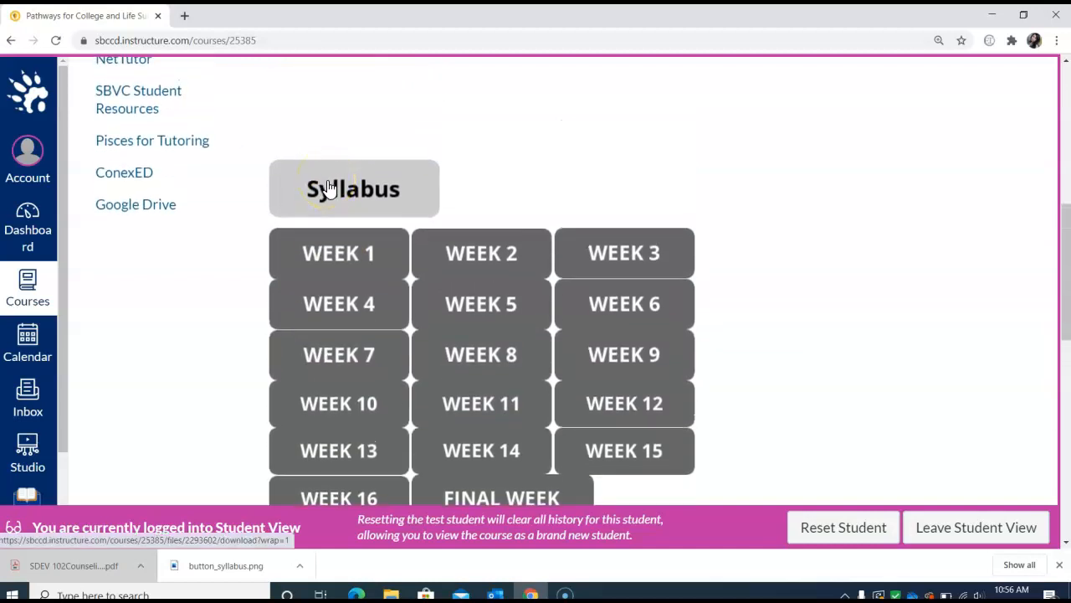
left_click(353, 188)
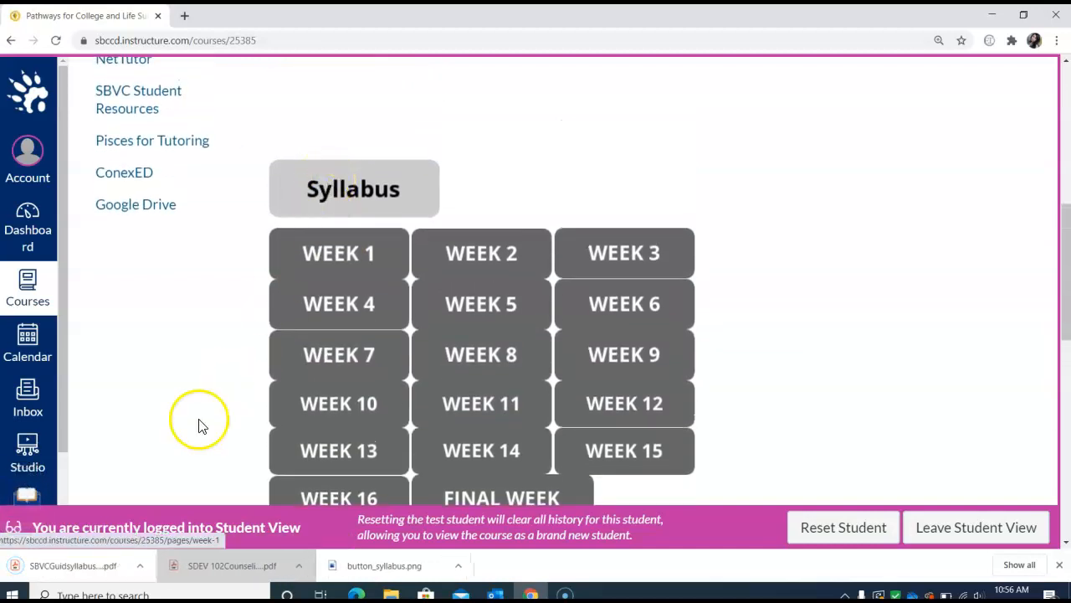
left_click(73, 565)
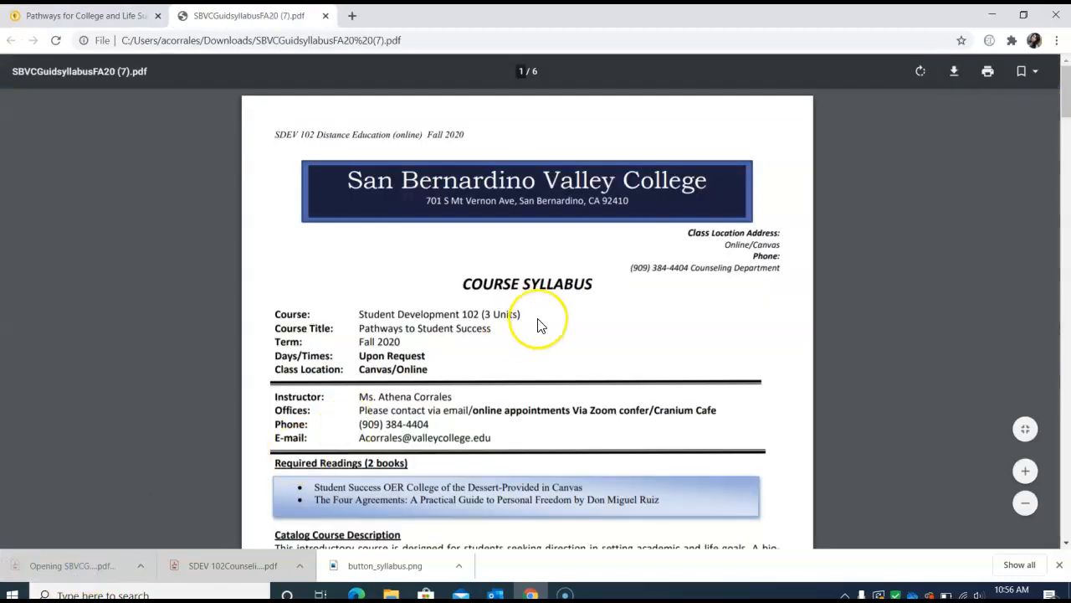
Step: Scroll syllabus page 1 through required readings, catalog description and learning outcomes
scroll("down", 3)
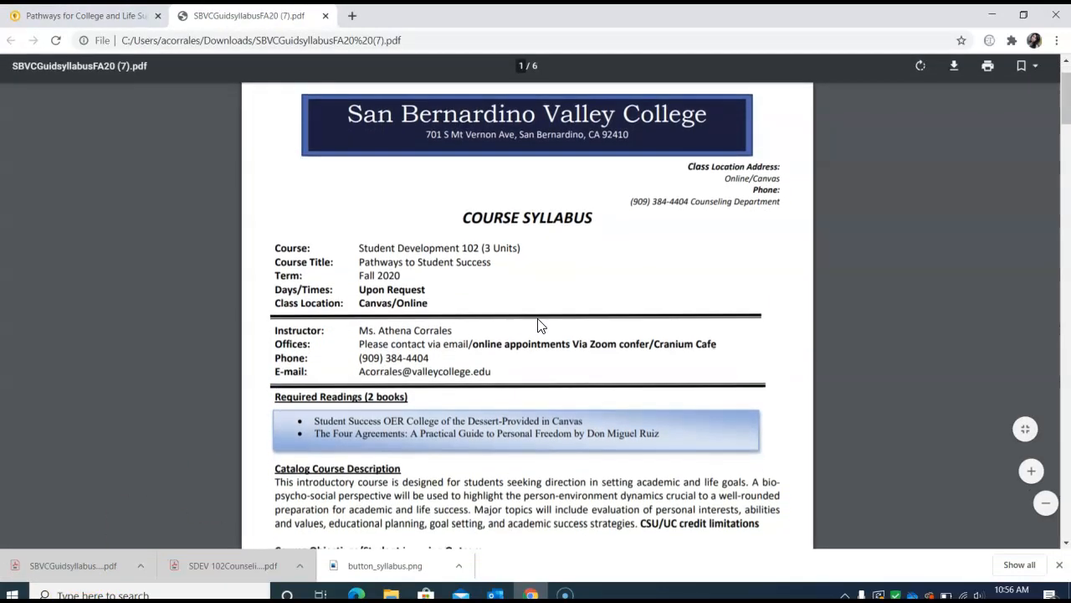
scroll("up", 3)
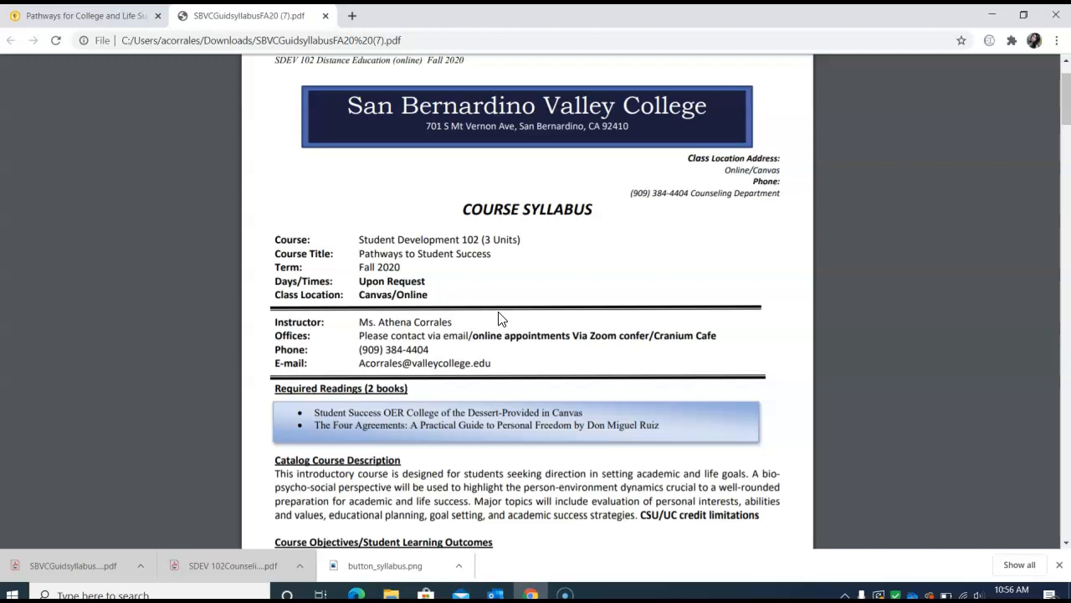
scroll("down", 3)
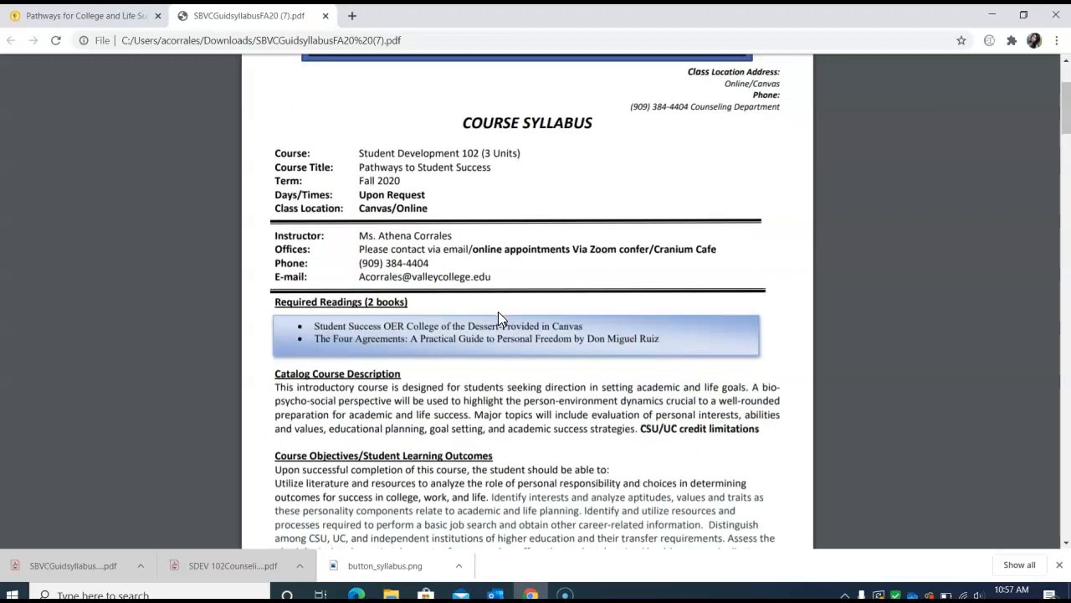
scroll("down", 3)
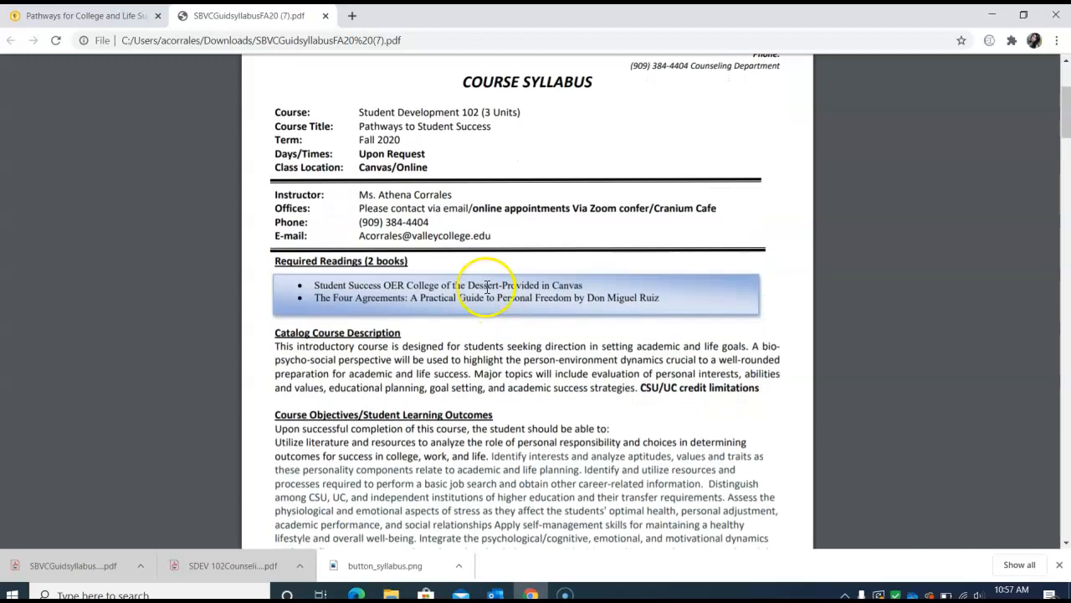
mouse_move(456, 339)
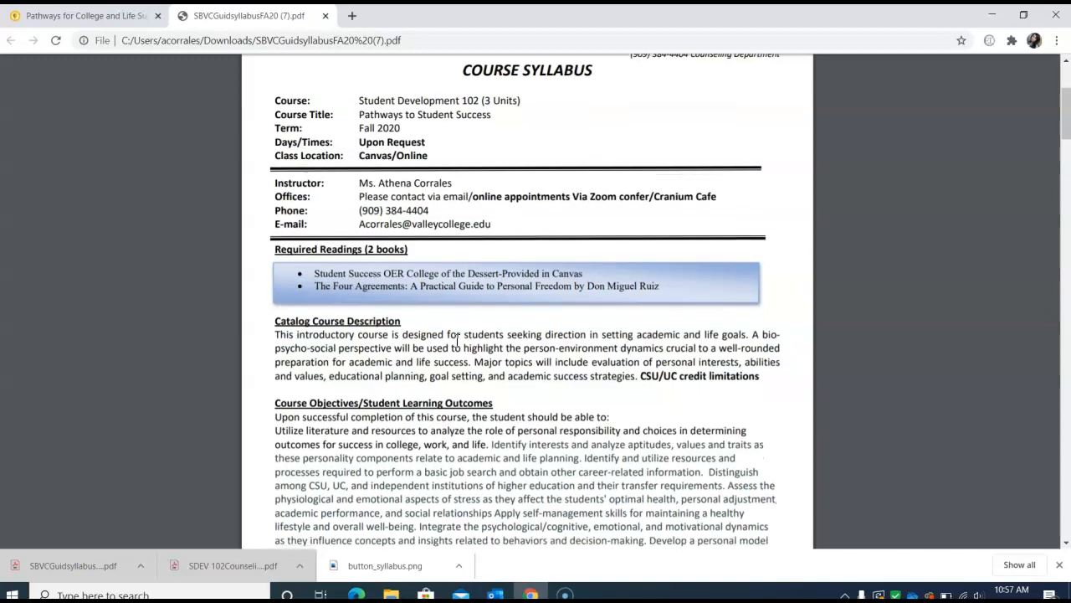
scroll("down", 3)
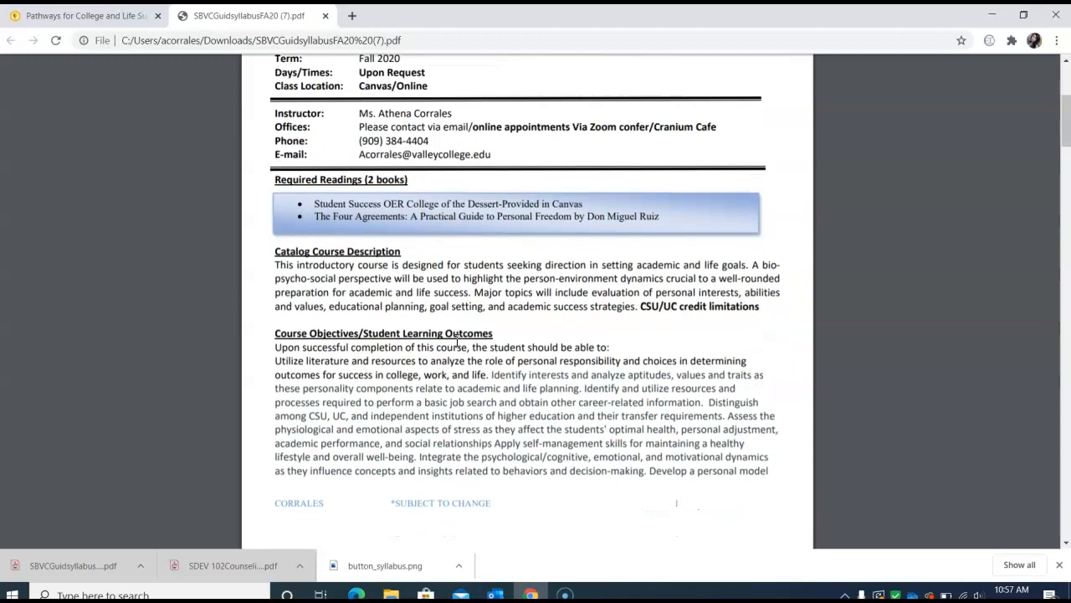
scroll("down", 3)
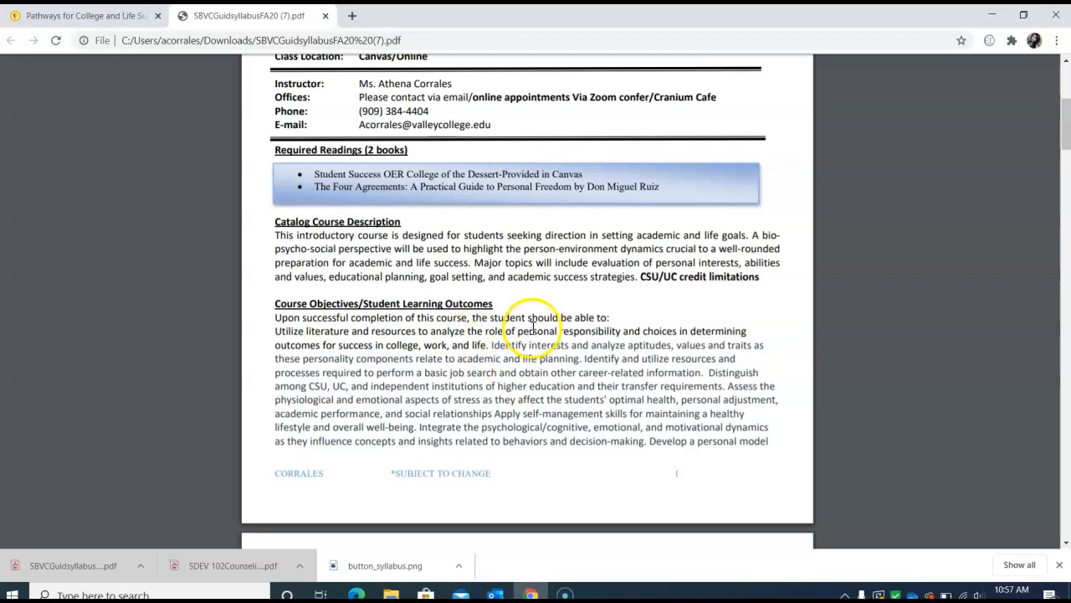
Step: Scroll the syllabus to the top of page 2's Important for this class section
scroll("down", 3)
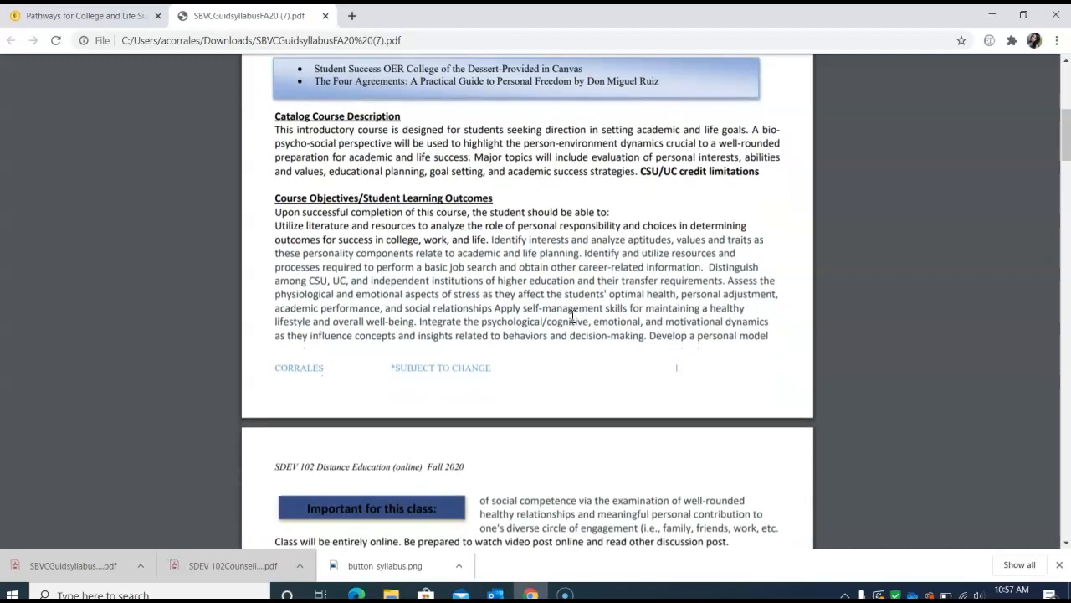
scroll("up", 3)
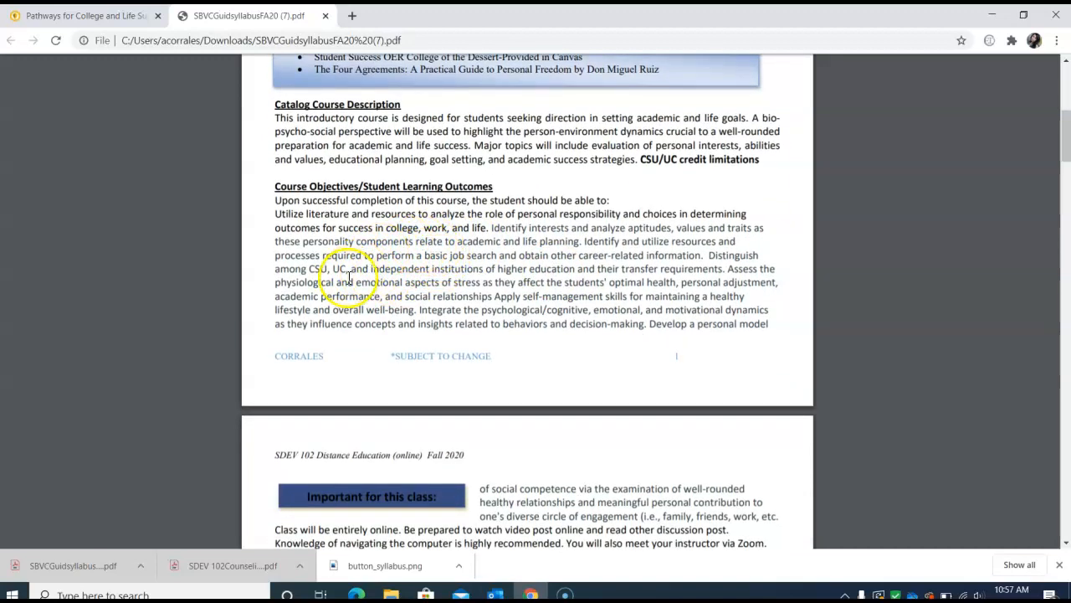
mouse_move(537, 277)
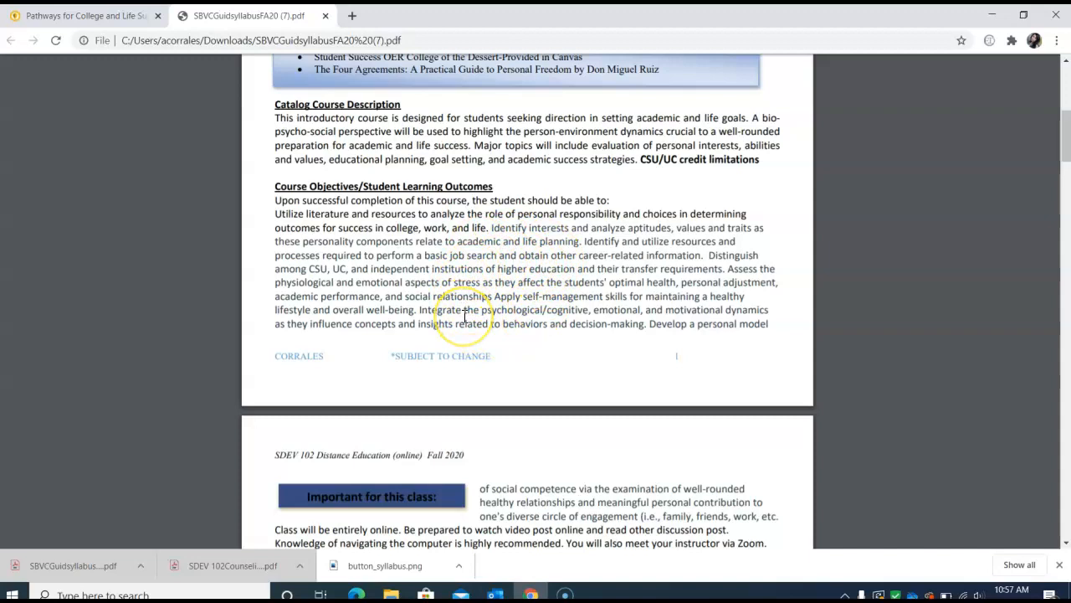
scroll("down", 3)
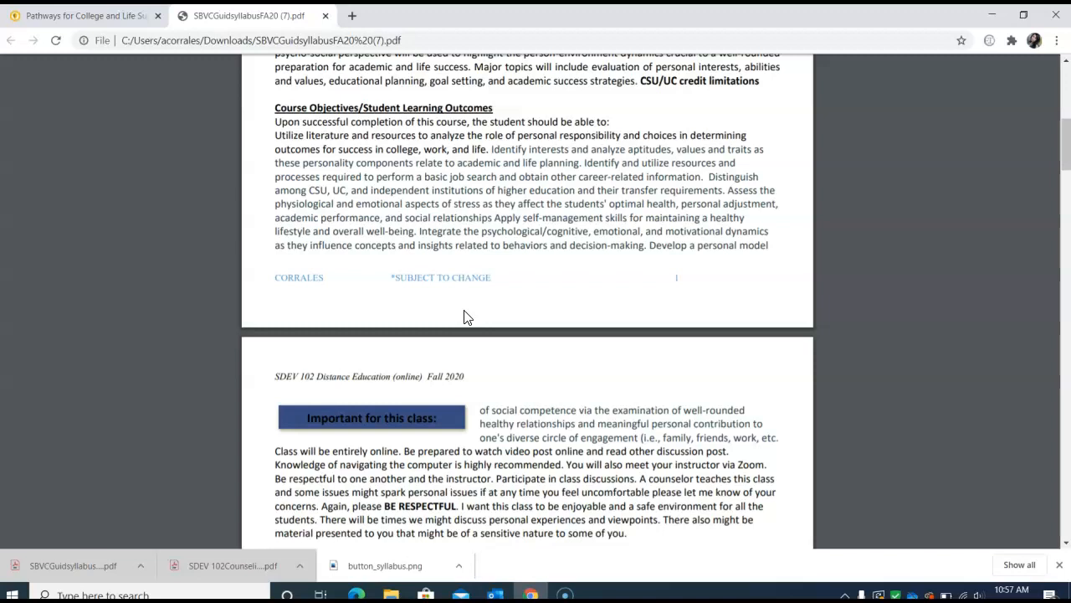
scroll("down", 3)
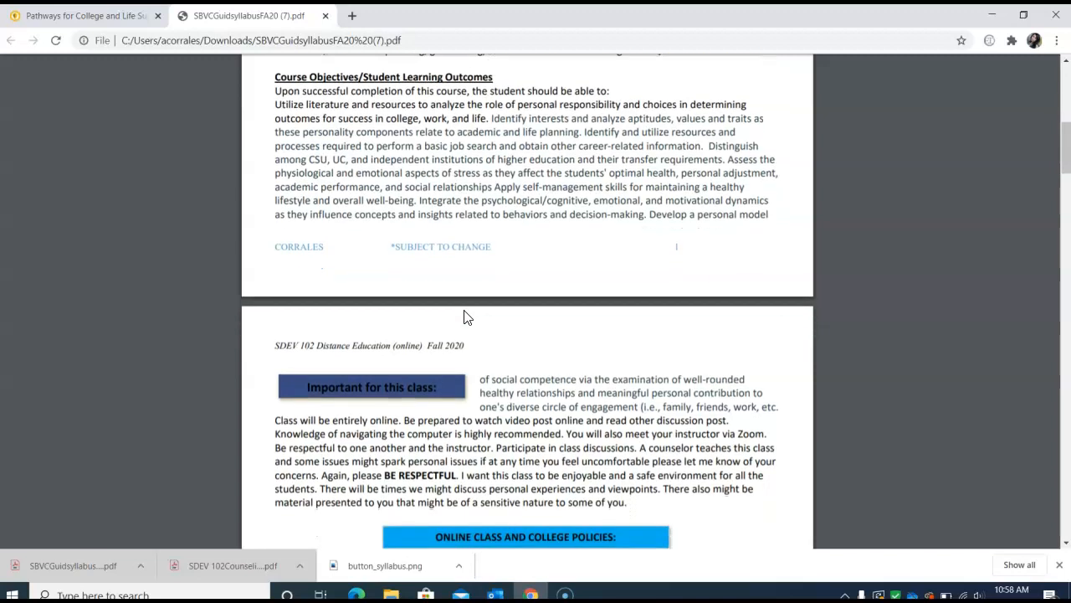
scroll("down", 3)
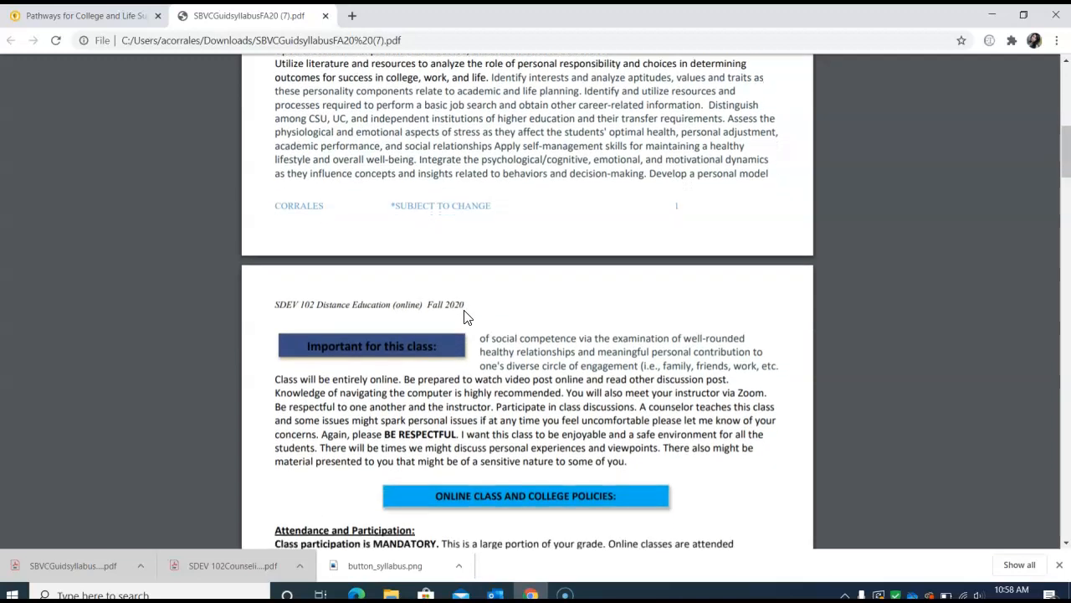
Step: Scroll page 2 to the Online Class and College Policies and Attendance and Participation sections
scroll("down", 3)
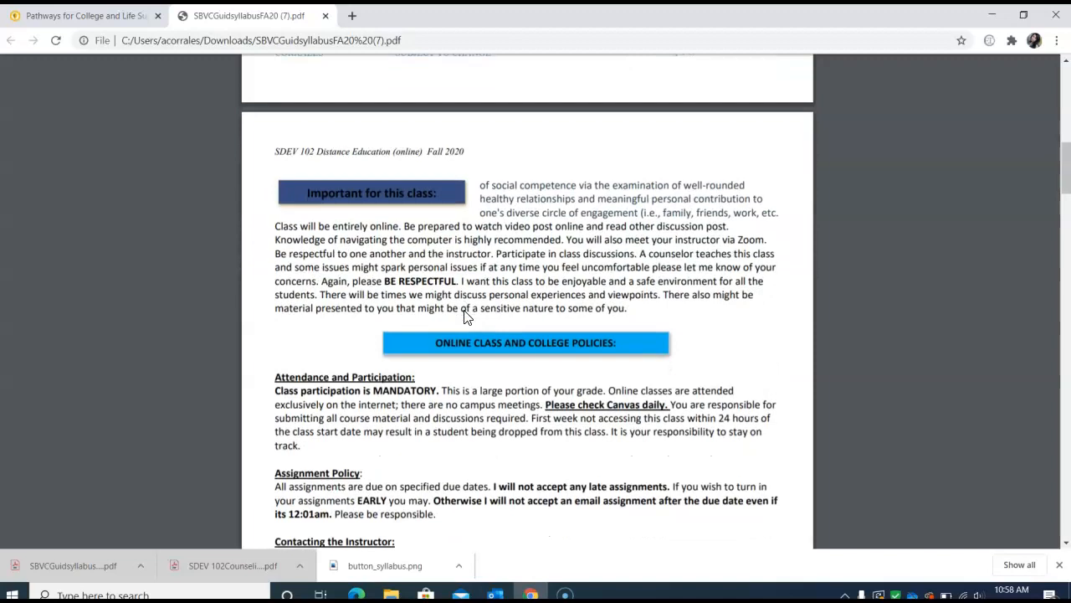
scroll("down", 3)
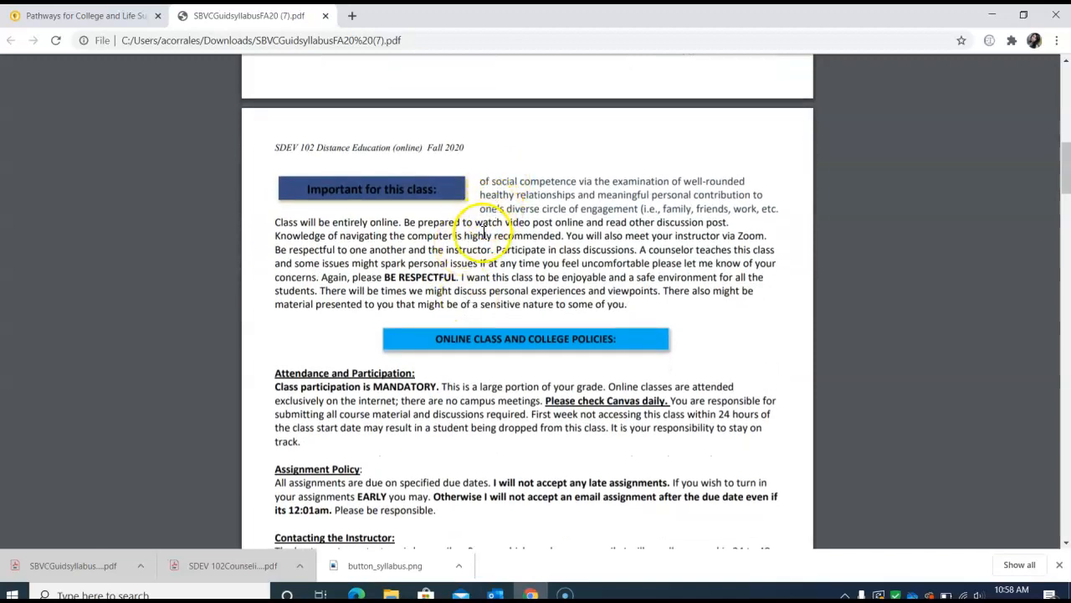
scroll("up", 3)
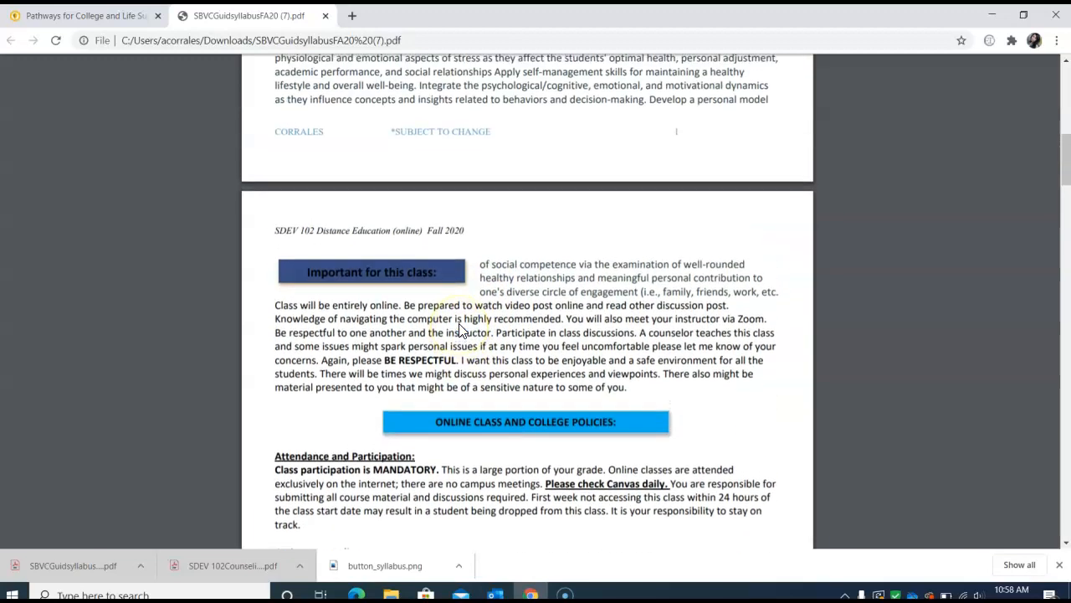
scroll("down", 3)
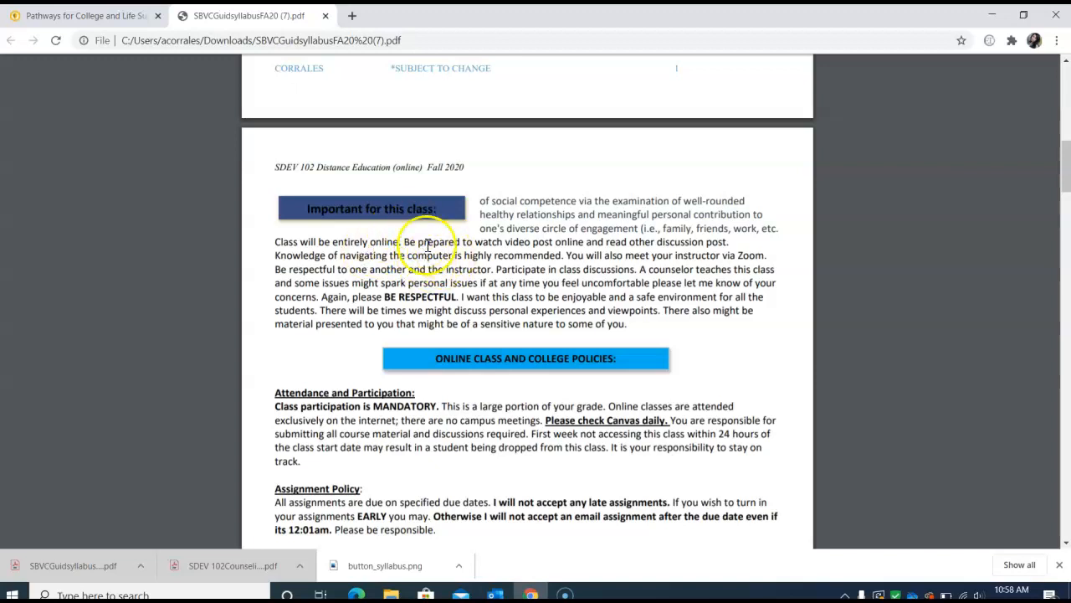
mouse_move(427, 317)
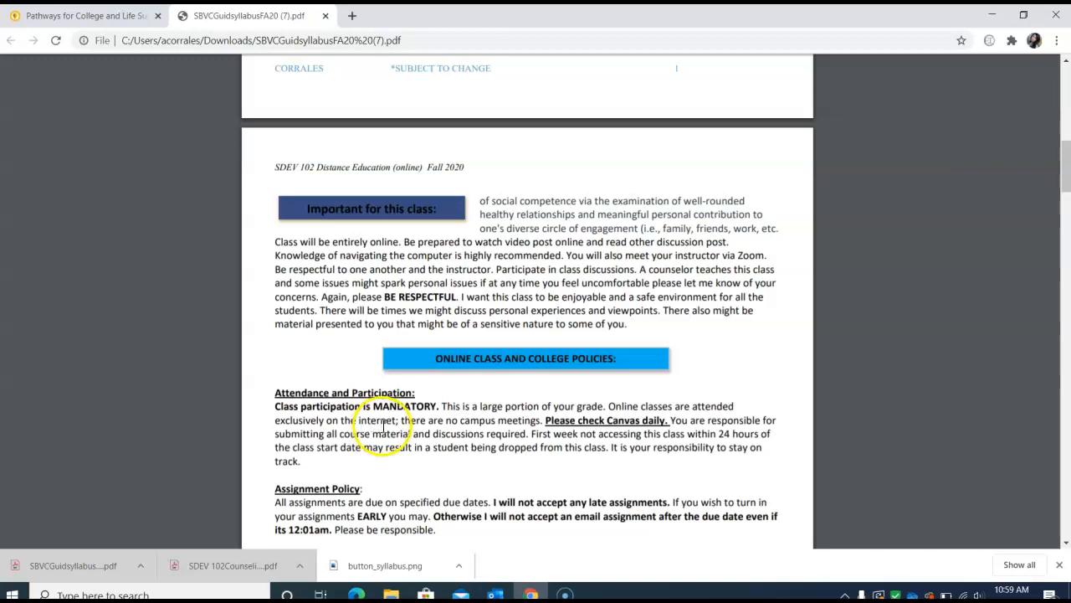
Step: Scroll through Assignment Policy and Contacting the Instructor to the Student Handbook section
scroll("down", 3)
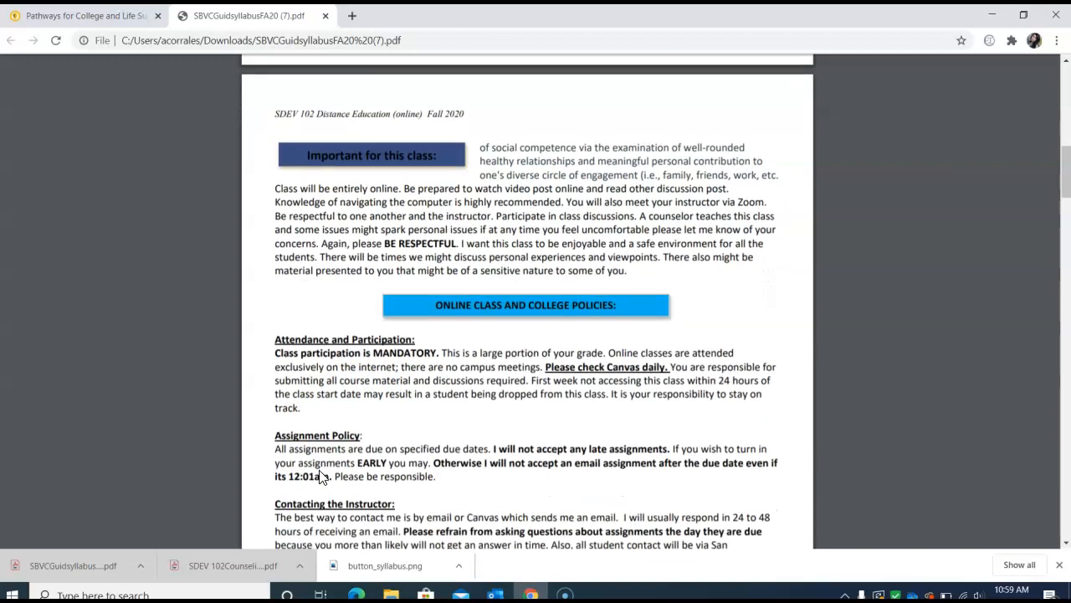
scroll("down", 3)
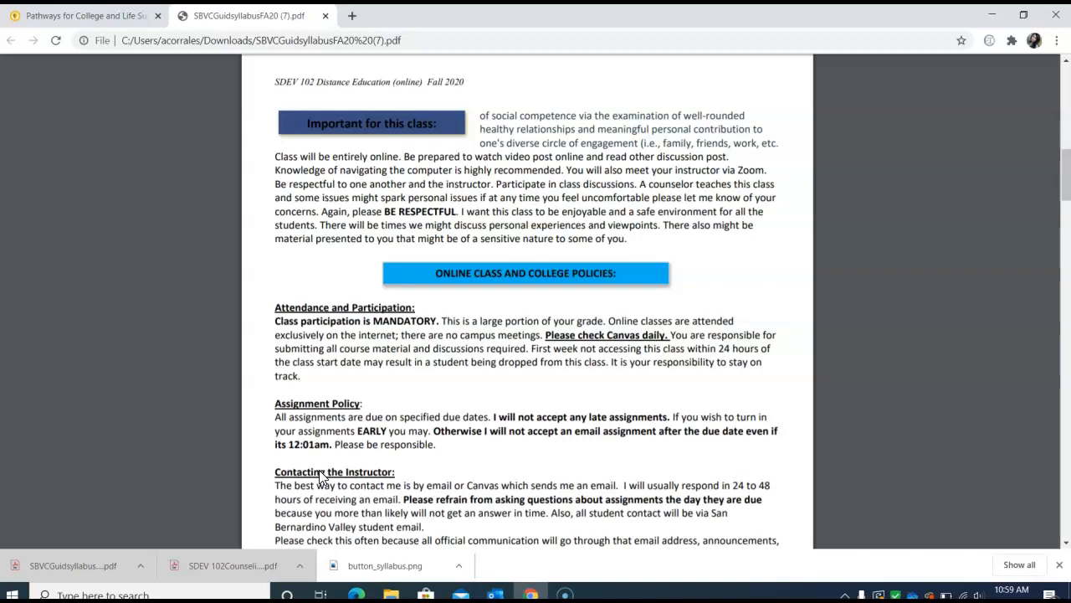
scroll("up", 3)
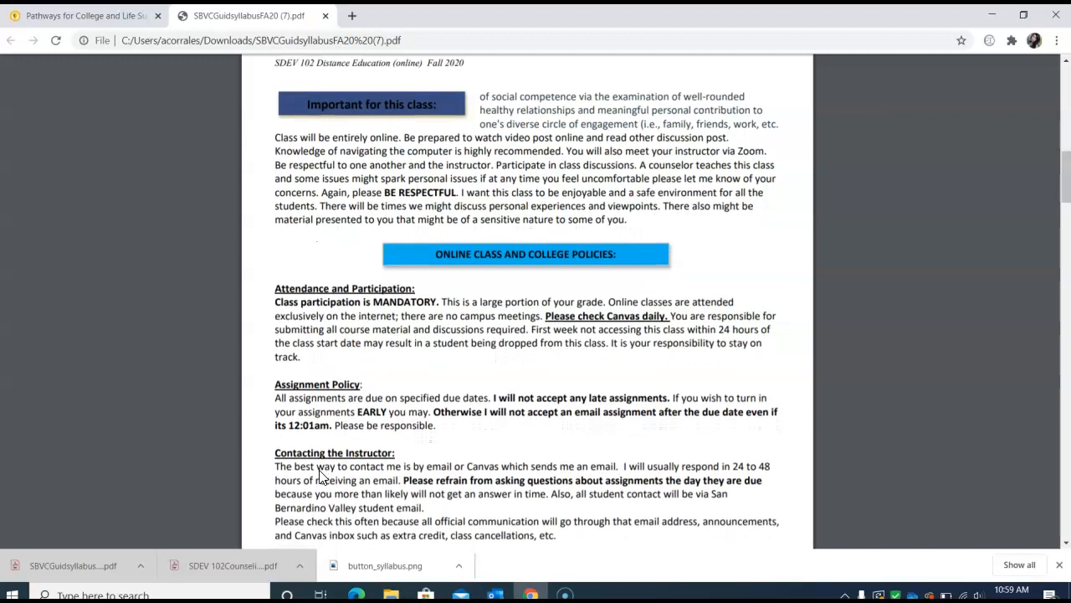
scroll("down", 3)
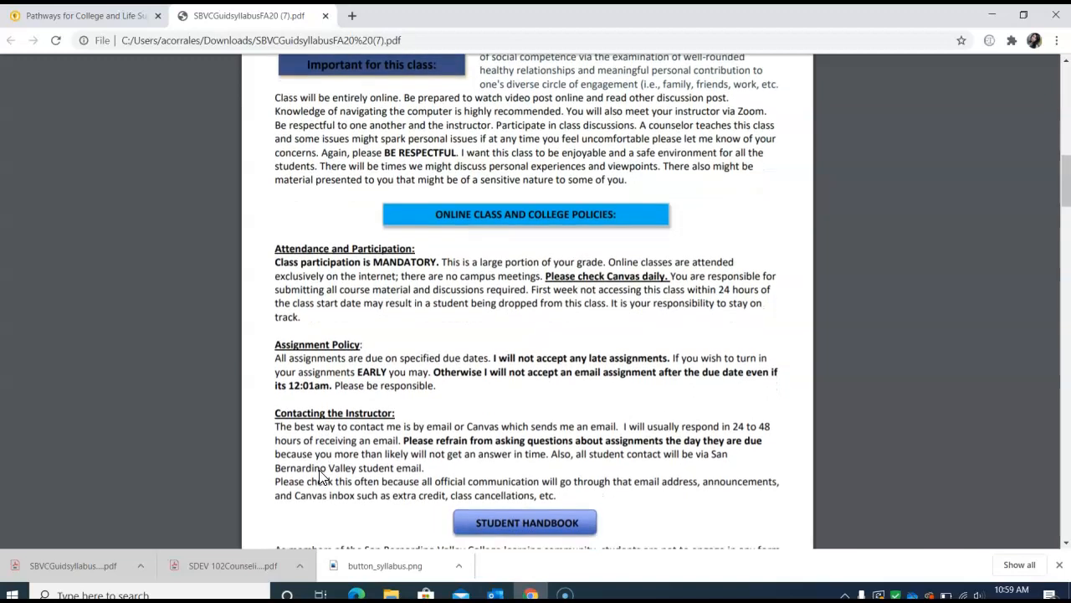
scroll("down", 3)
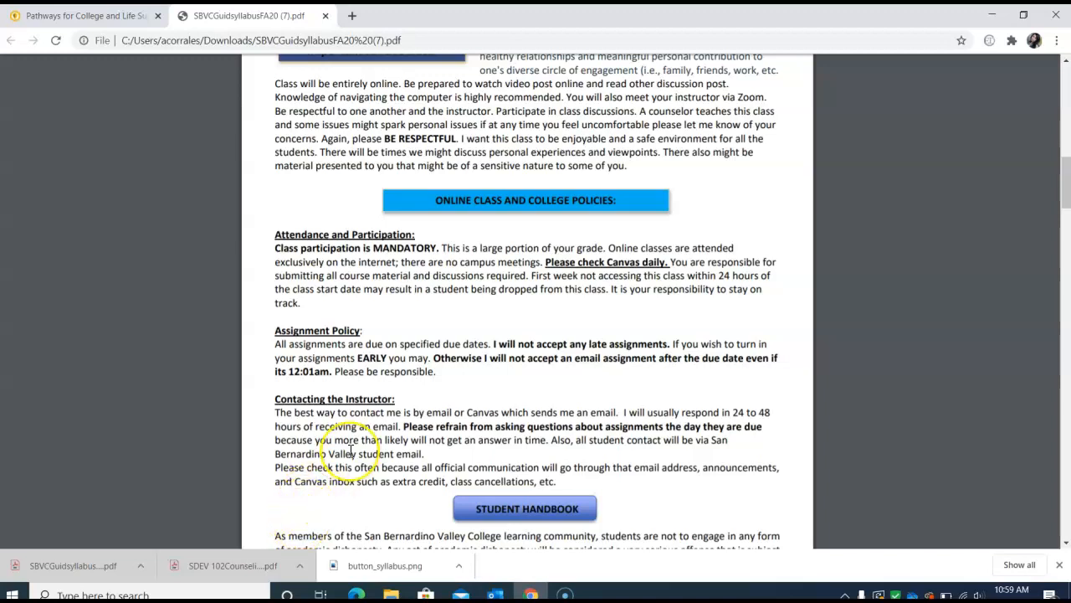
scroll("down", 3)
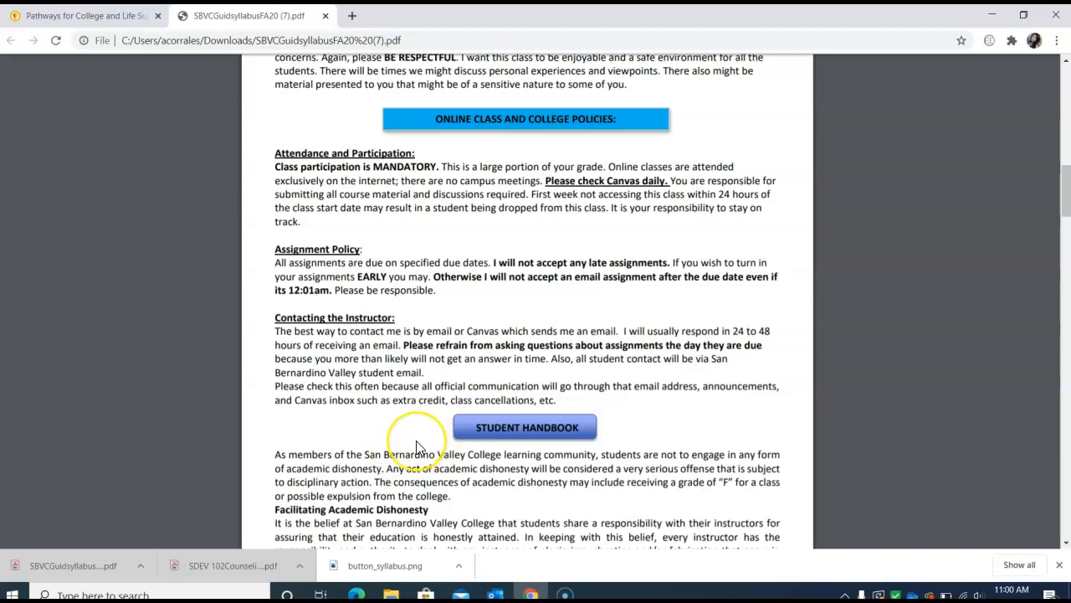
Step: Scroll to page 3's Academic Dishonesty policy with fabrication, plagiarism and cheating definitions
scroll("down", 3)
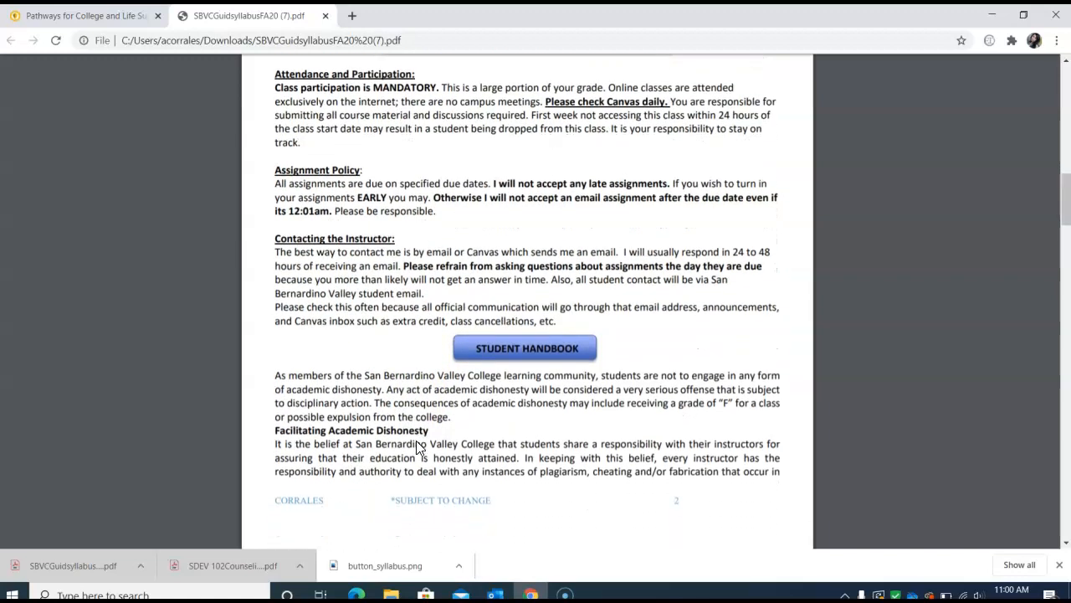
scroll("down", 3)
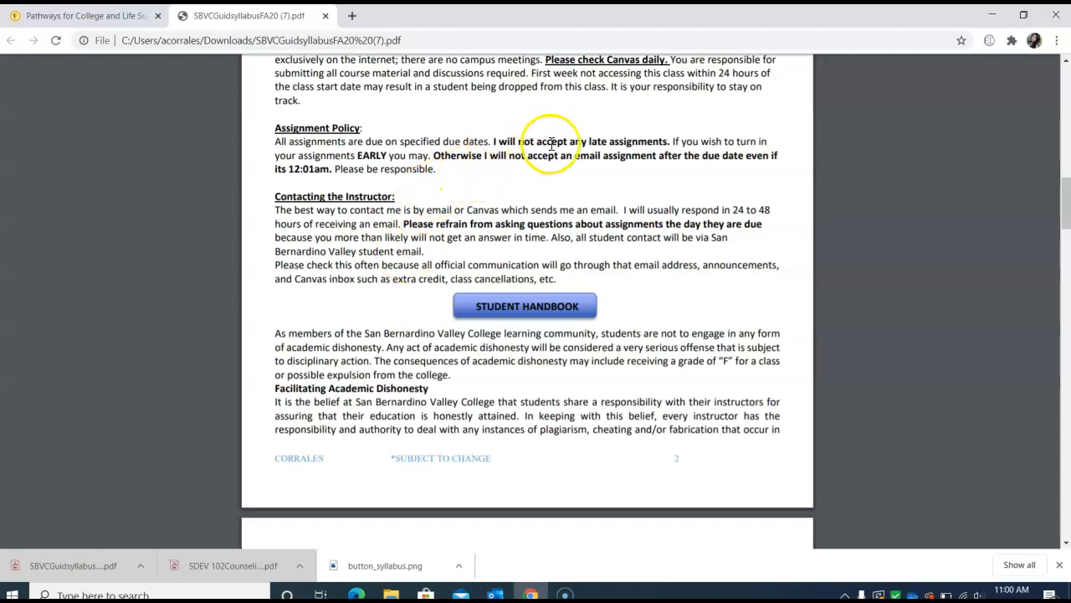
mouse_move(617, 150)
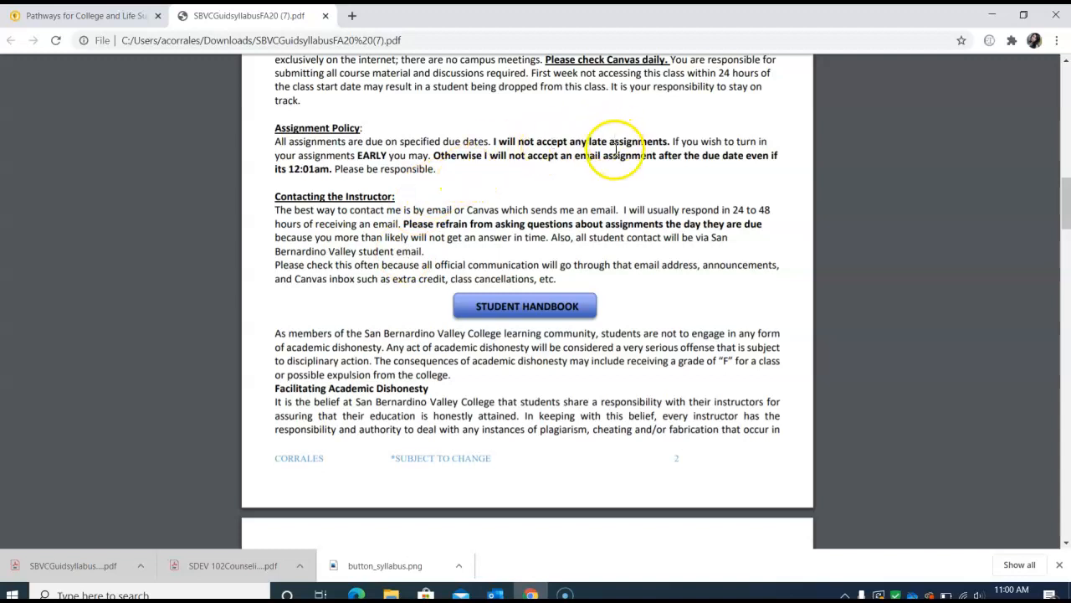
mouse_move(615, 150)
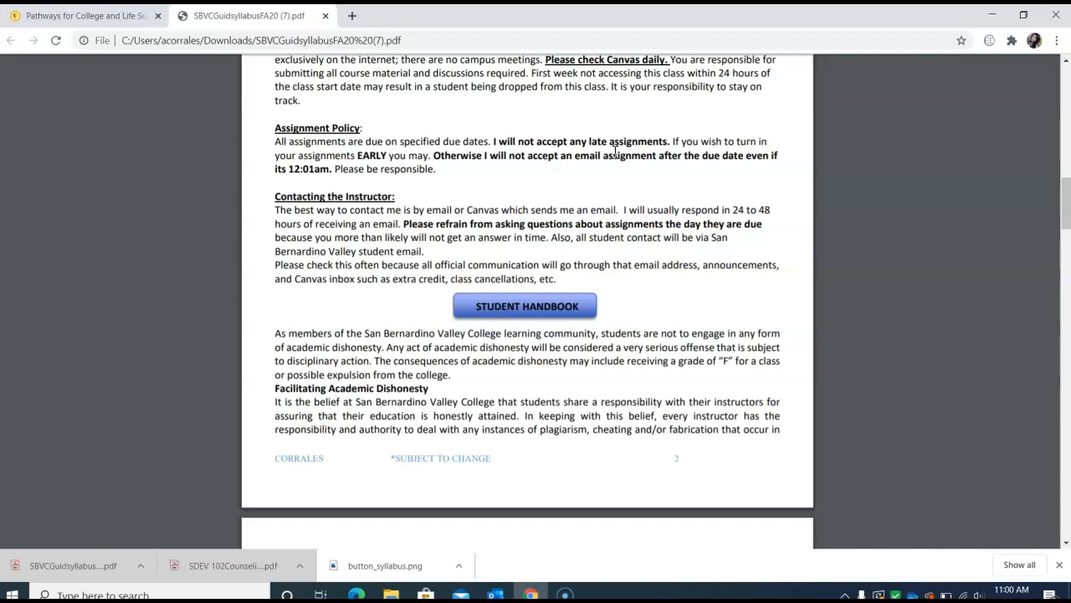
scroll("down", 3)
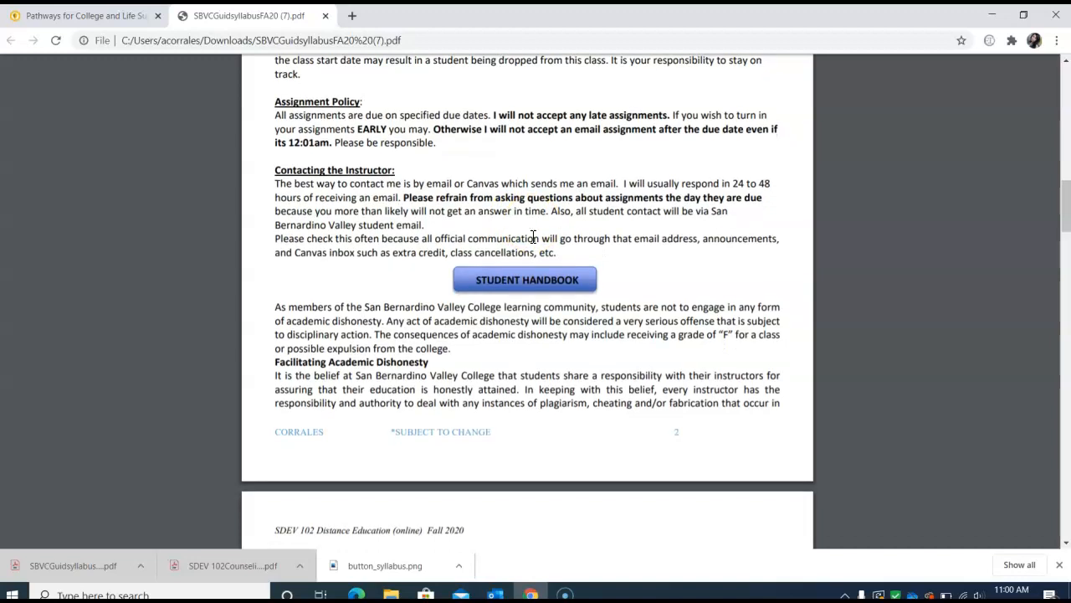
scroll("down", 3)
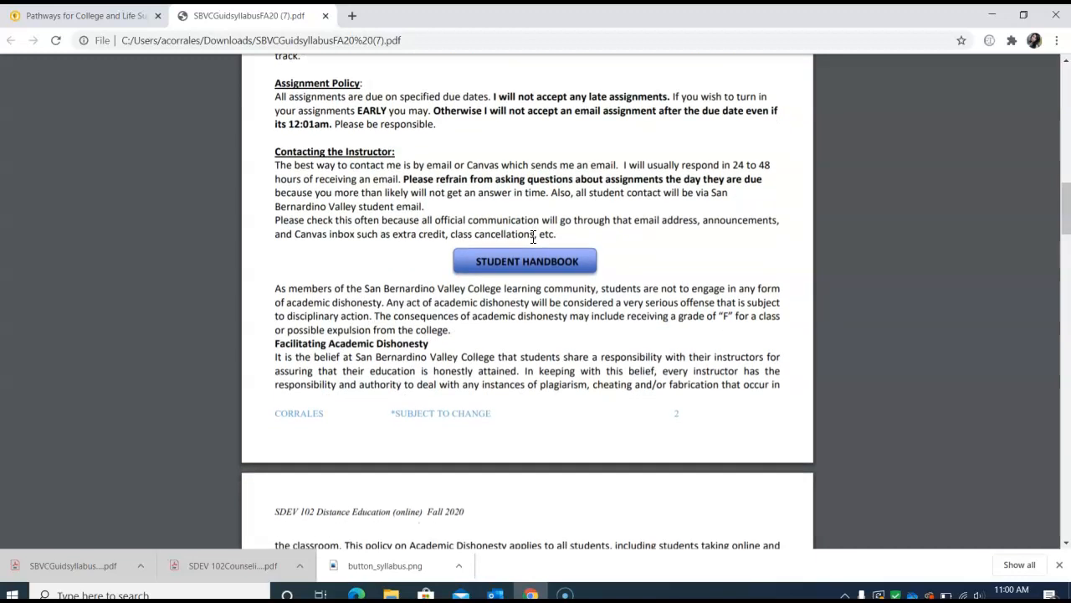
scroll("down", 3)
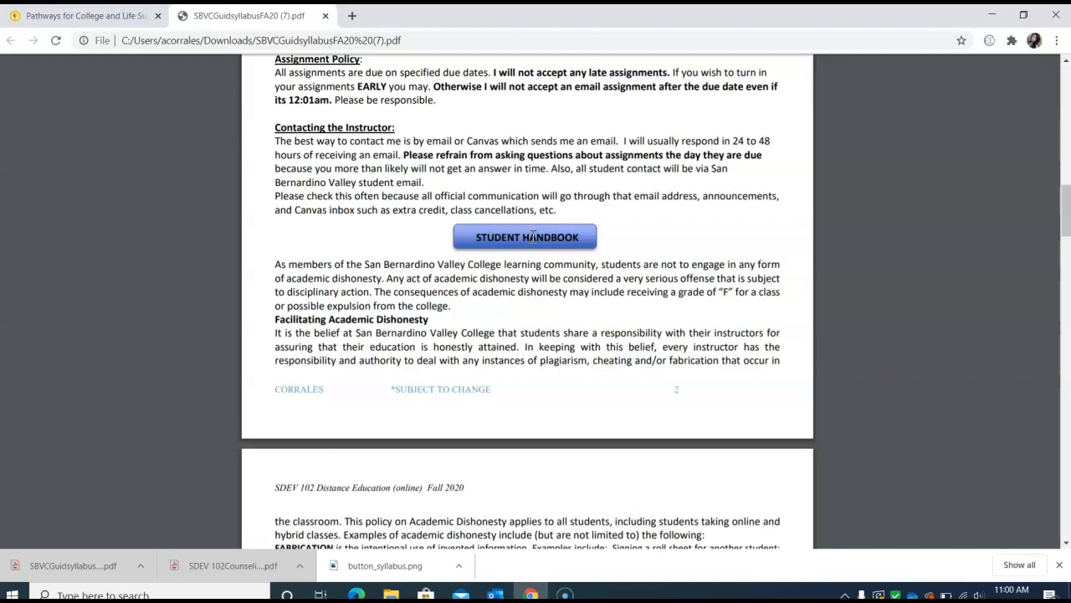
scroll("down", 3)
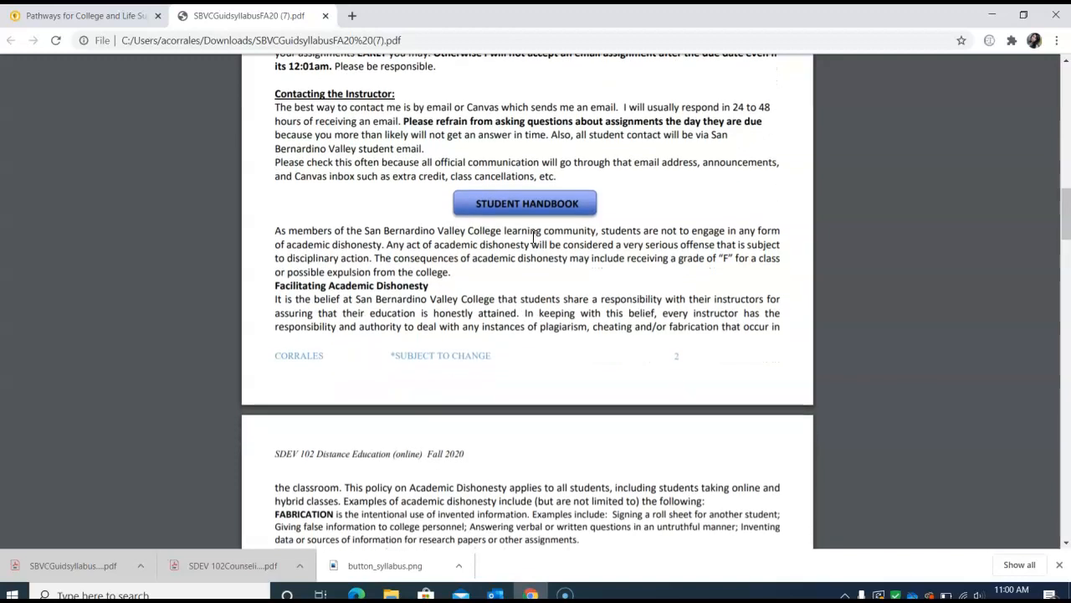
scroll("down", 3)
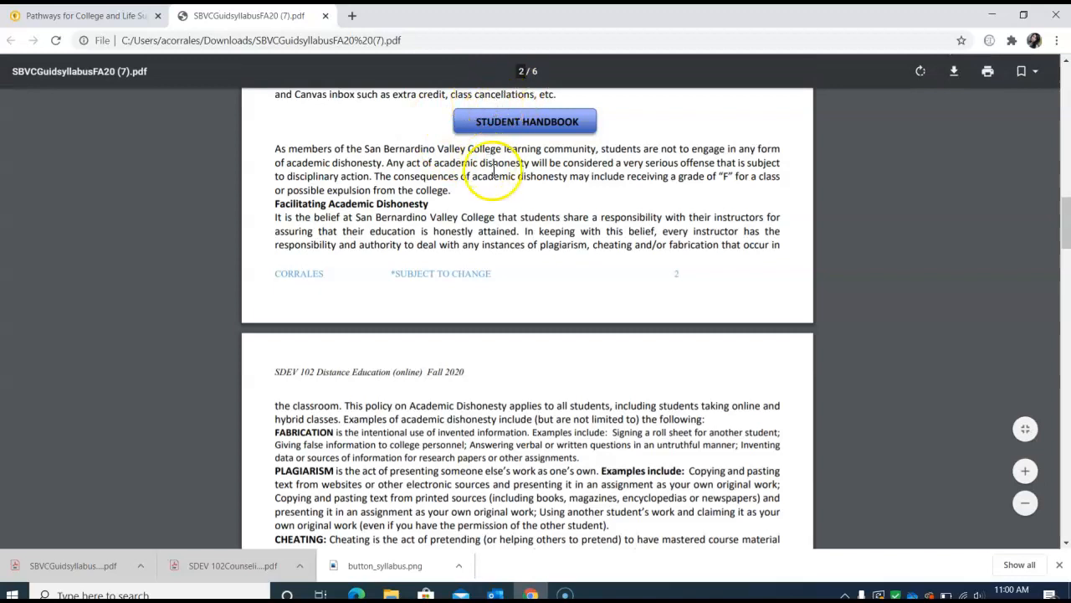
Step: Scroll past the cheating definitions to Student Success Centers details and on-campus referral resources
scroll("down", 3)
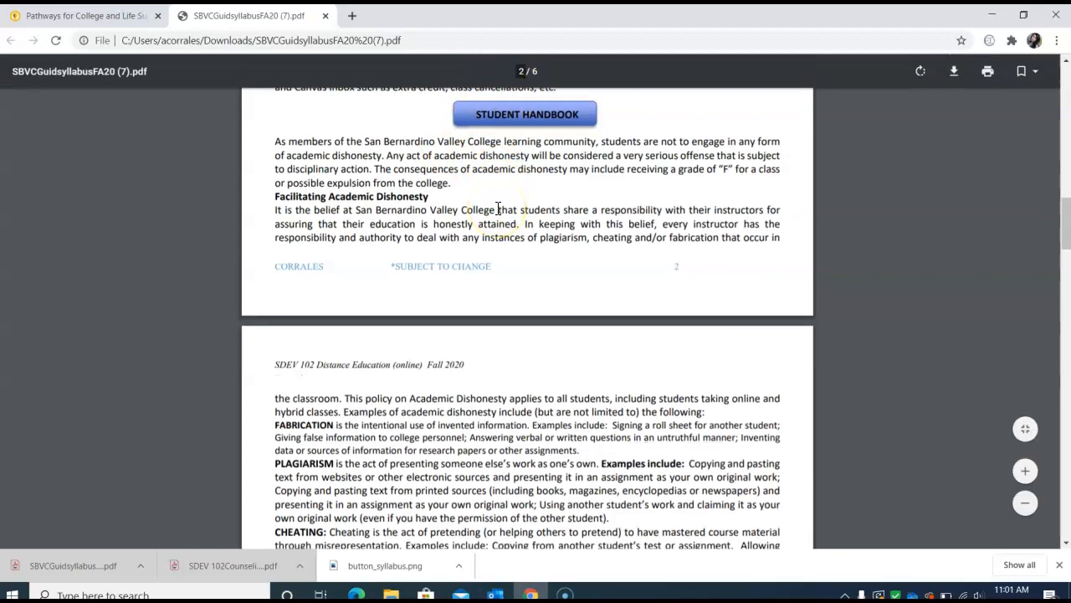
mouse_move(471, 247)
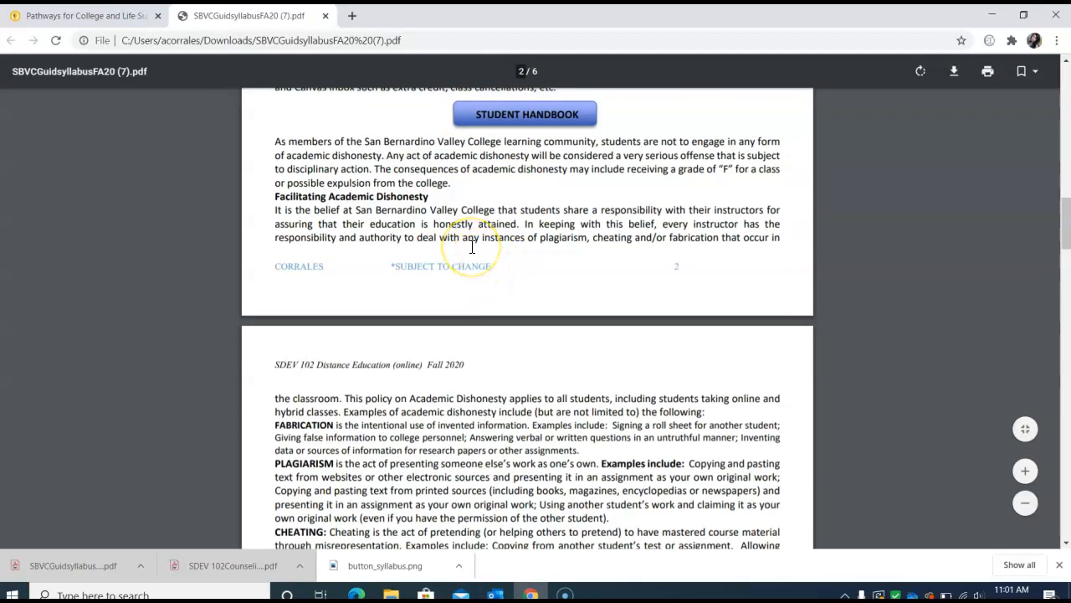
scroll("up", 3)
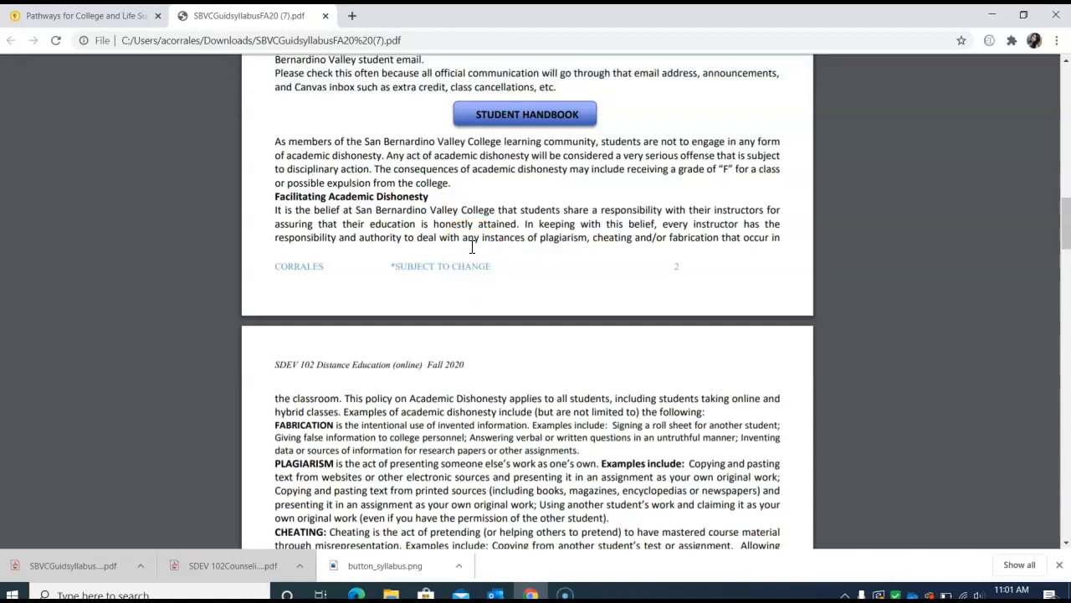
scroll("down", 3)
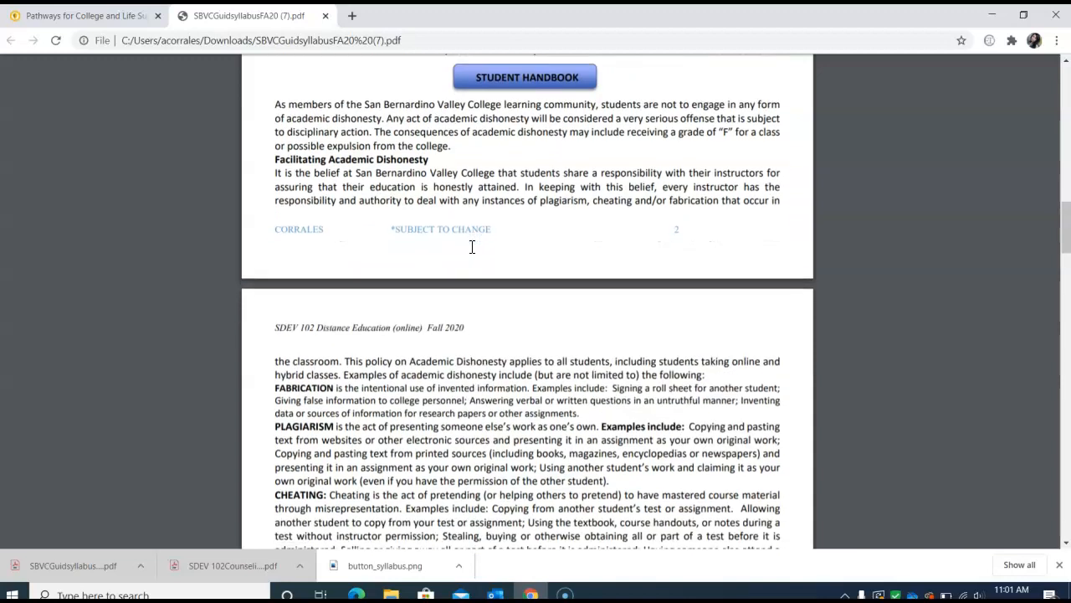
scroll("down", 3)
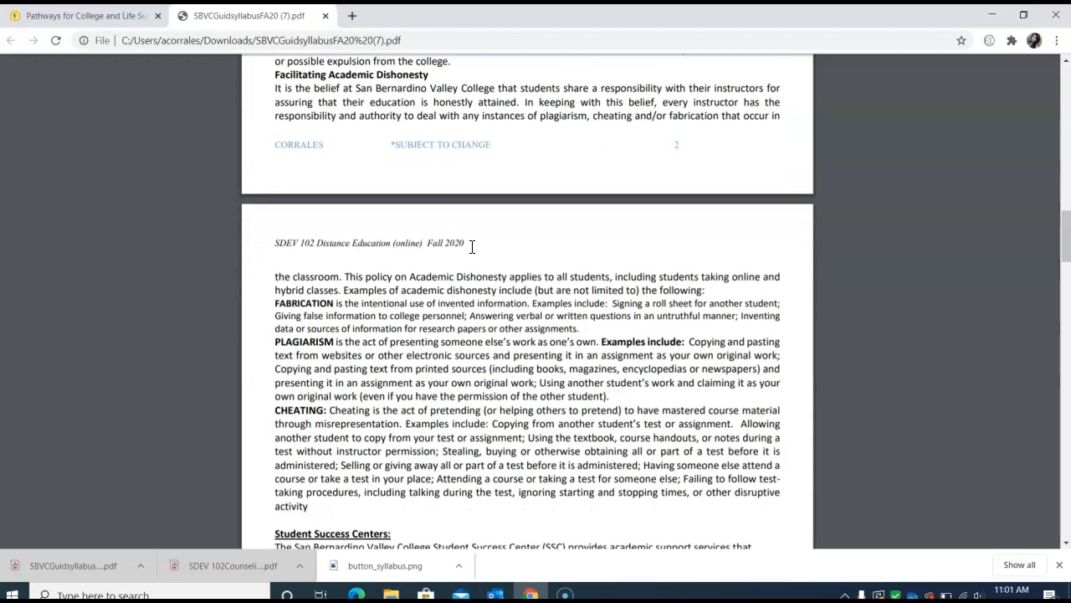
scroll("up", 3)
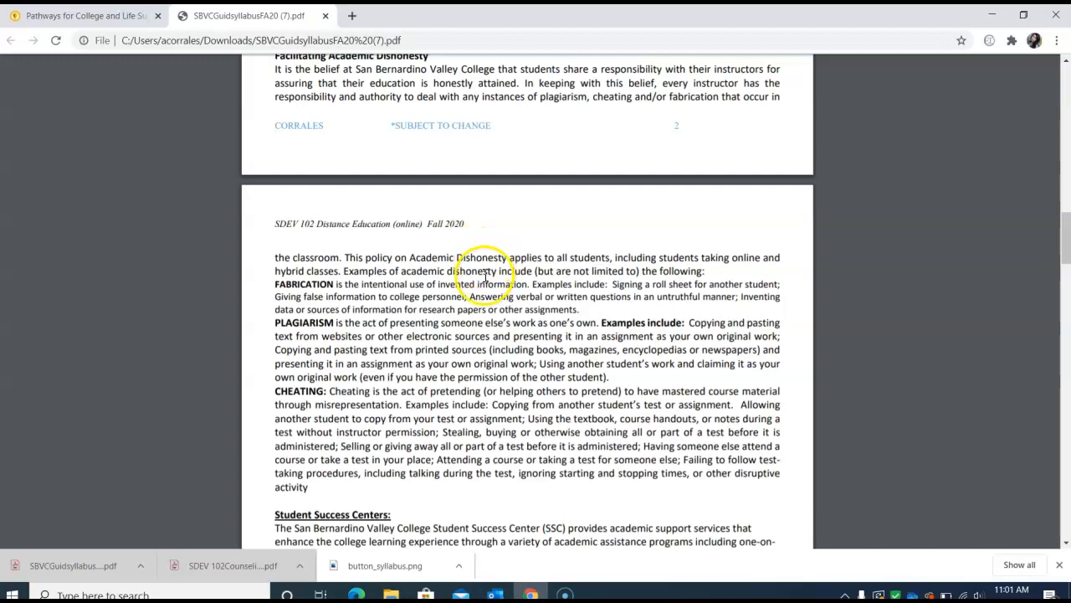
scroll("down", 3)
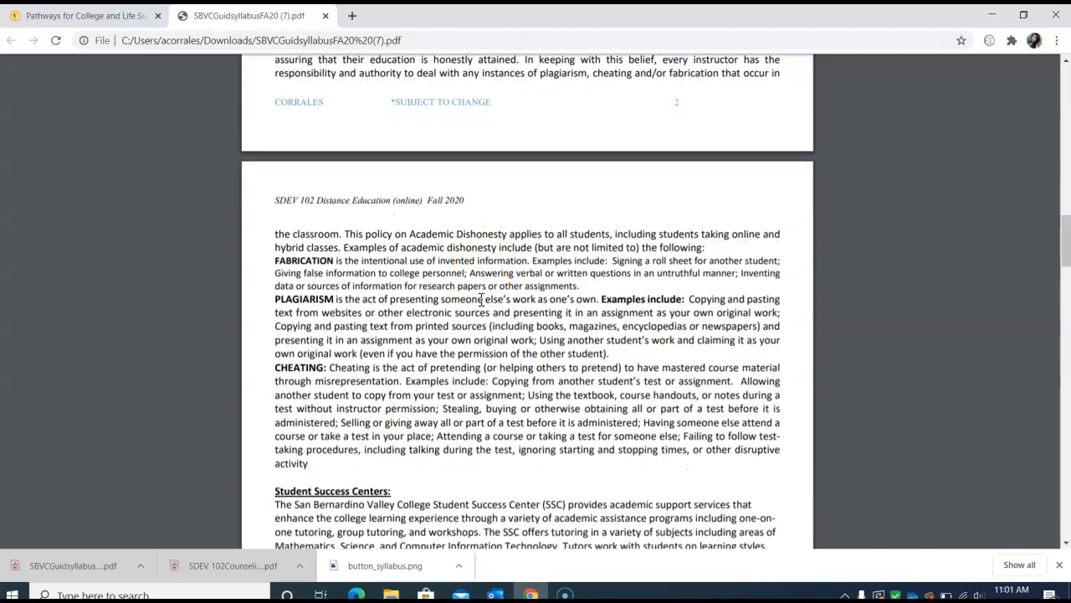
scroll("down", 3)
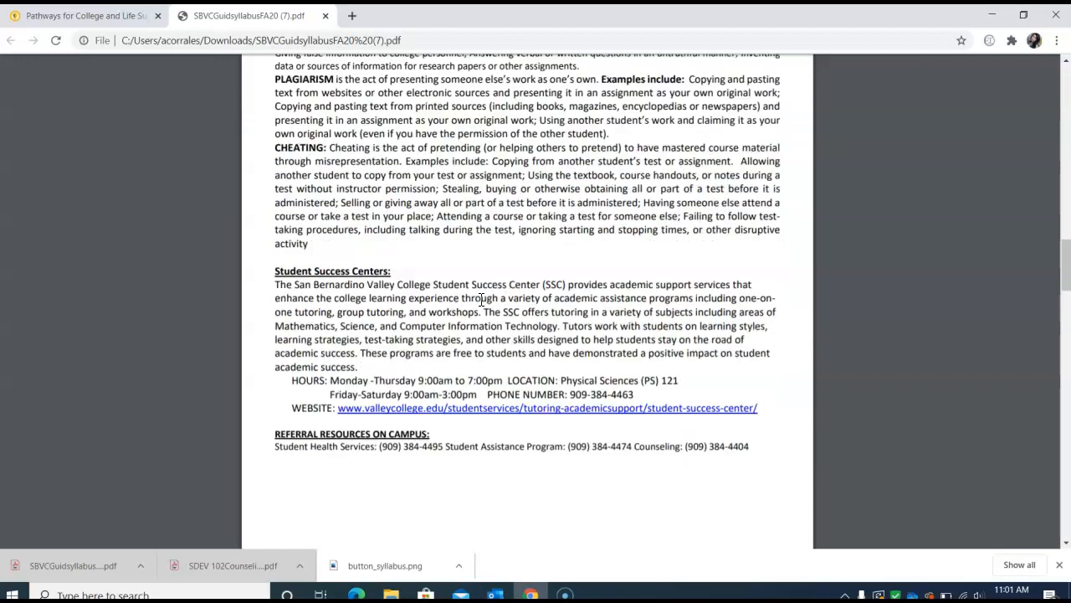
scroll("down", 3)
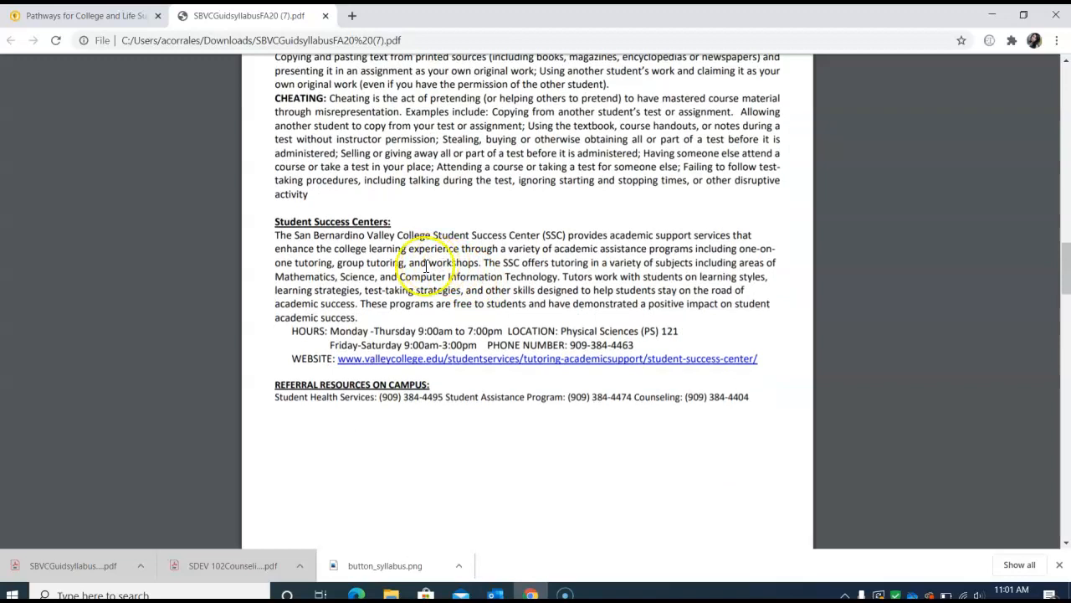
mouse_move(405, 358)
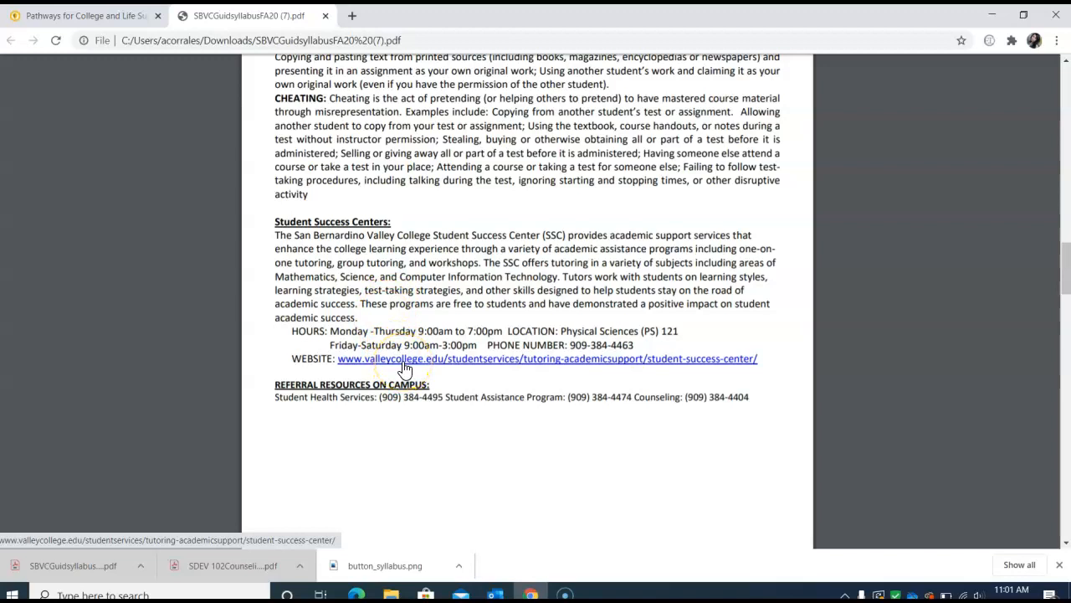
Step: Follow the broken Success Center link and land on the San Bernardino Valley College home page
left_click(546, 358)
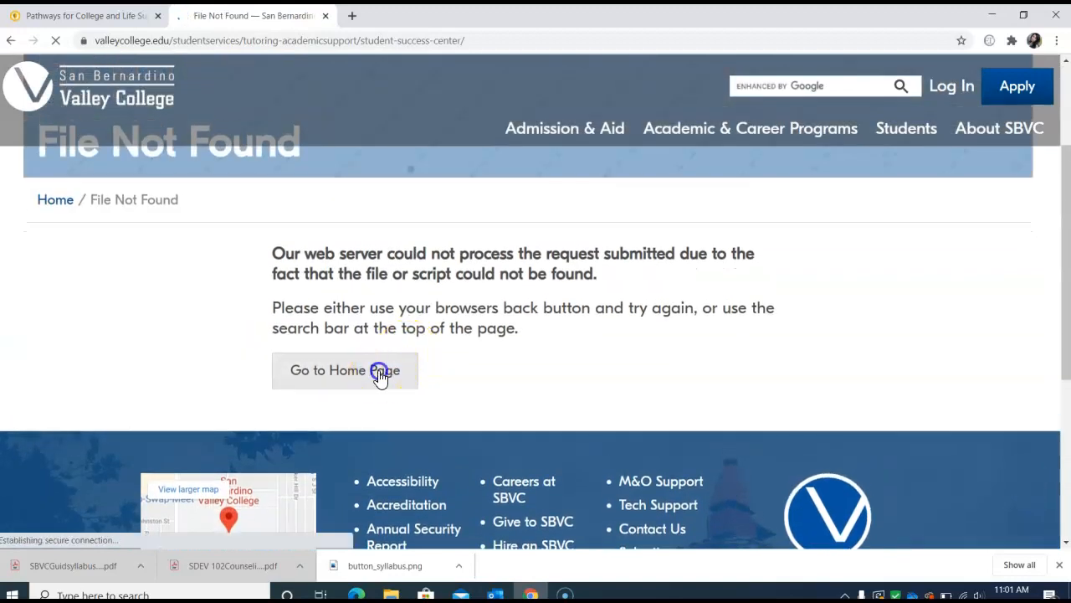
left_click(345, 370)
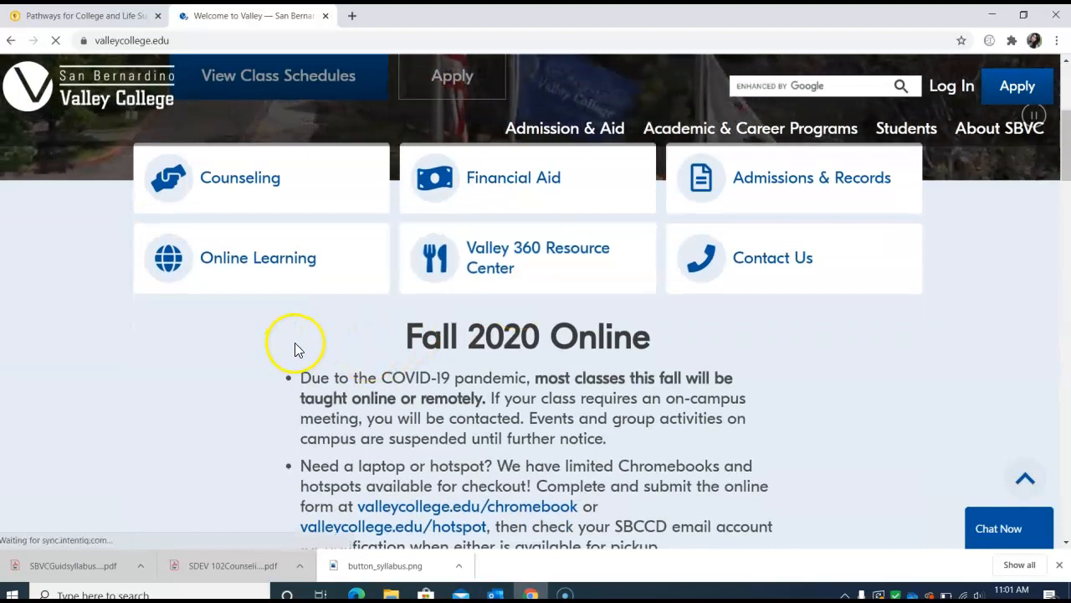
scroll("down", 3)
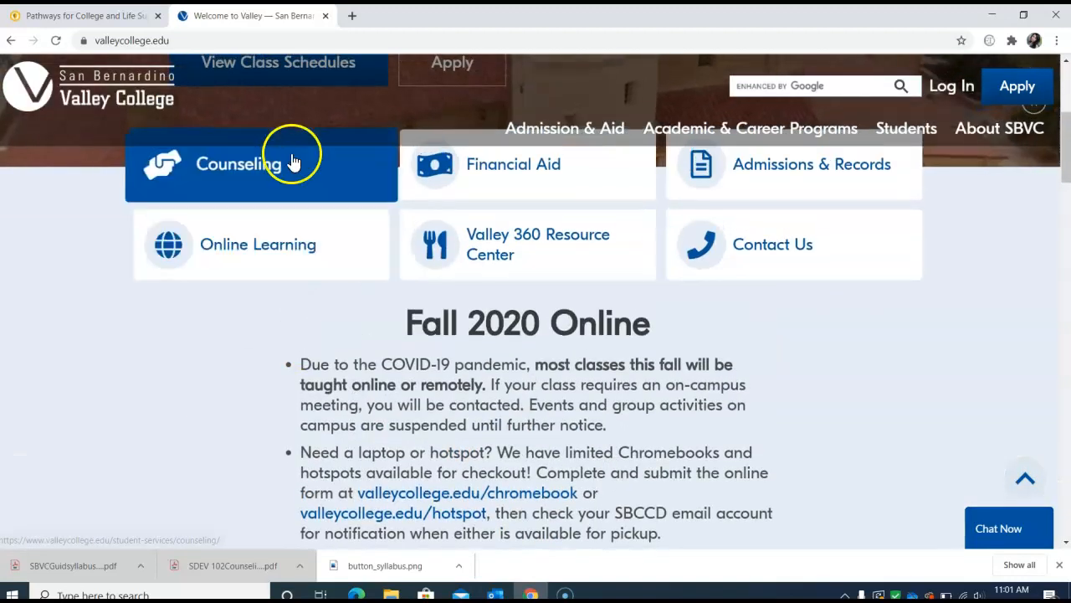
mouse_move(245, 355)
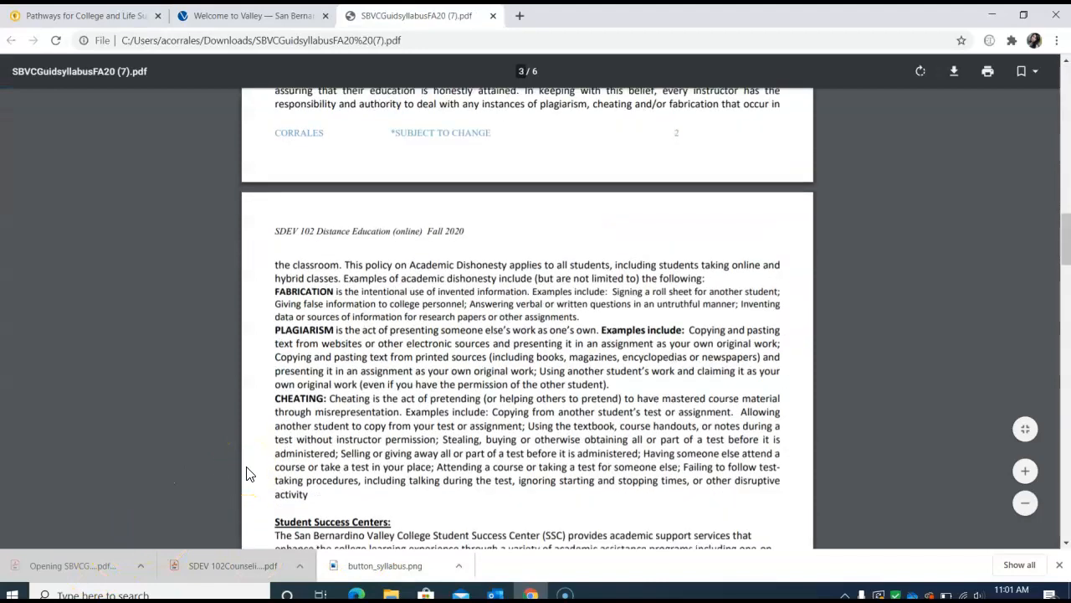
Step: Scroll the syllabus to page 4's 450-point assignments table and Grading System in % section
scroll("down", 3)
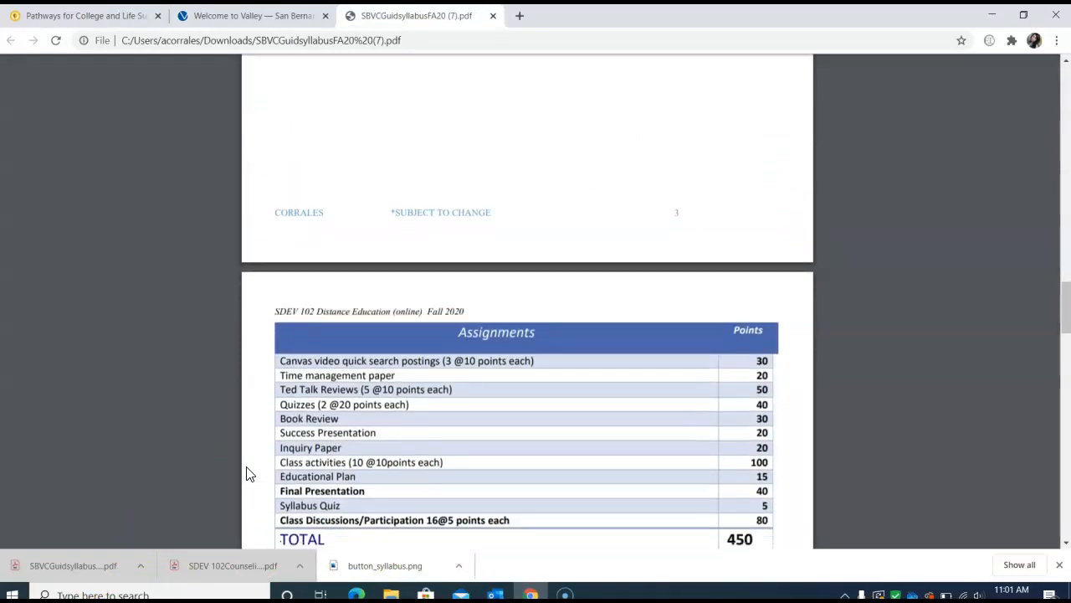
scroll("up", 3)
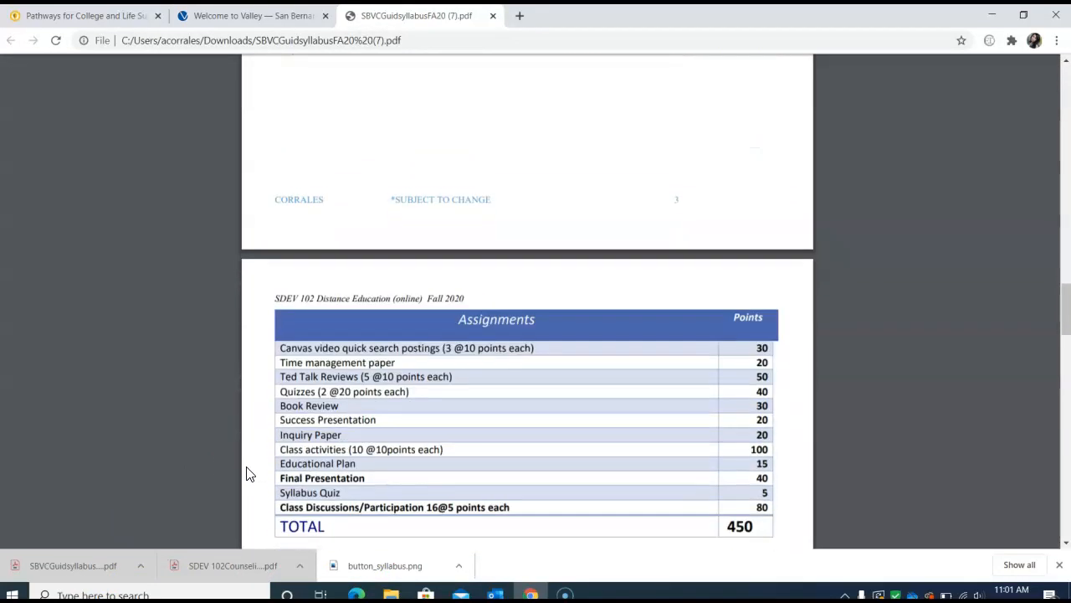
scroll("down", 3)
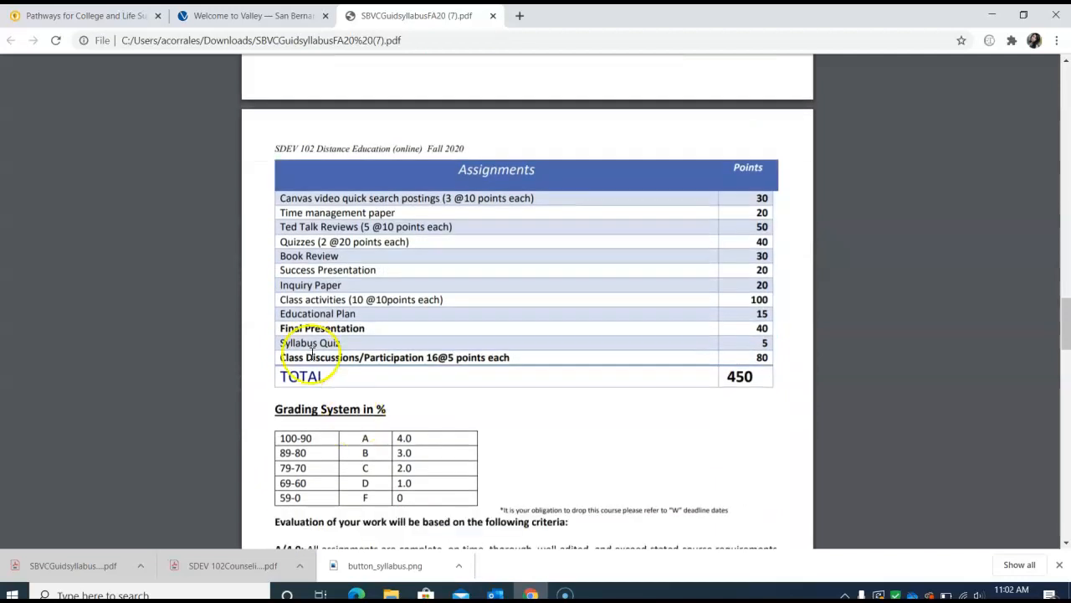
mouse_move(589, 172)
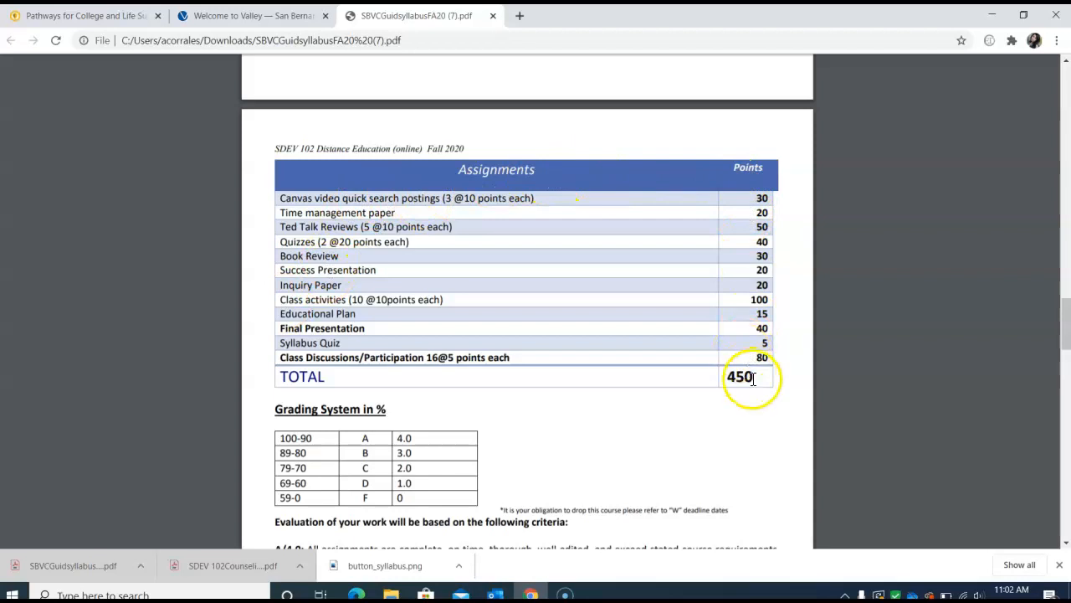
mouse_move(701, 366)
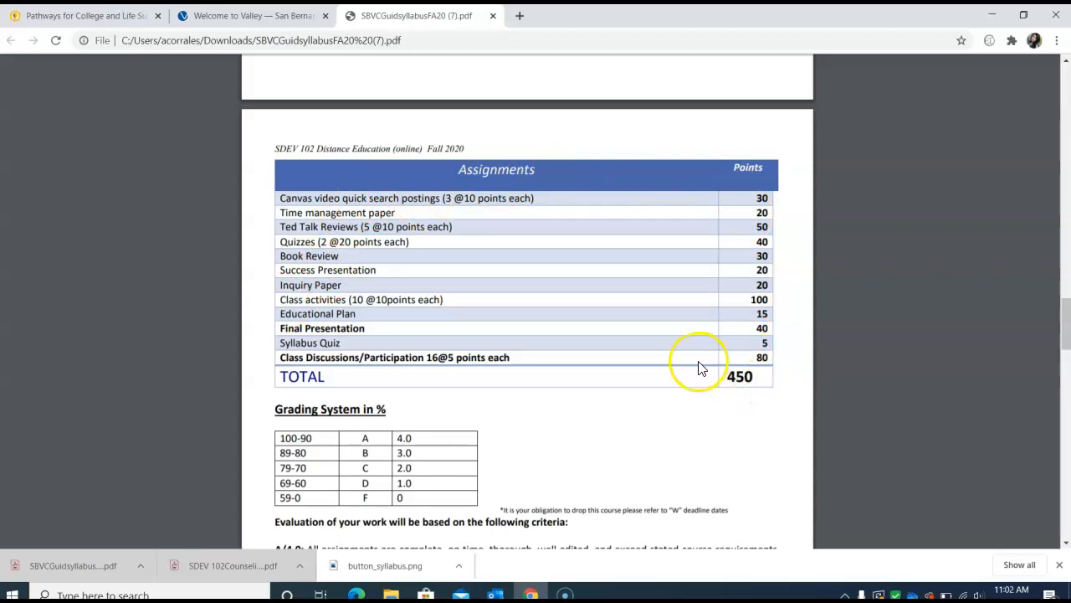
mouse_move(638, 364)
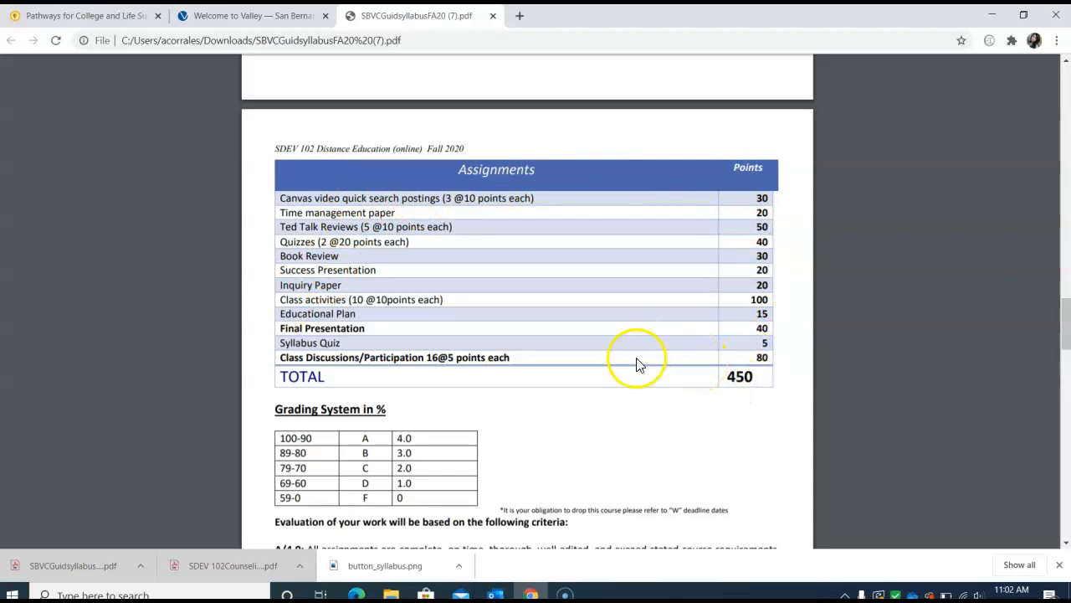
mouse_move(326, 185)
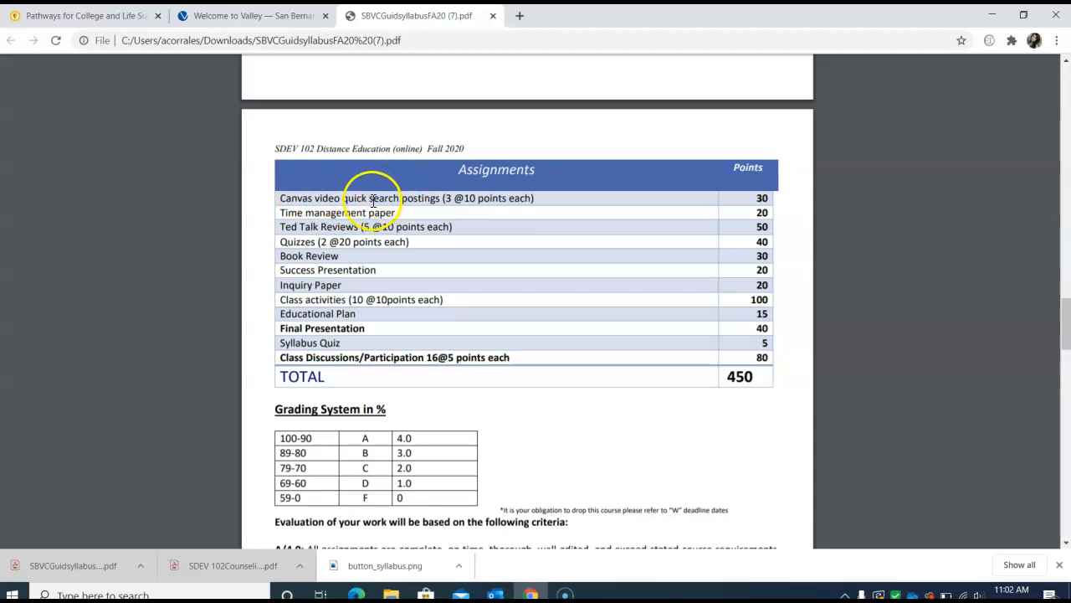
mouse_move(366, 216)
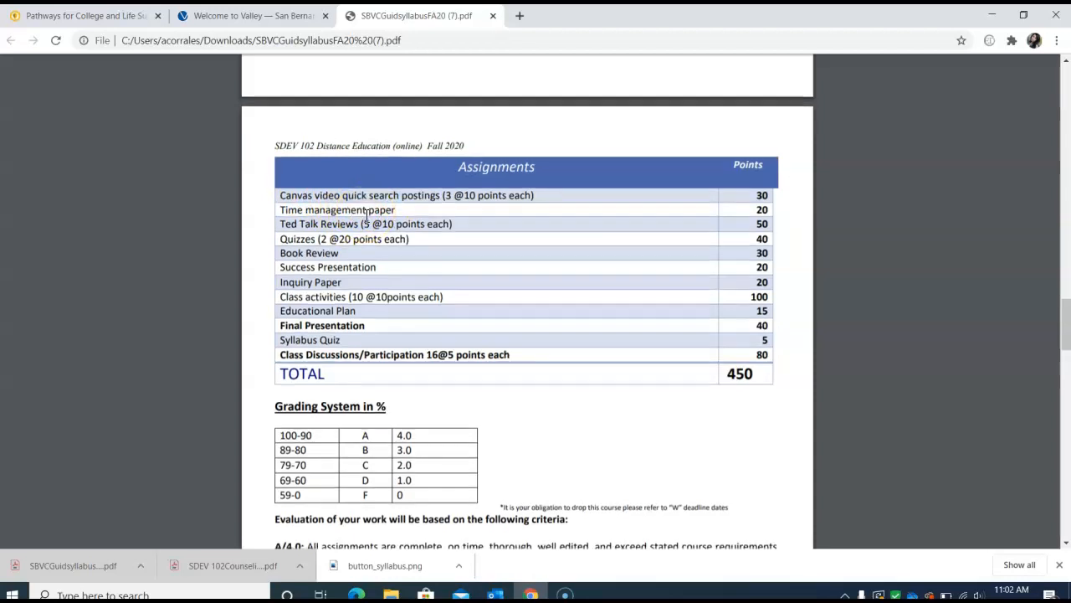
scroll("down", 3)
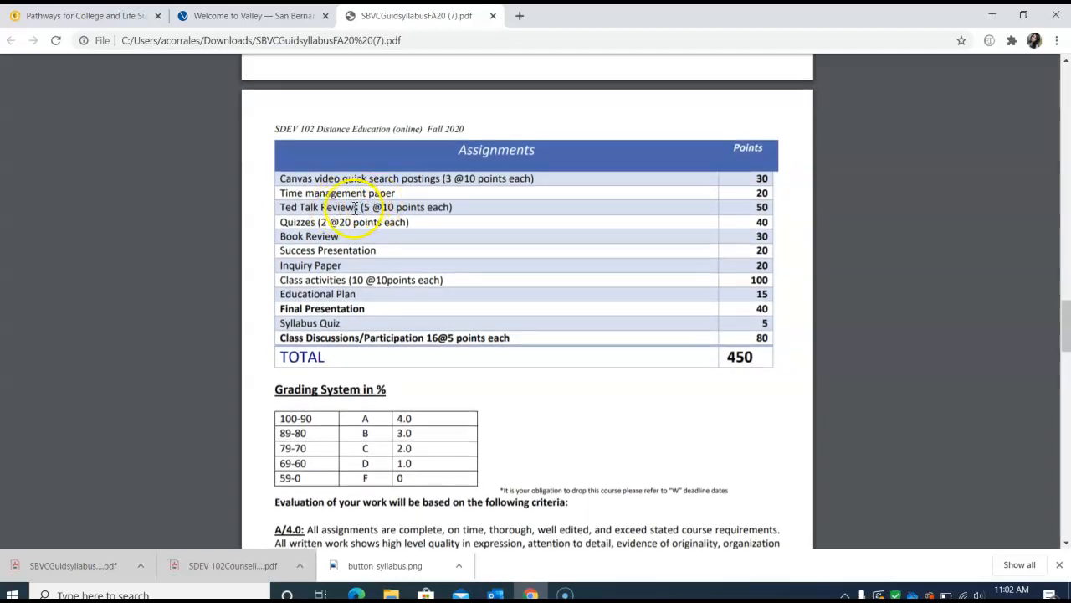
mouse_move(356, 207)
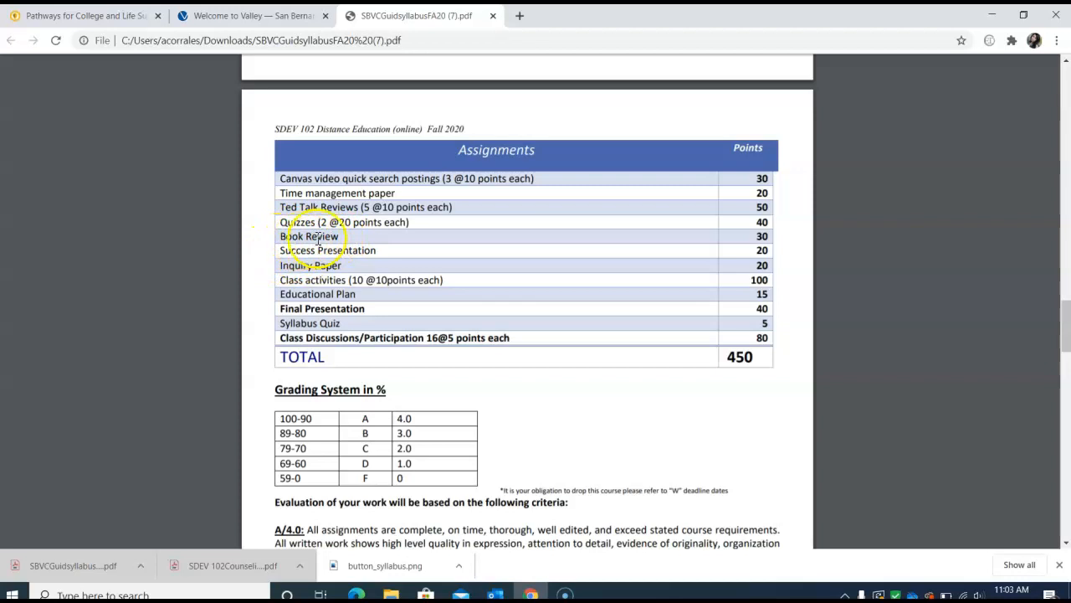
scroll("down", 3)
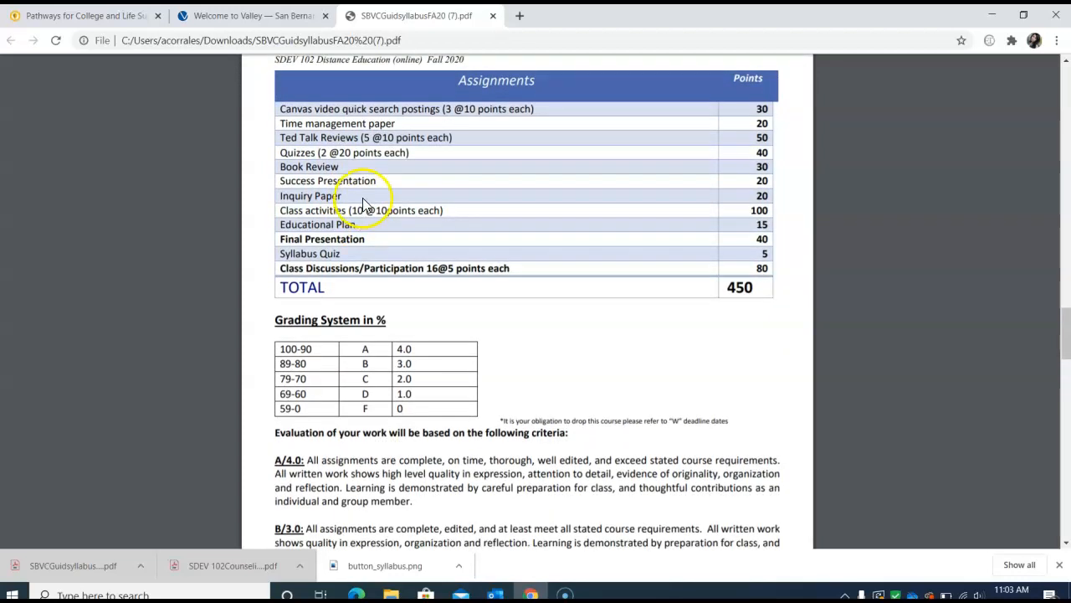
scroll("down", 3)
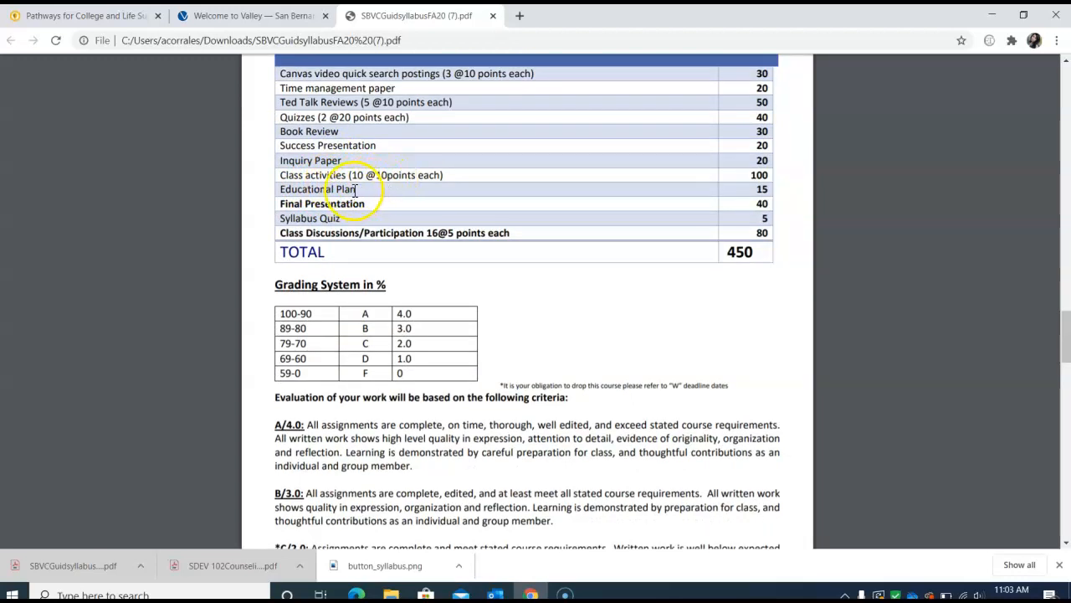
mouse_move(310, 193)
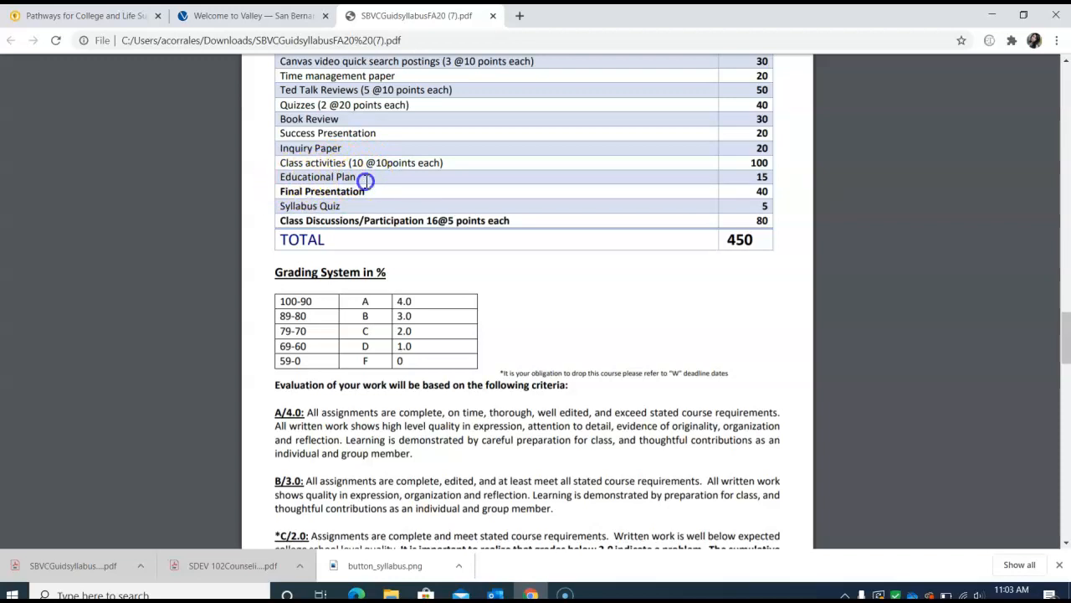
scroll("down", 3)
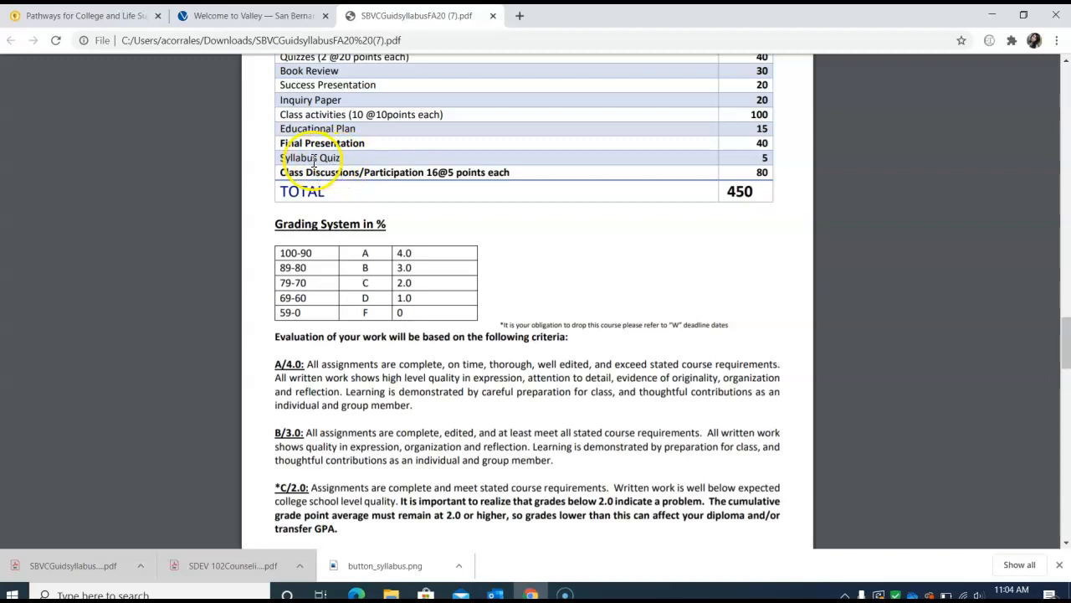
mouse_move(370, 163)
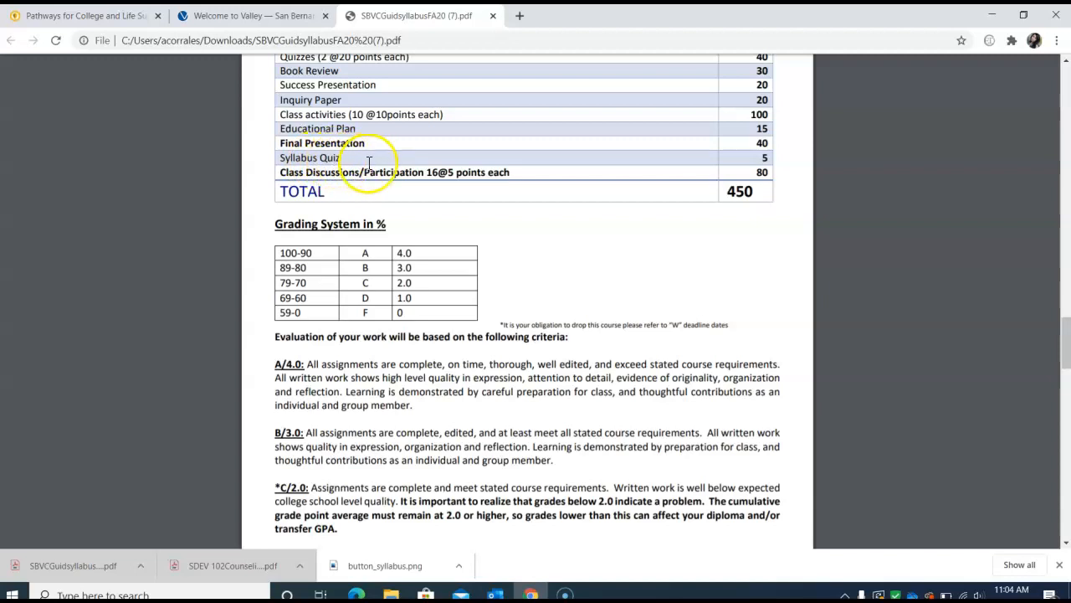
scroll("down", 3)
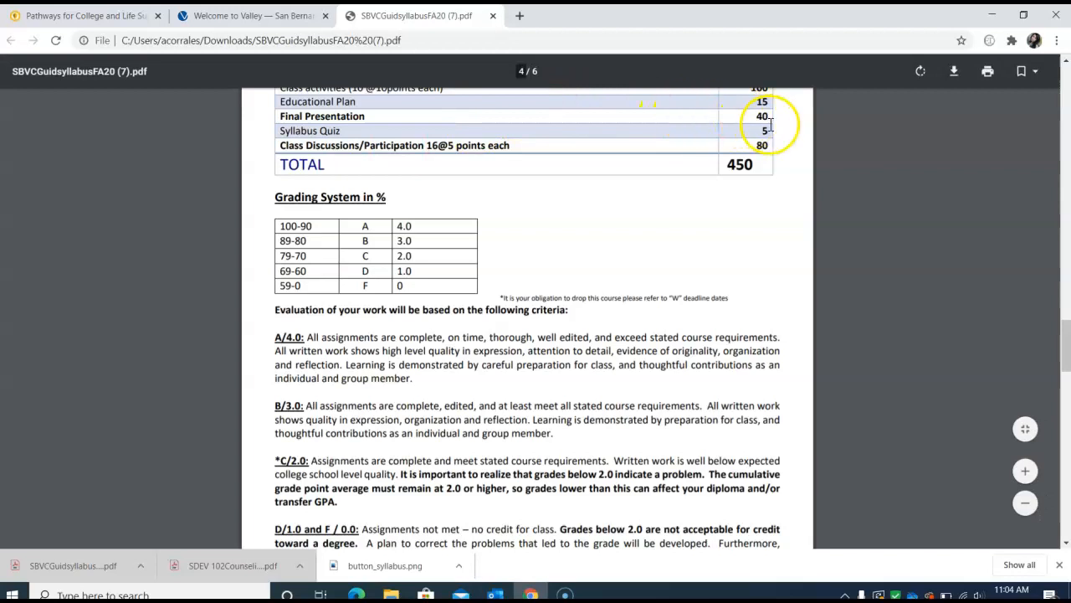
scroll("down", 3)
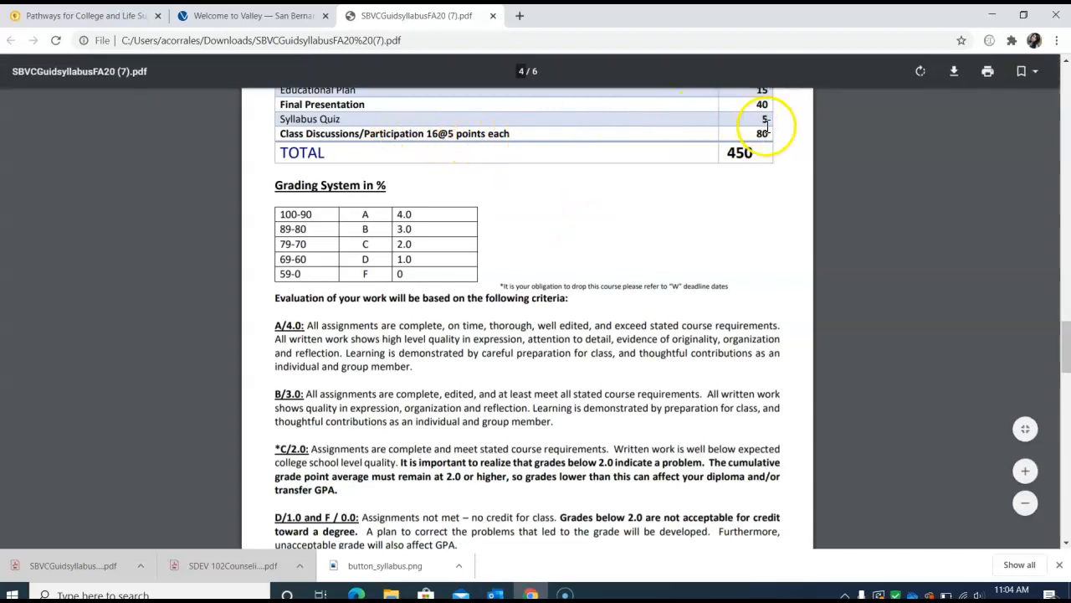
Step: Scroll past the A–F grade evaluation criteria to the top of page 5's Topic Outline
scroll("down", 3)
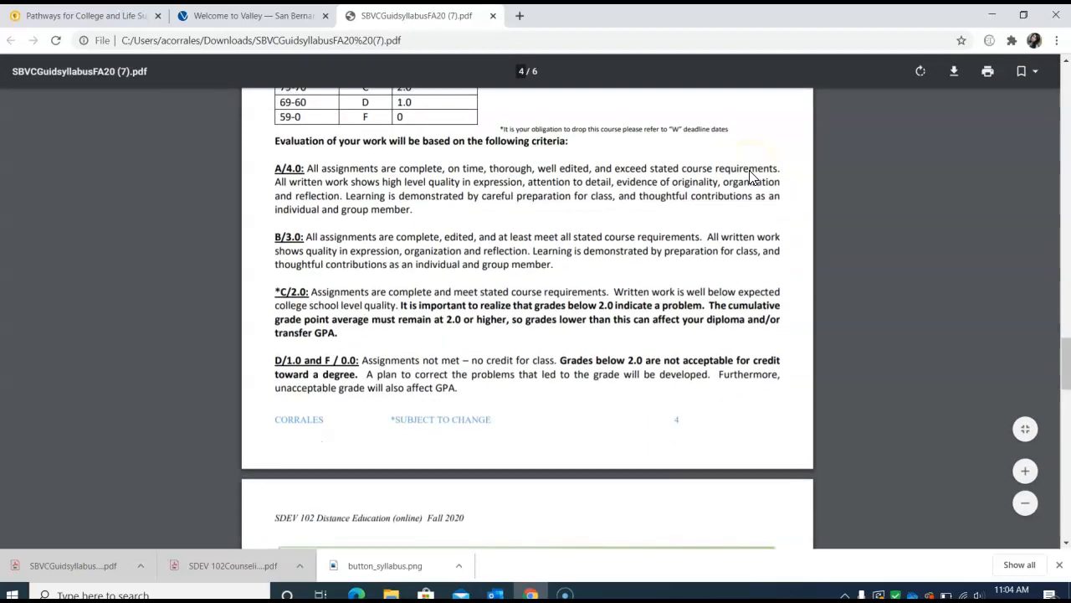
scroll("up", 3)
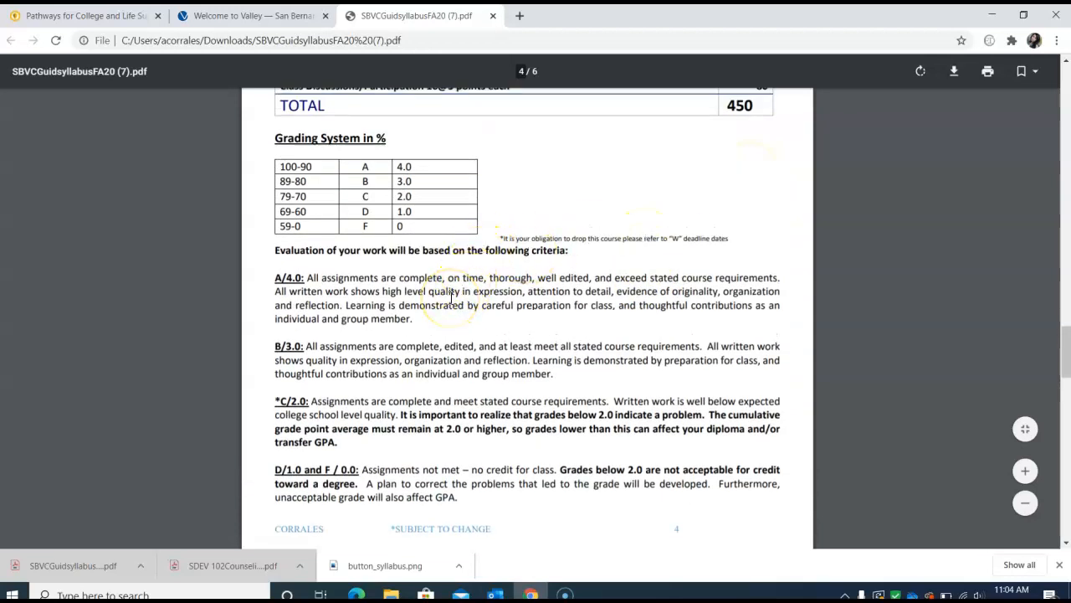
scroll("down", 3)
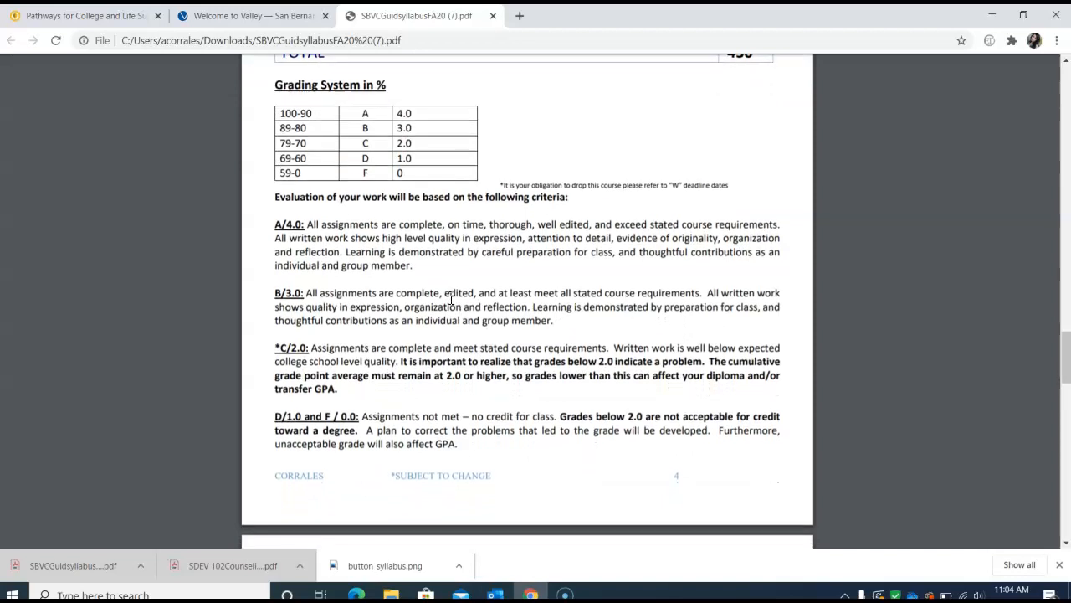
scroll("down", 3)
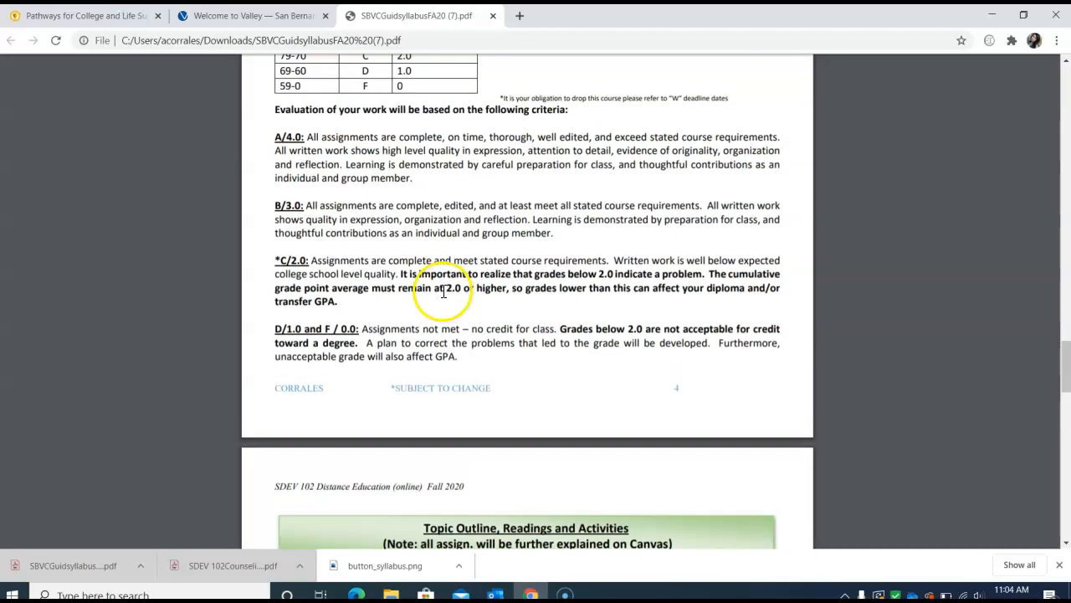
scroll("down", 3)
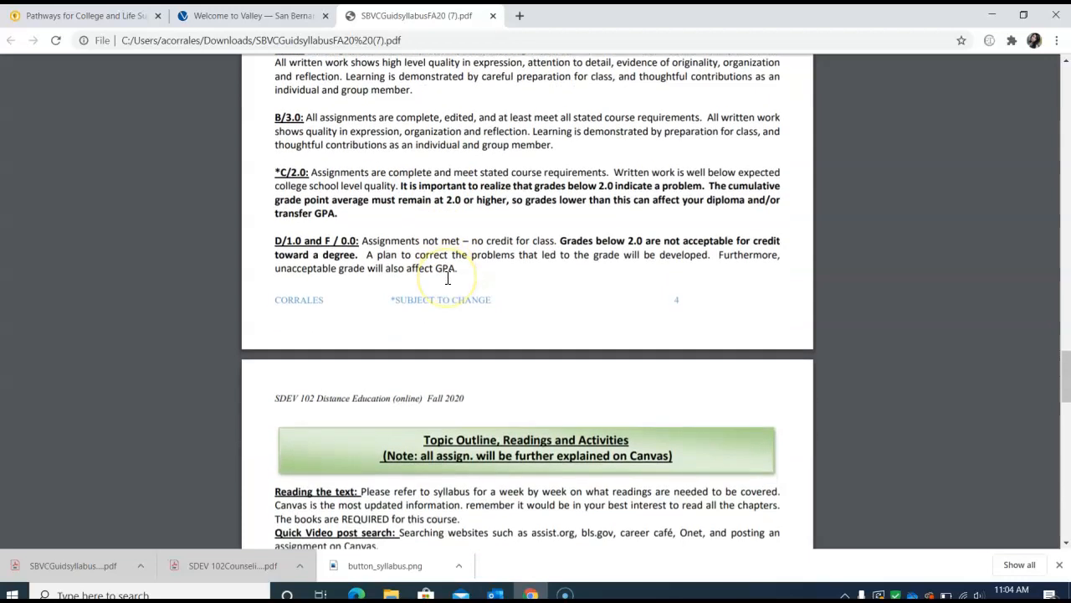
Step: Scroll through the Topic Outline and Week by Week Activities table
scroll("down", 3)
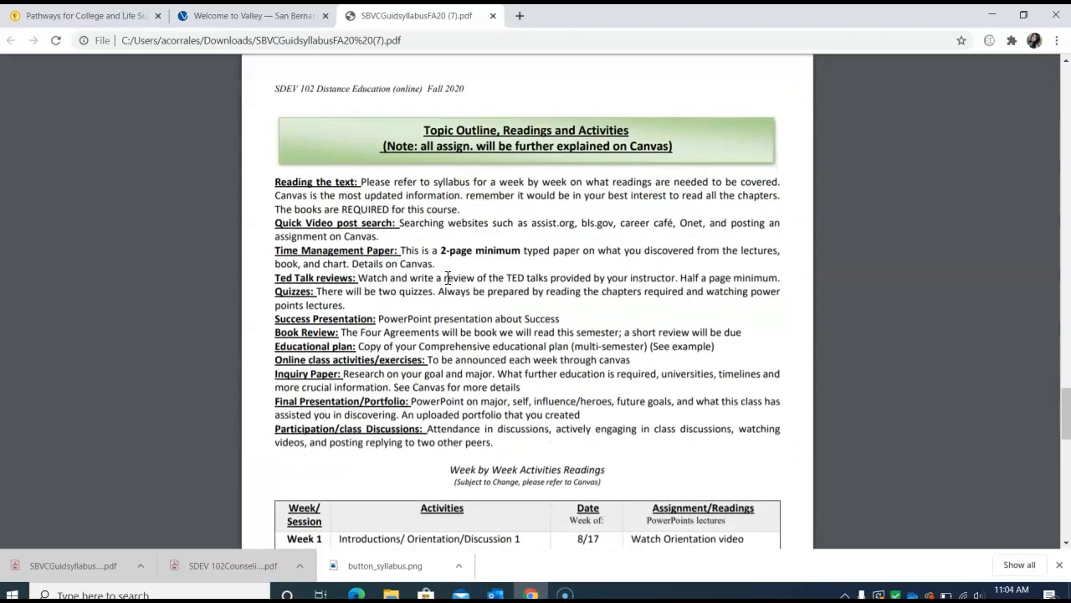
scroll("down", 3)
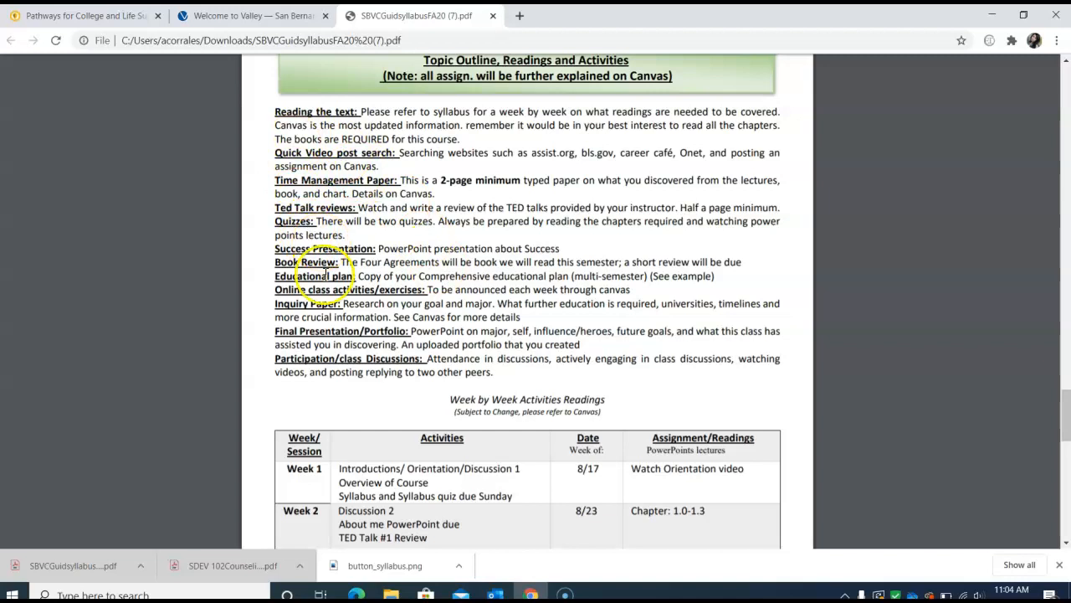
scroll("down", 3)
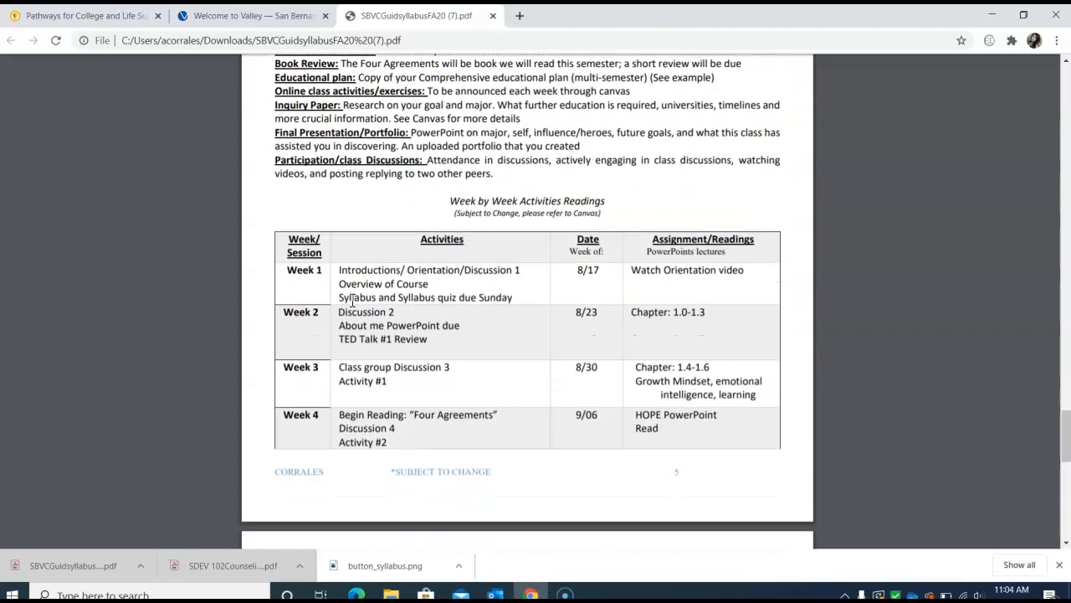
scroll("down", 3)
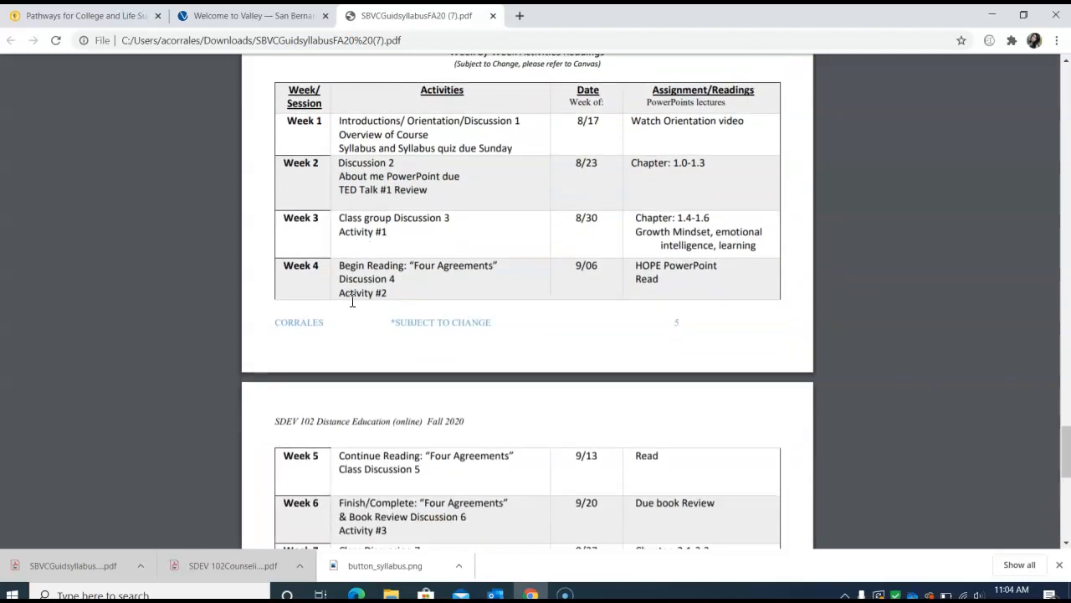
scroll("down", 3)
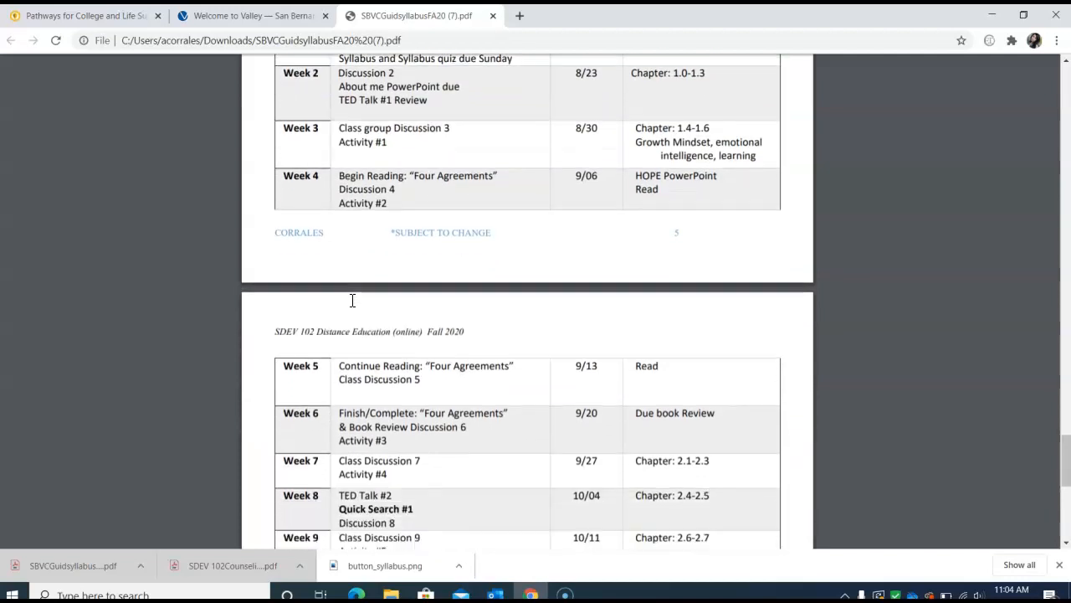
Step: Reach the Week 17 final row on page 6, then scroll back to page 2's class policies
scroll("down", 3)
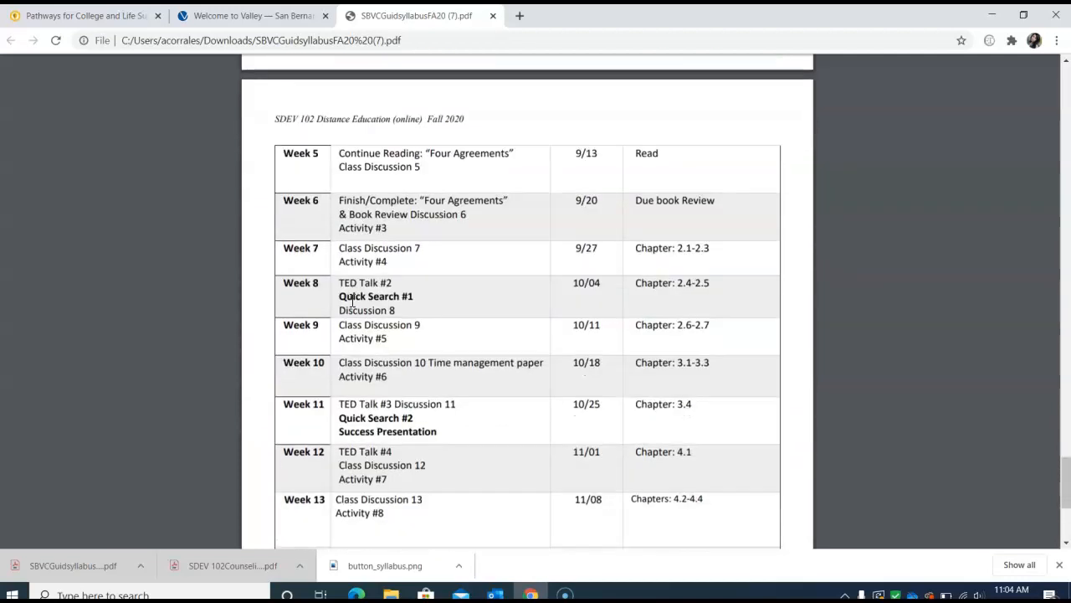
scroll("down", 3)
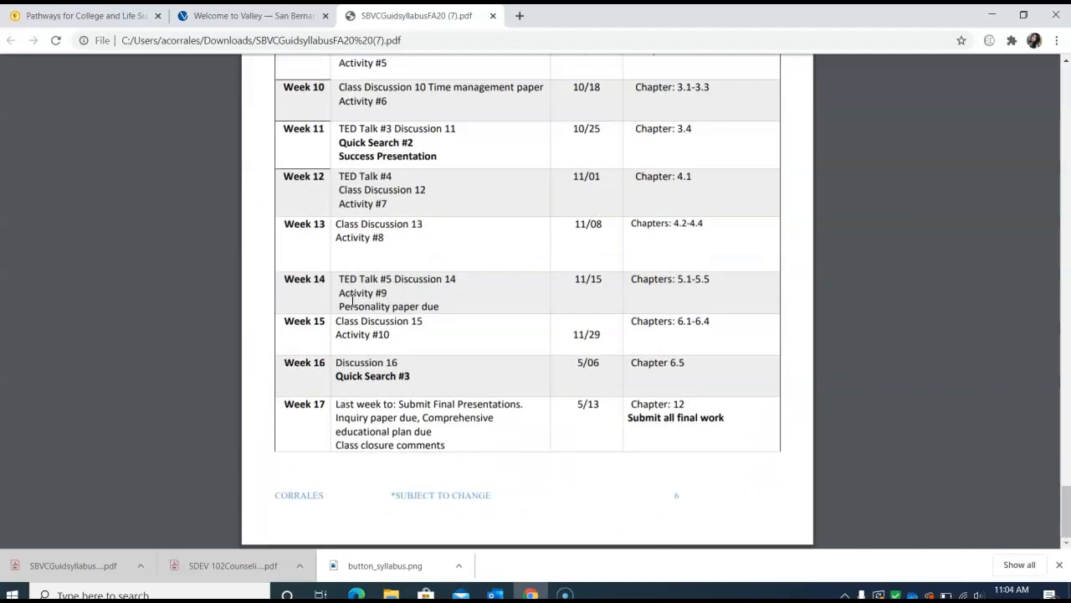
scroll("up", 3)
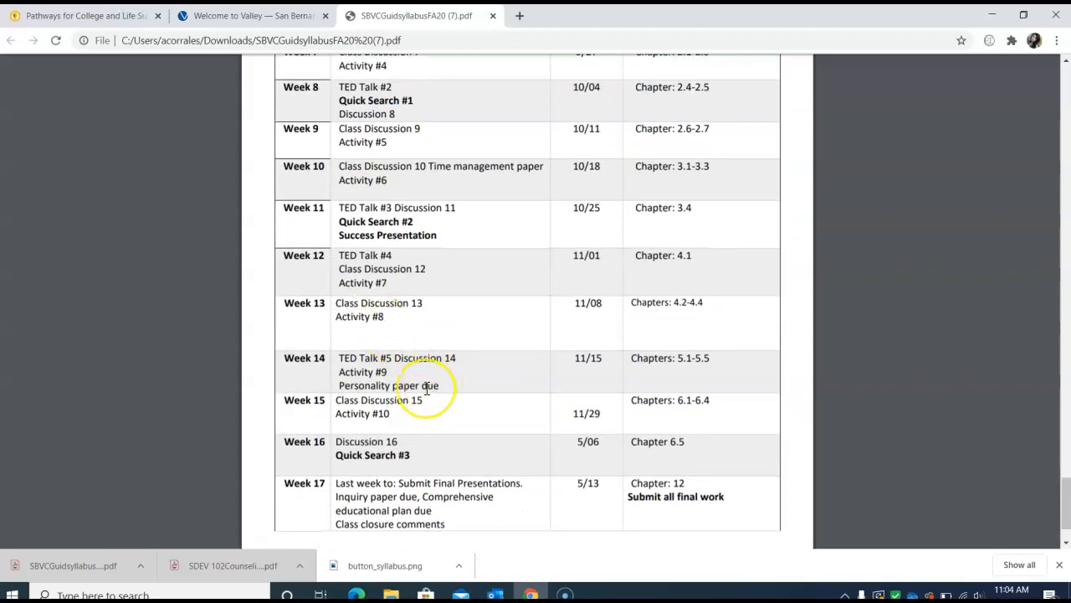
scroll("down", 3)
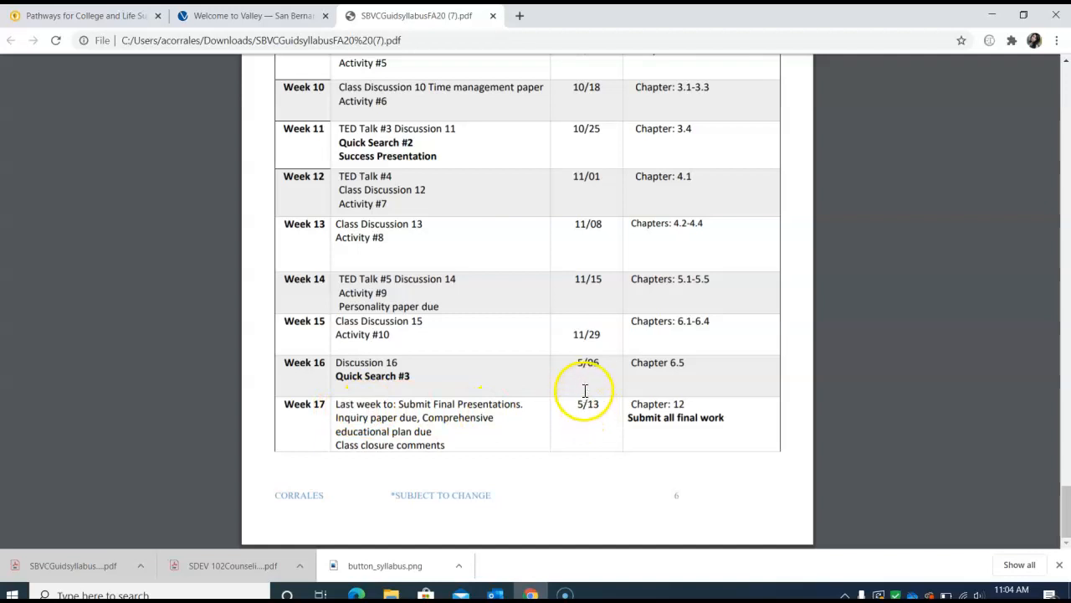
mouse_move(588, 404)
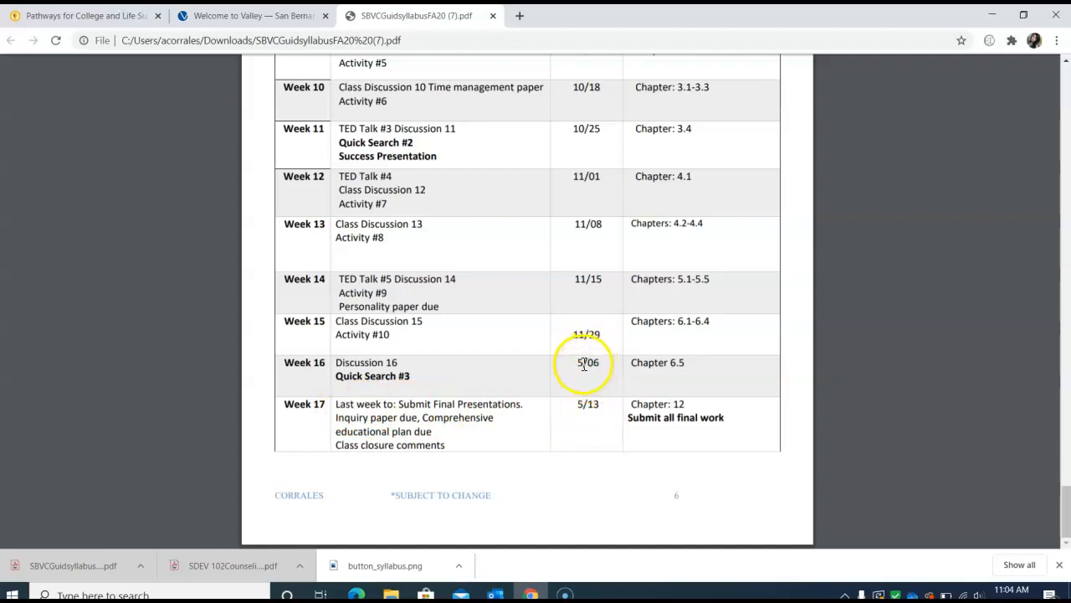
mouse_move(588, 404)
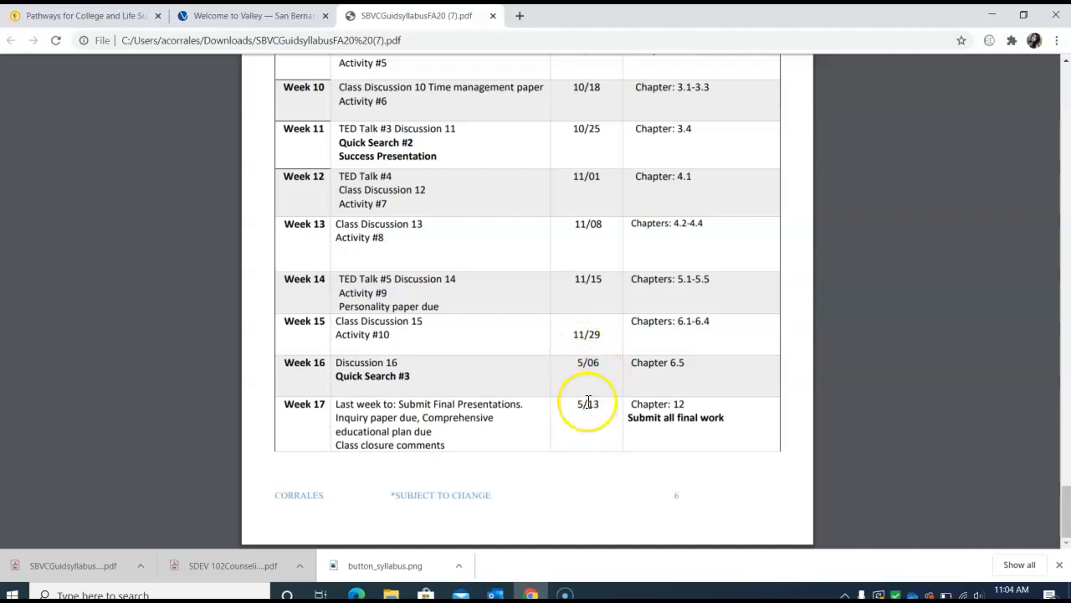
mouse_move(578, 367)
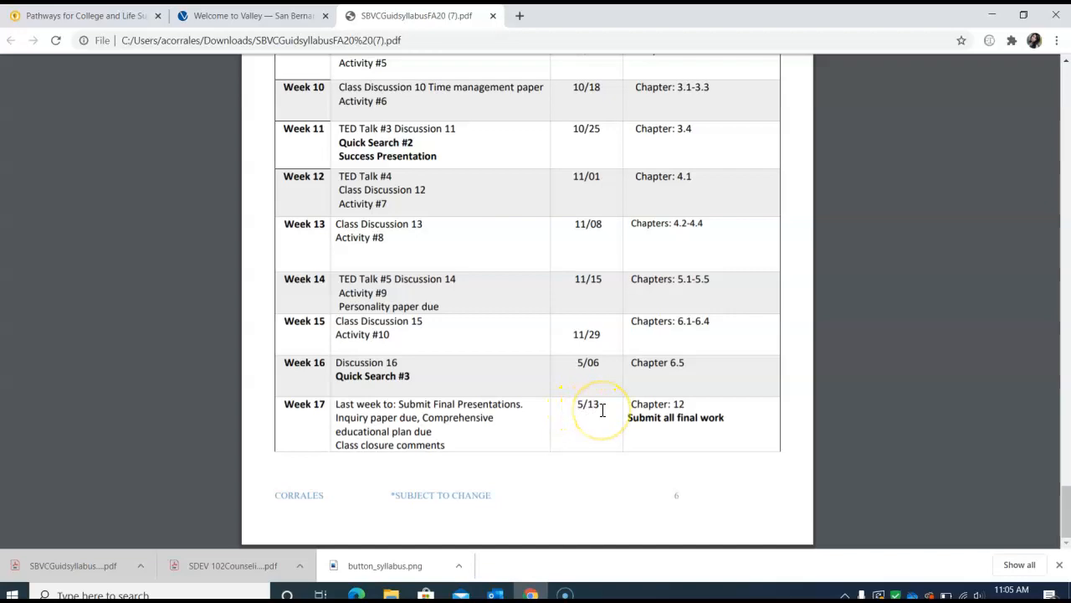
scroll("up", 3)
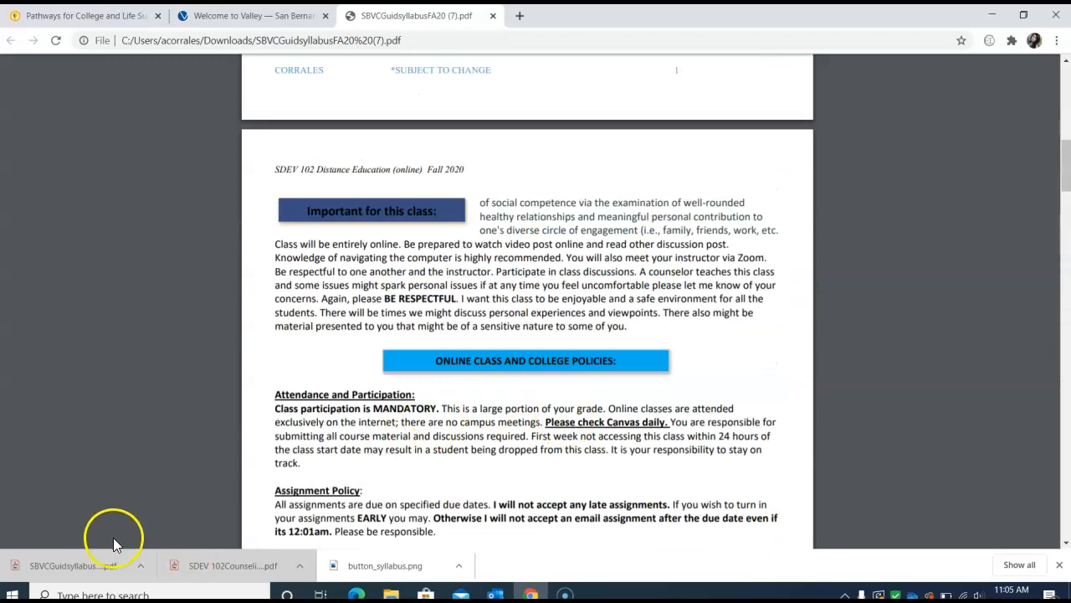
Step: Switch to the Pathways for College and Life Success tab to view the Canvas course home
left_click(492, 15)
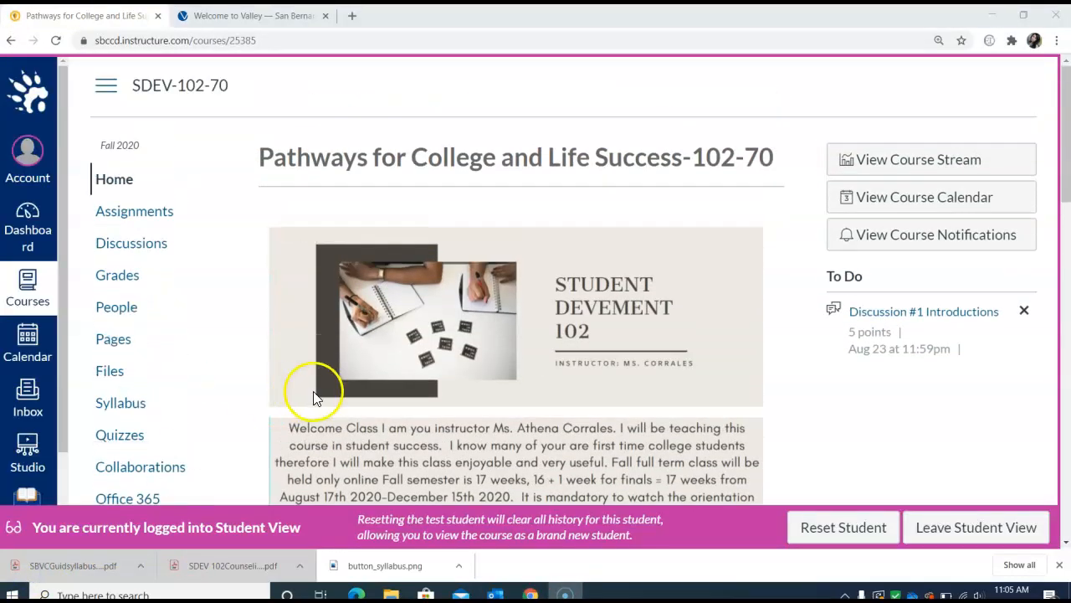
mouse_move(394, 380)
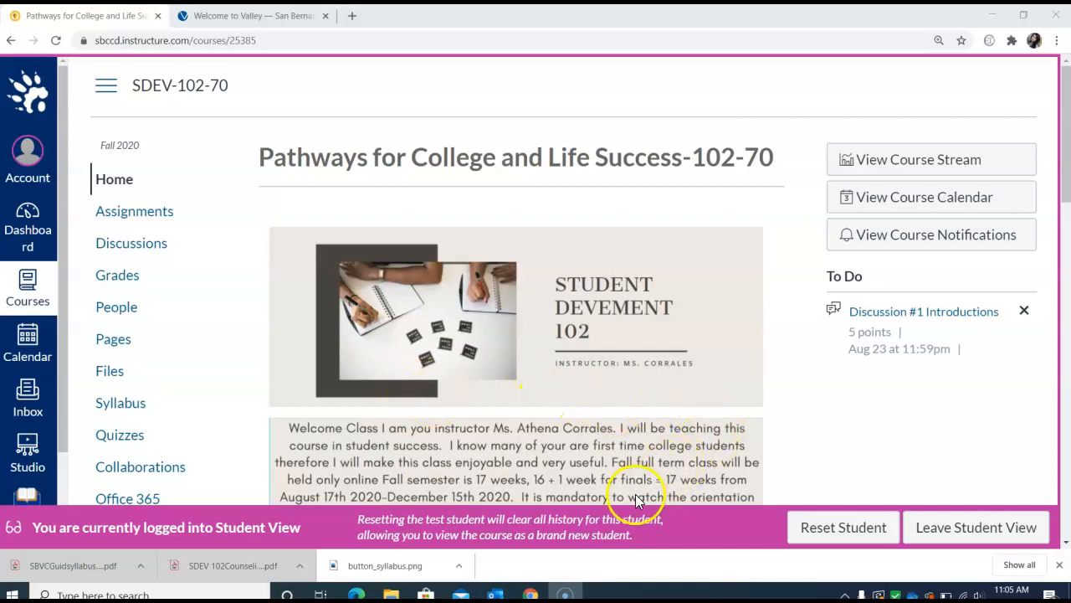
mouse_move(25, 578)
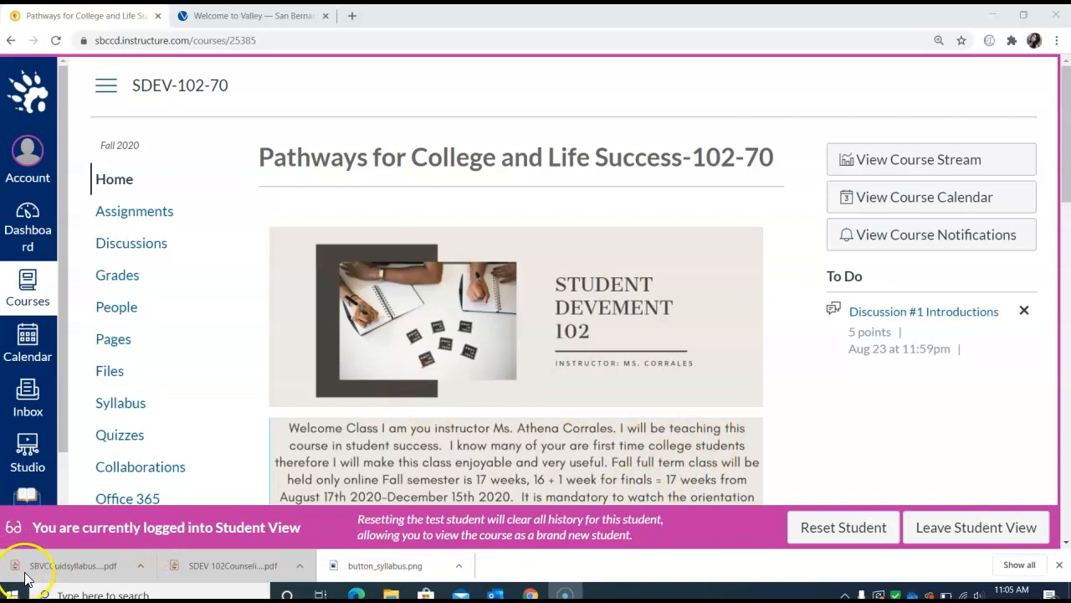